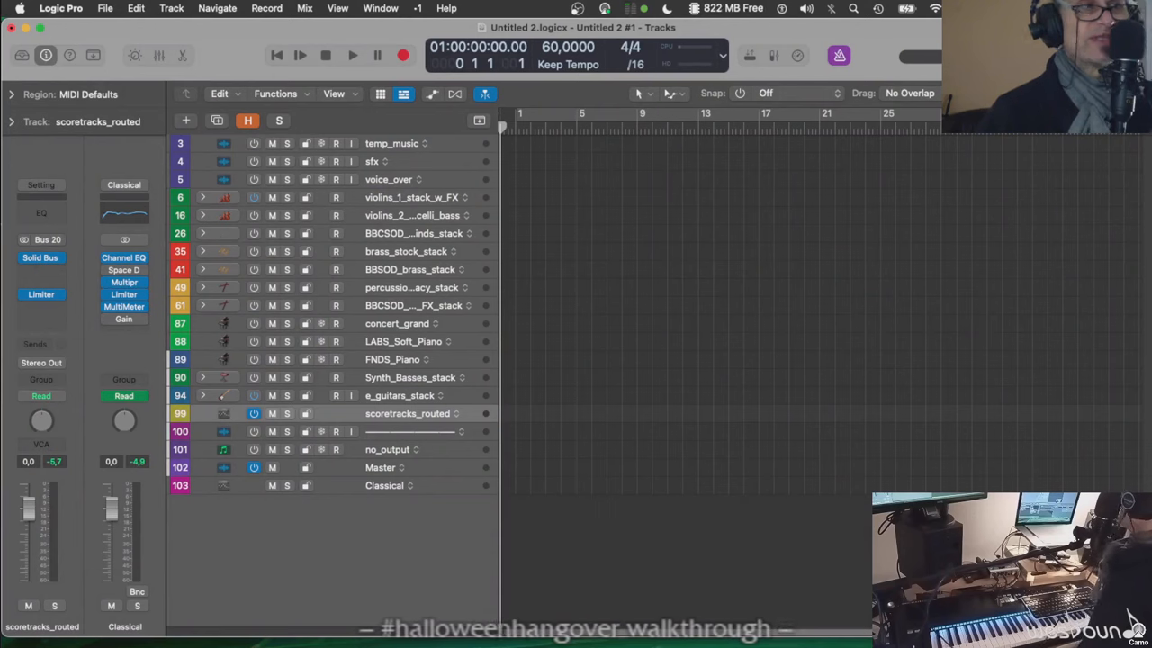
mouse_move(723, 334)
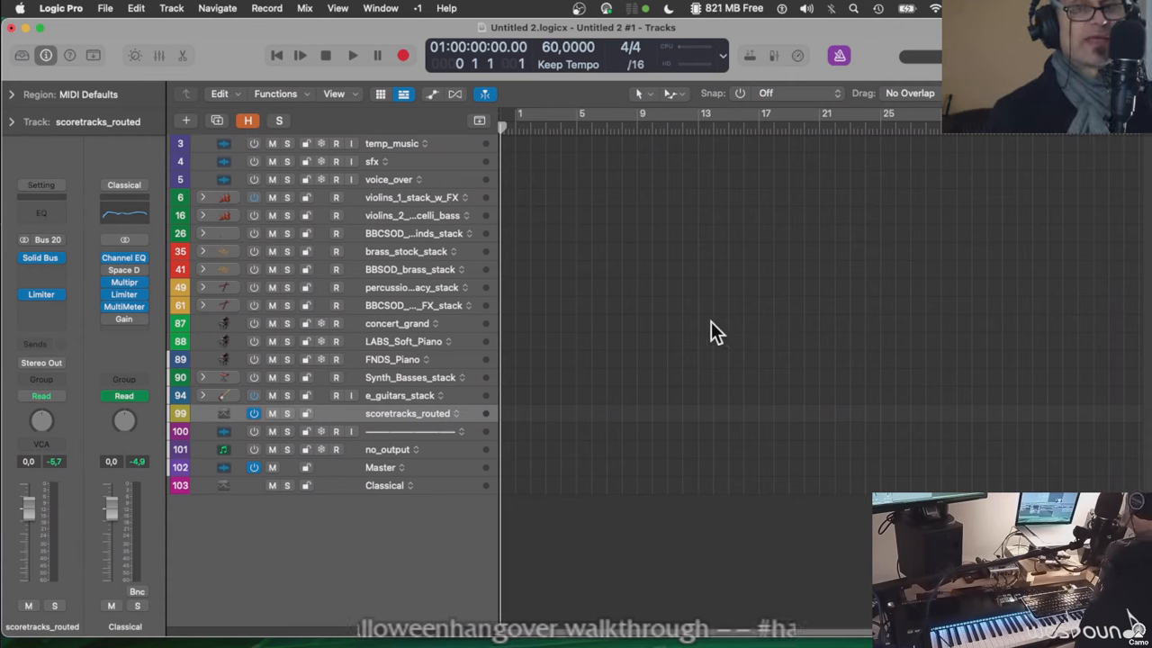
mouse_move(432, 184)
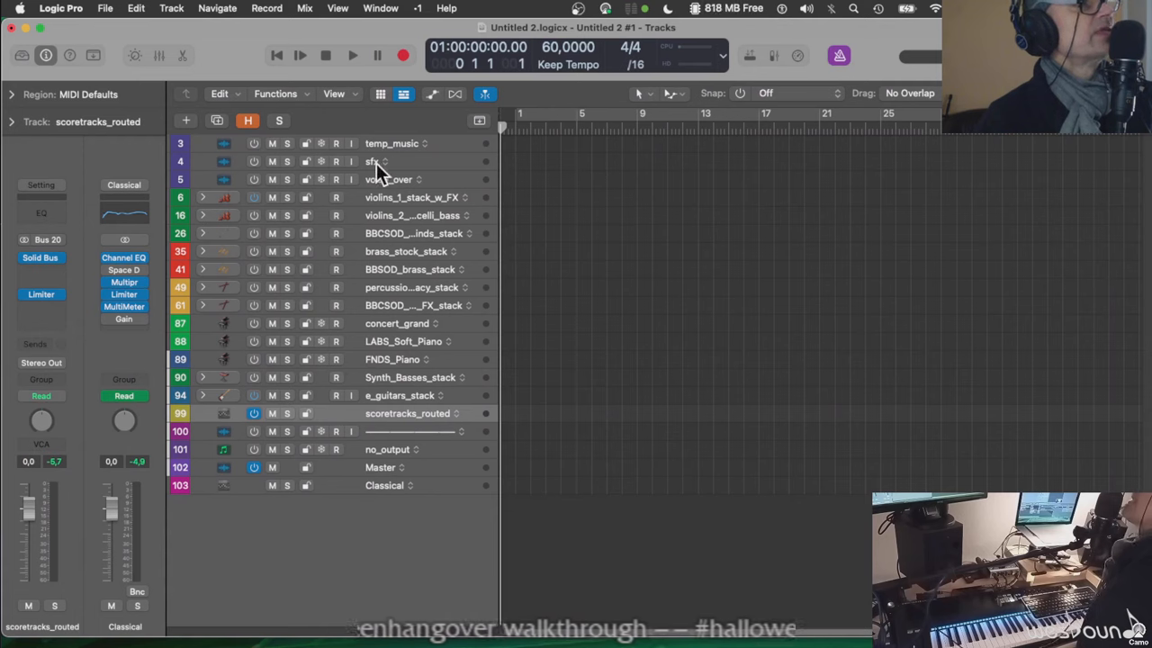
mouse_move(392, 165)
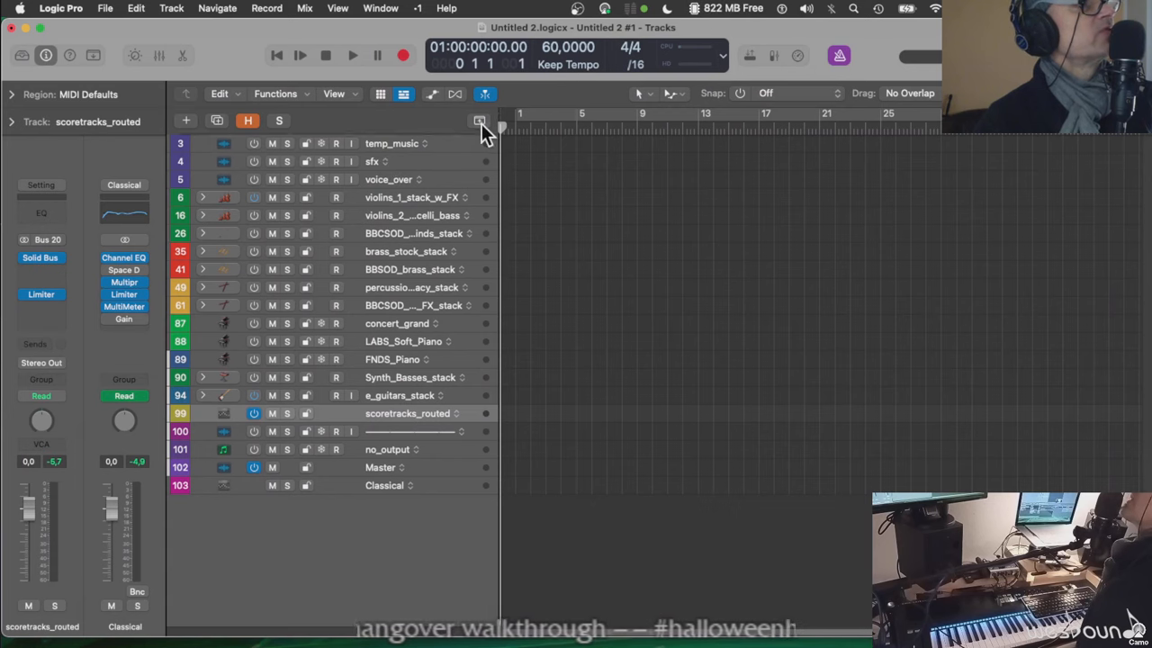
Show the global tracks, add the Movie track, then hide the global tracks again
click(479, 121)
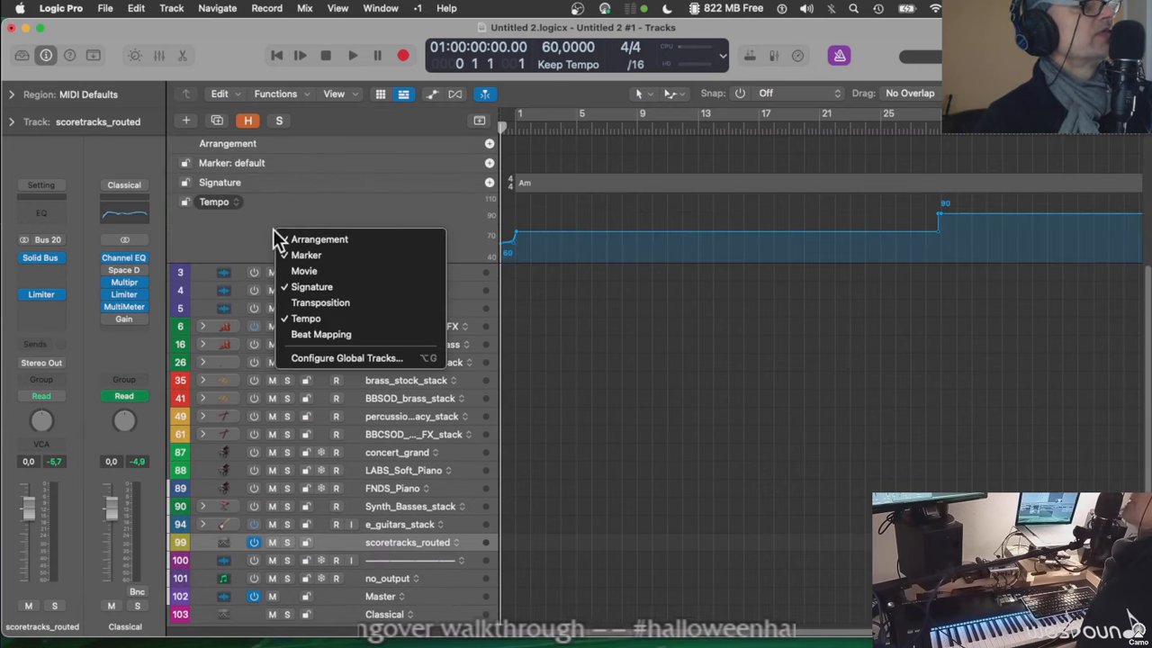
click(304, 270)
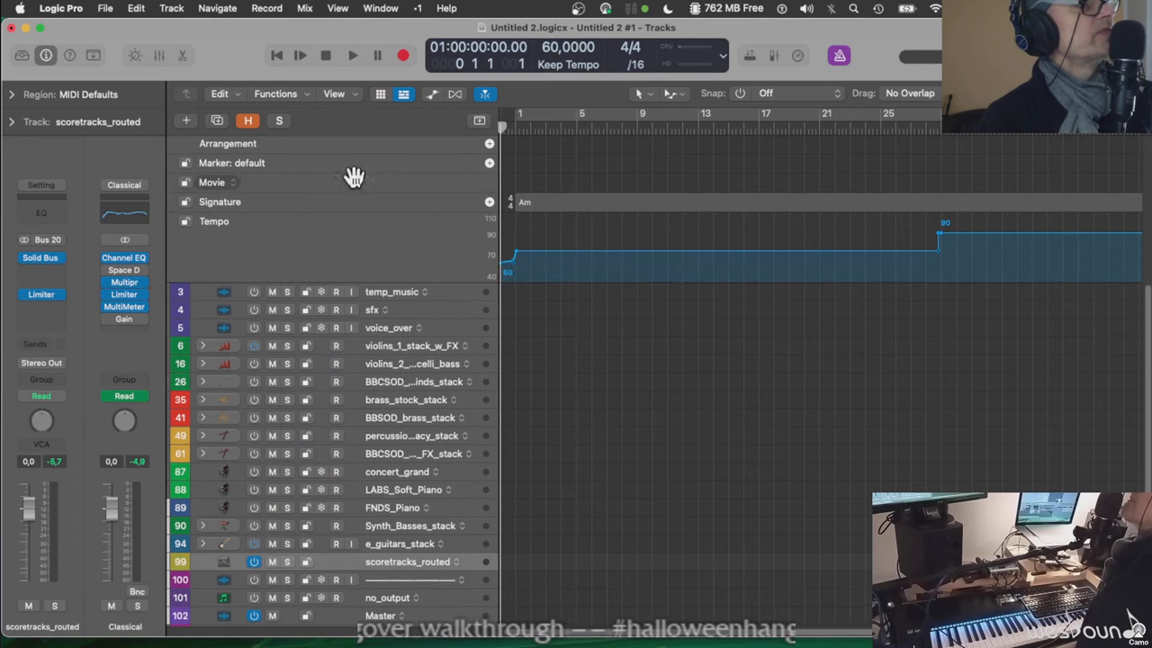
click(212, 182)
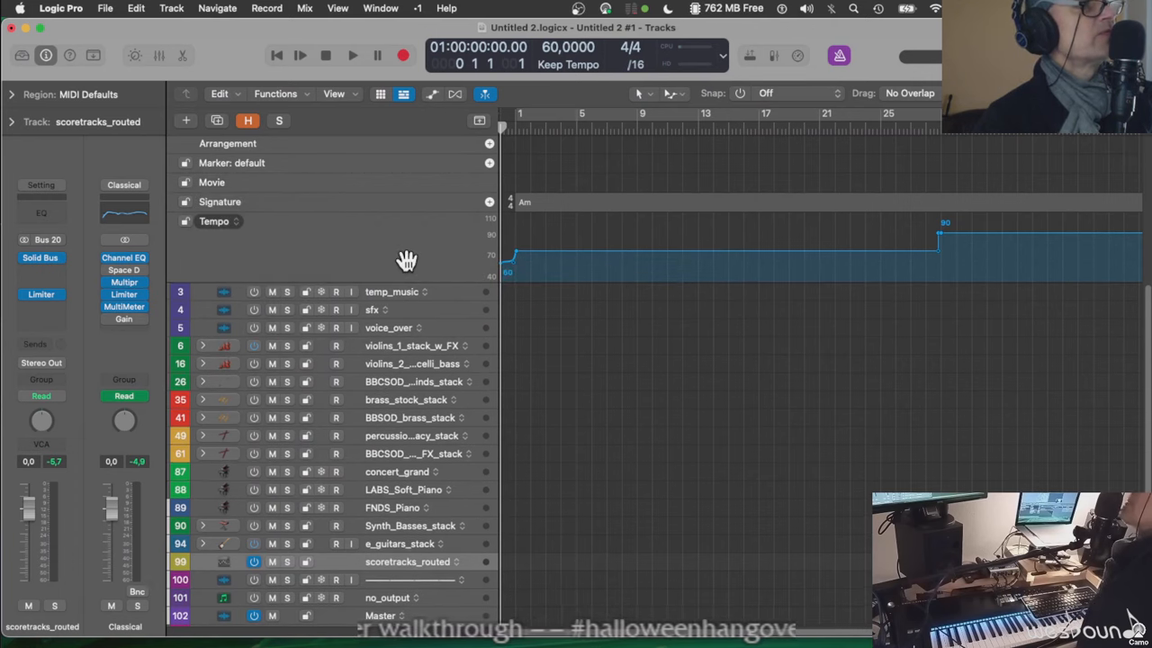
mouse_move(882, 279)
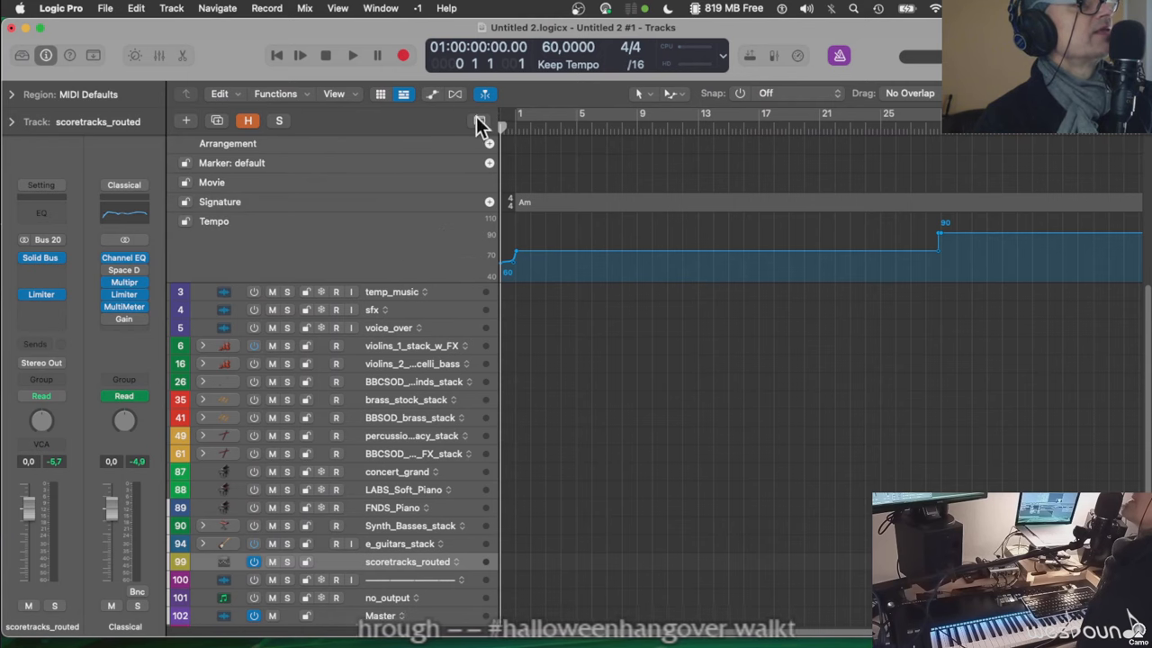
click(479, 125)
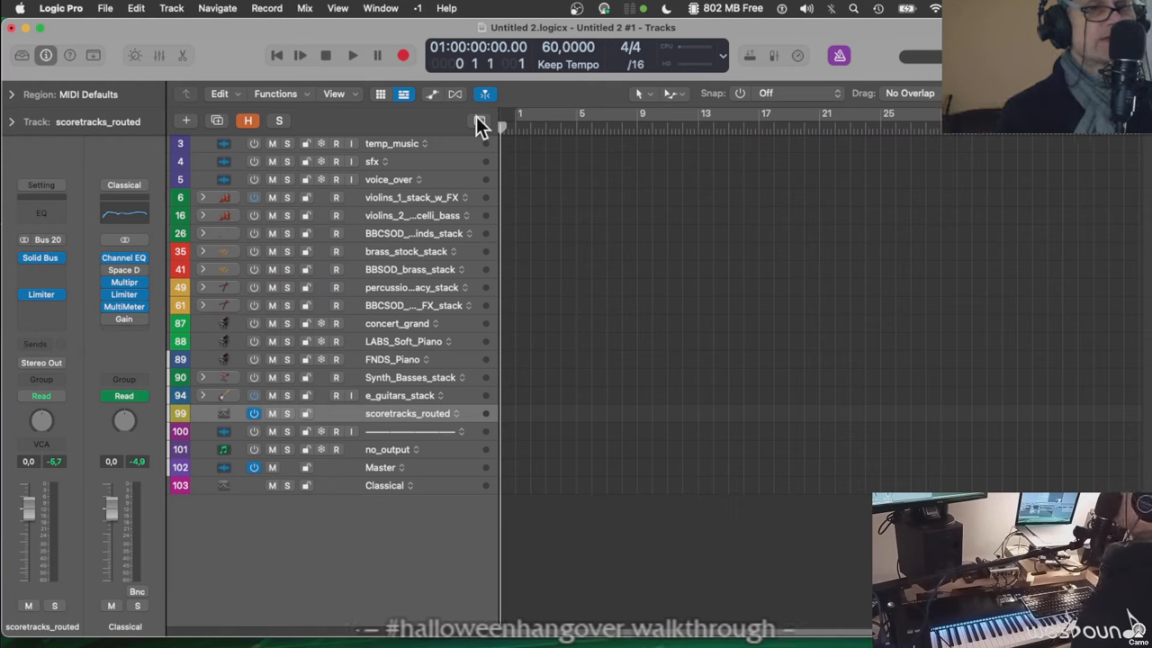
mouse_move(525, 297)
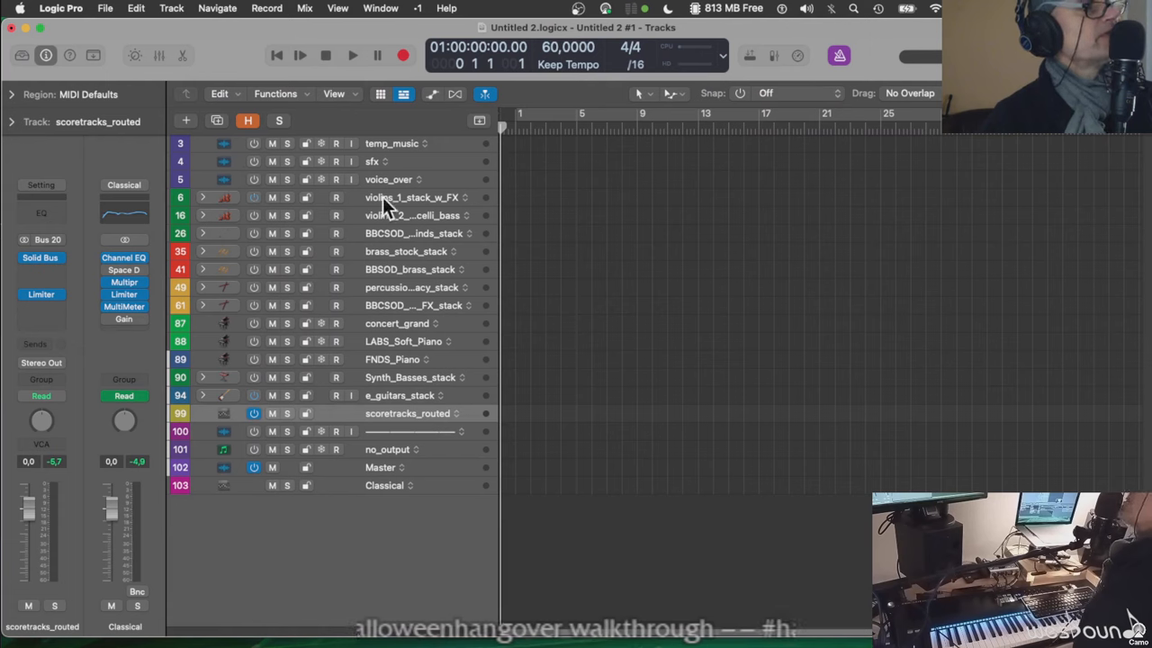
mouse_move(414, 216)
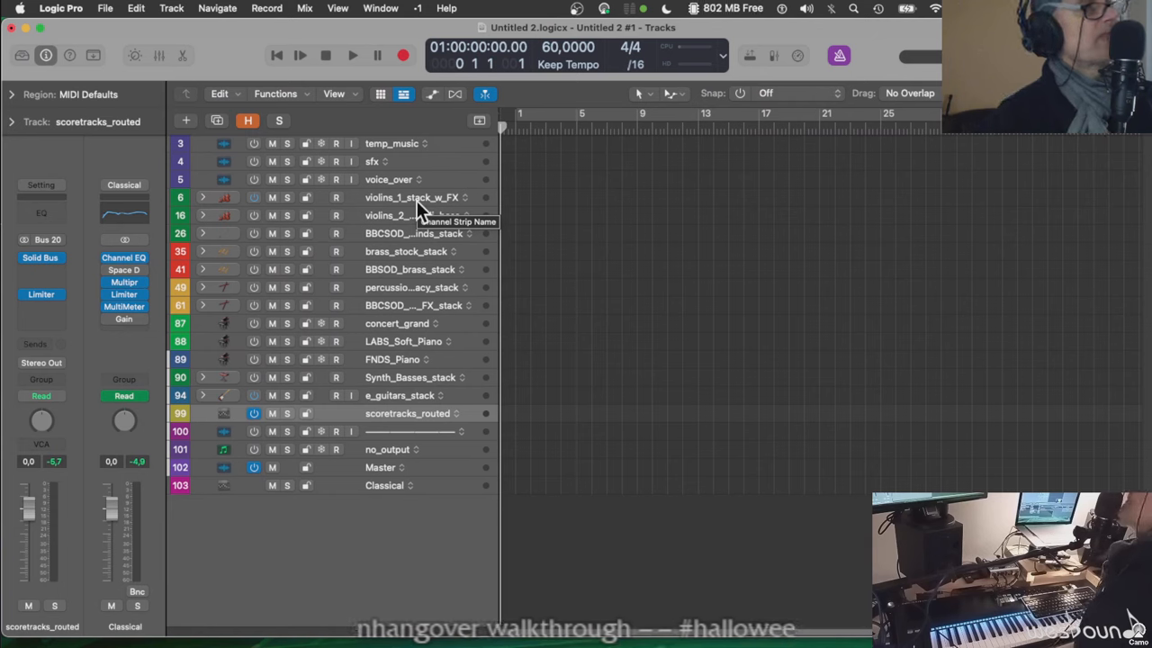
mouse_move(207, 202)
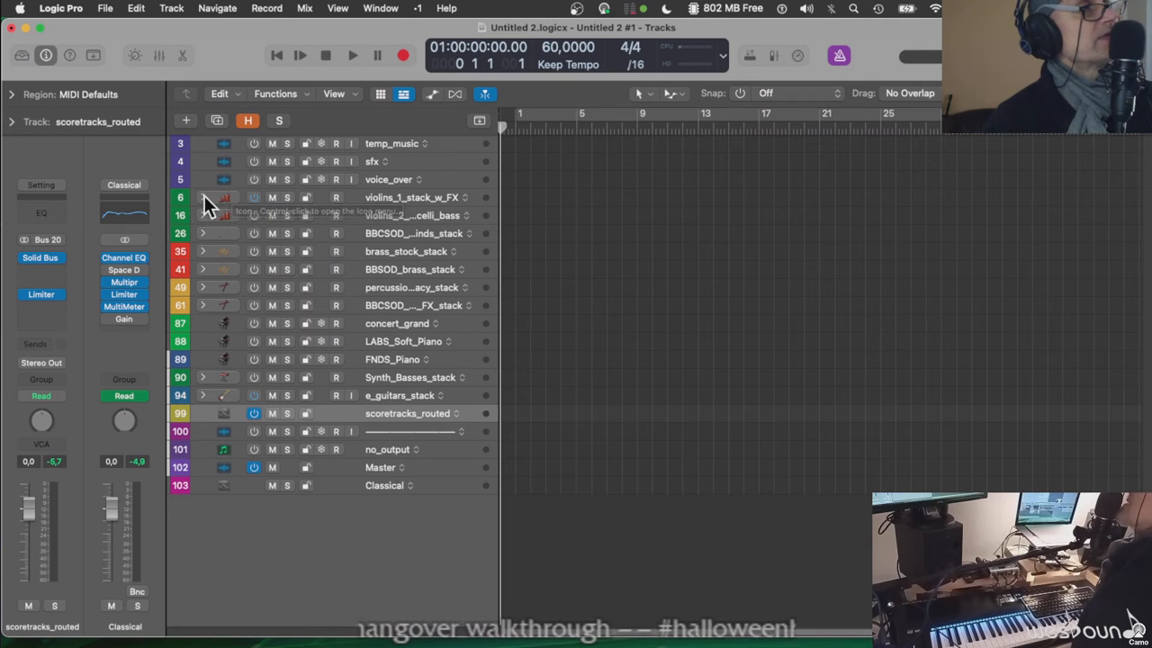
Expand the violins_1_stack_w_FX summing stack and select the BBC violins 2 track inside it
click(203, 196)
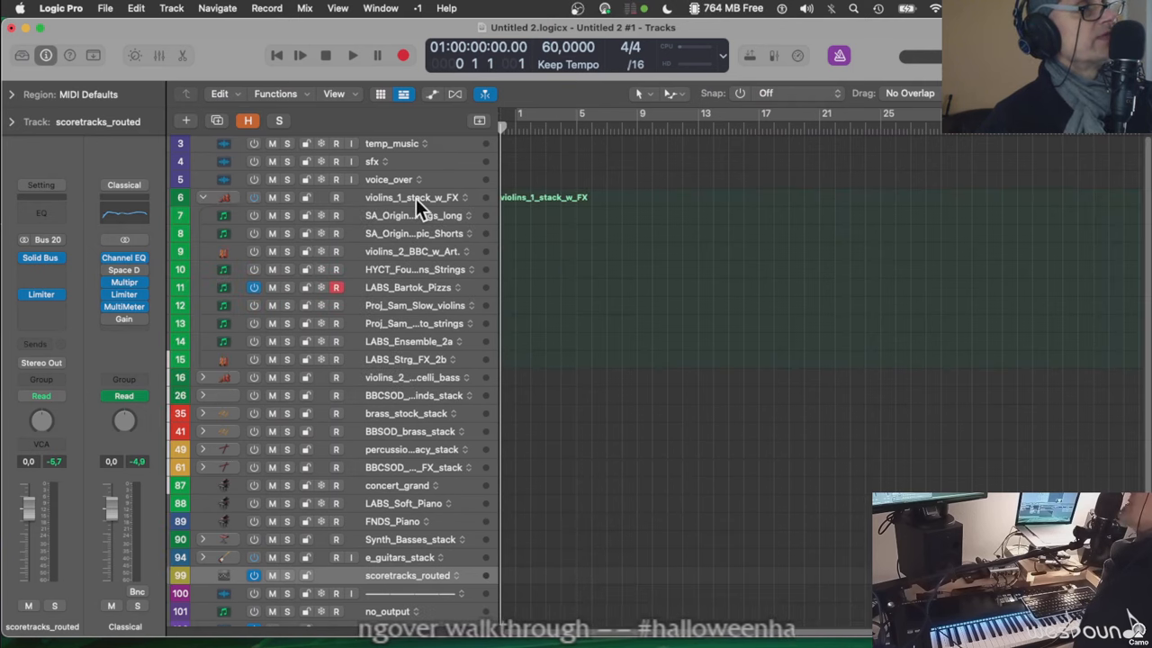
click(393, 197)
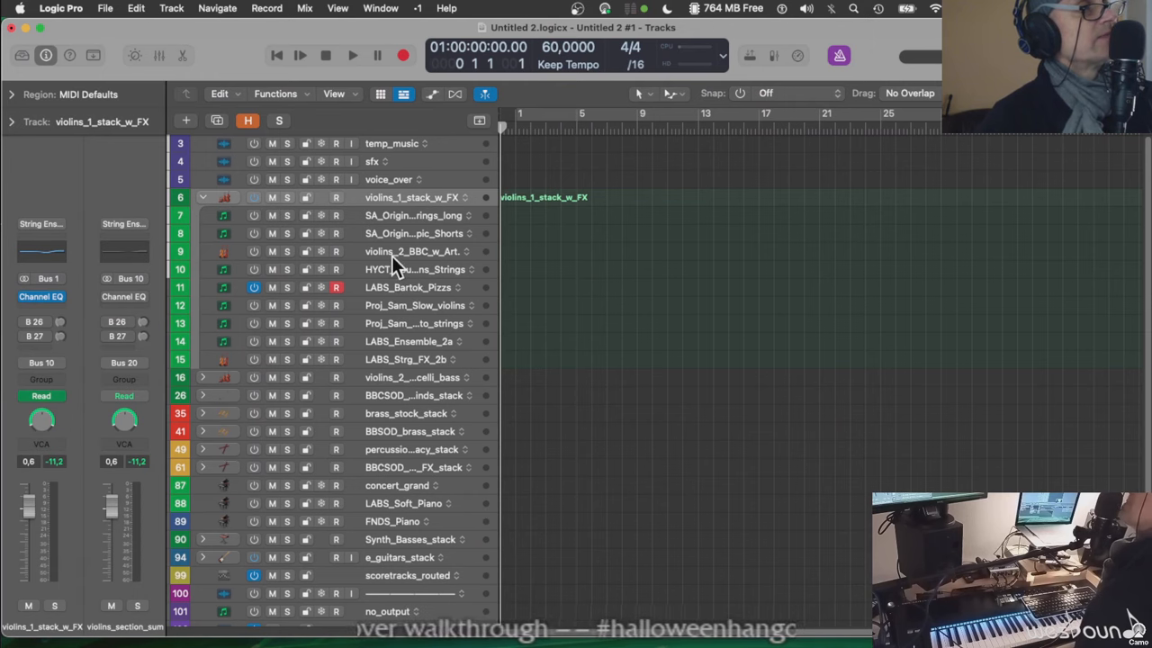
click(414, 252)
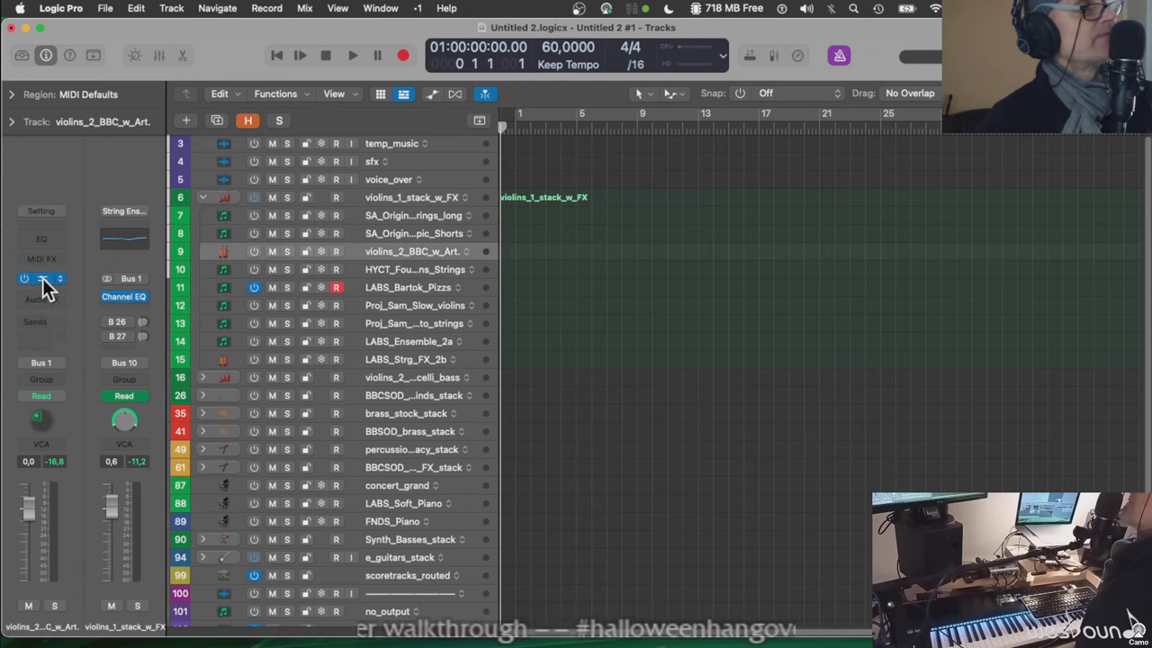
Bring up the BBC Symphony Orchestra instrument window for the violins_2_BBC_w_Art track
click(41, 277)
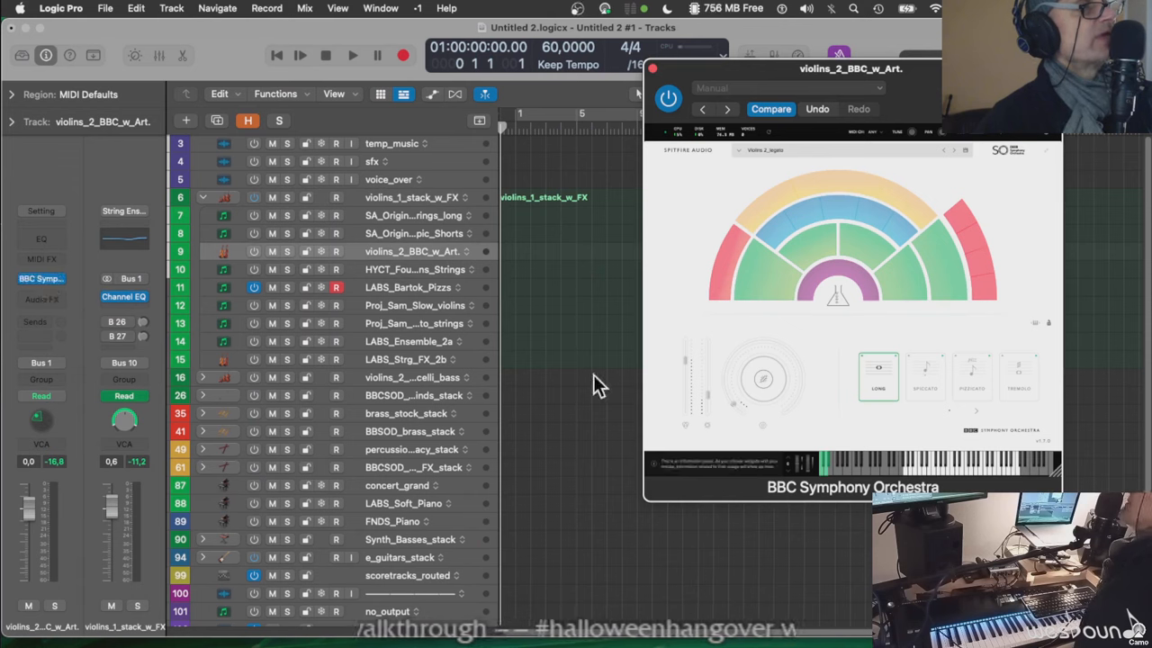
mouse_move(345, 267)
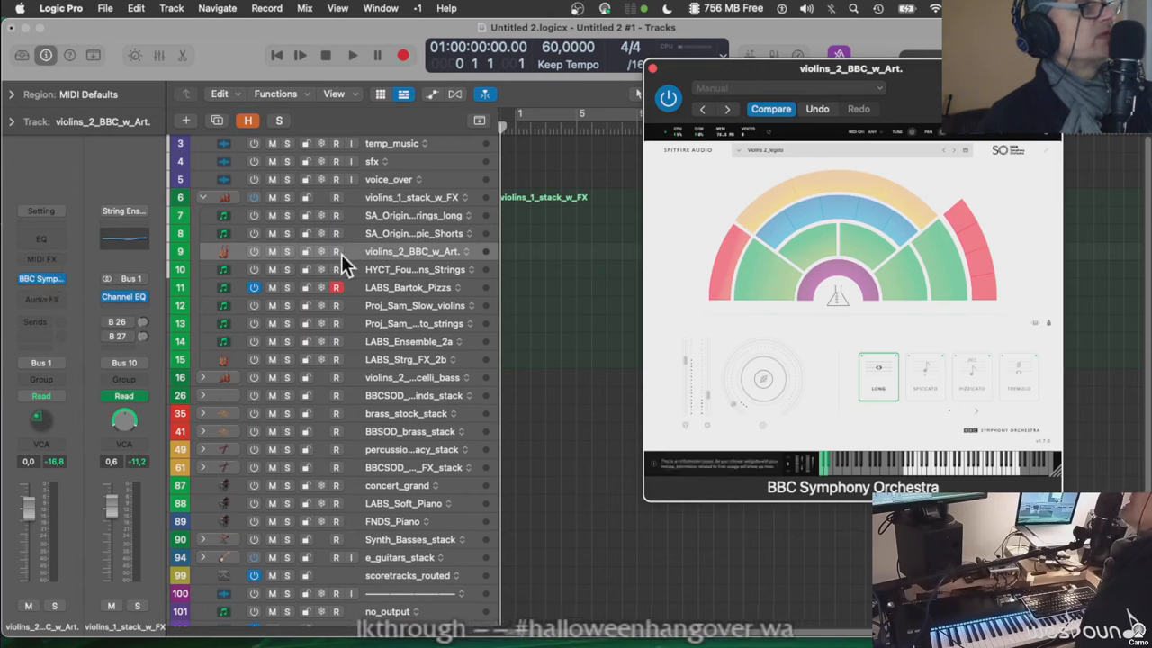
click(254, 252)
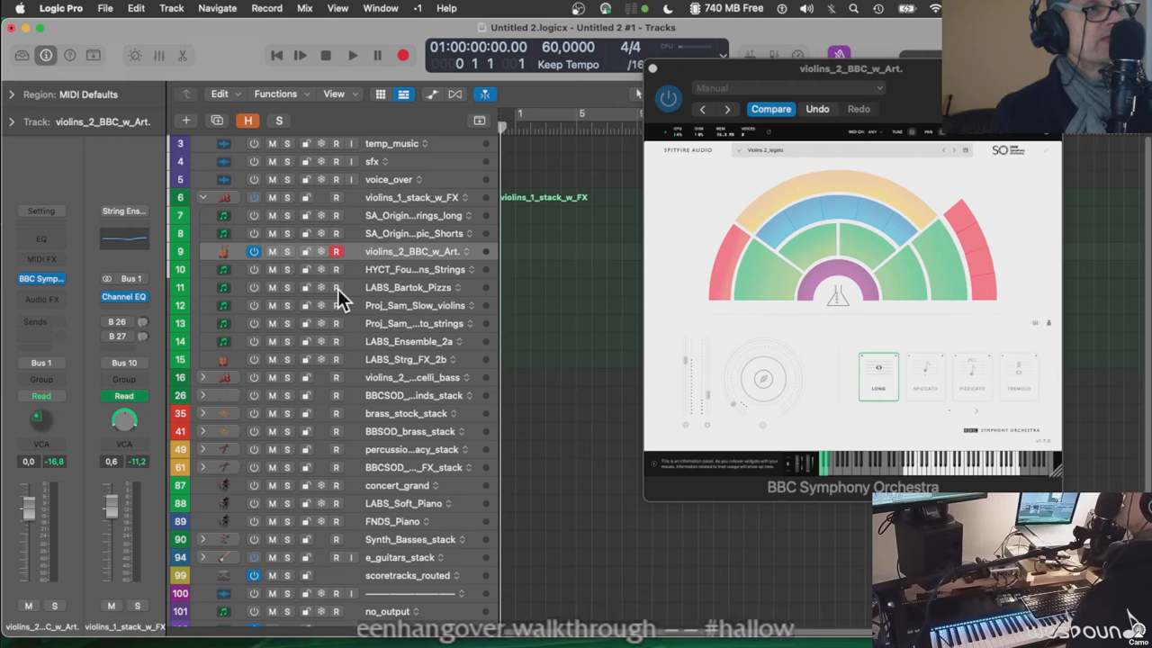
mouse_move(879, 206)
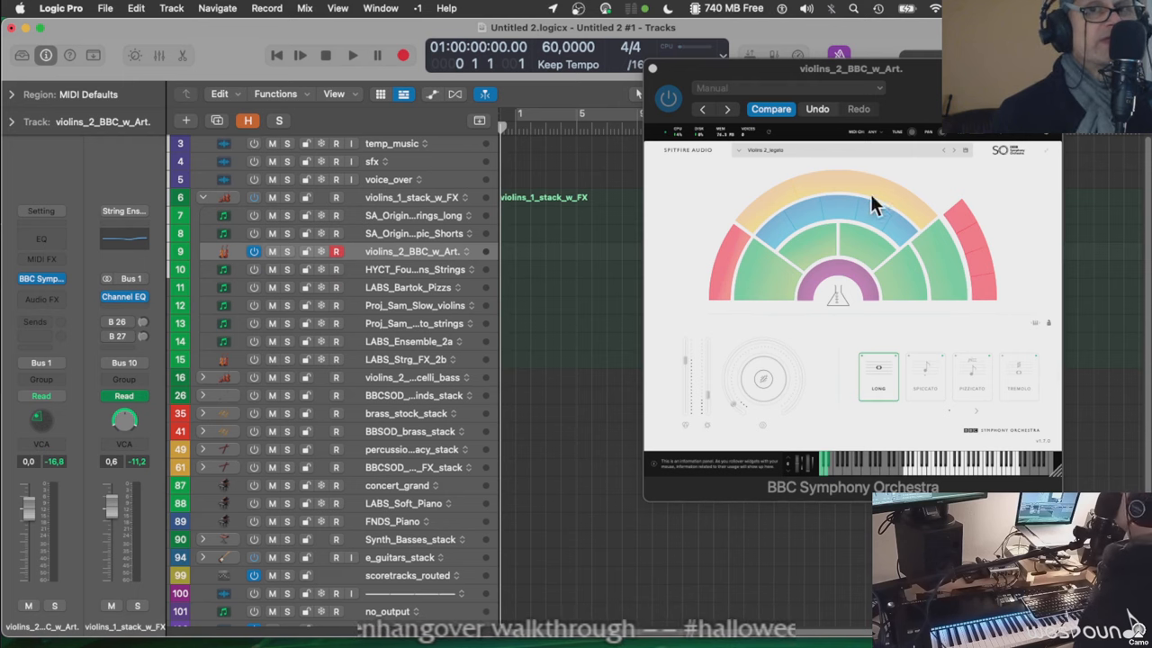
mouse_move(783, 292)
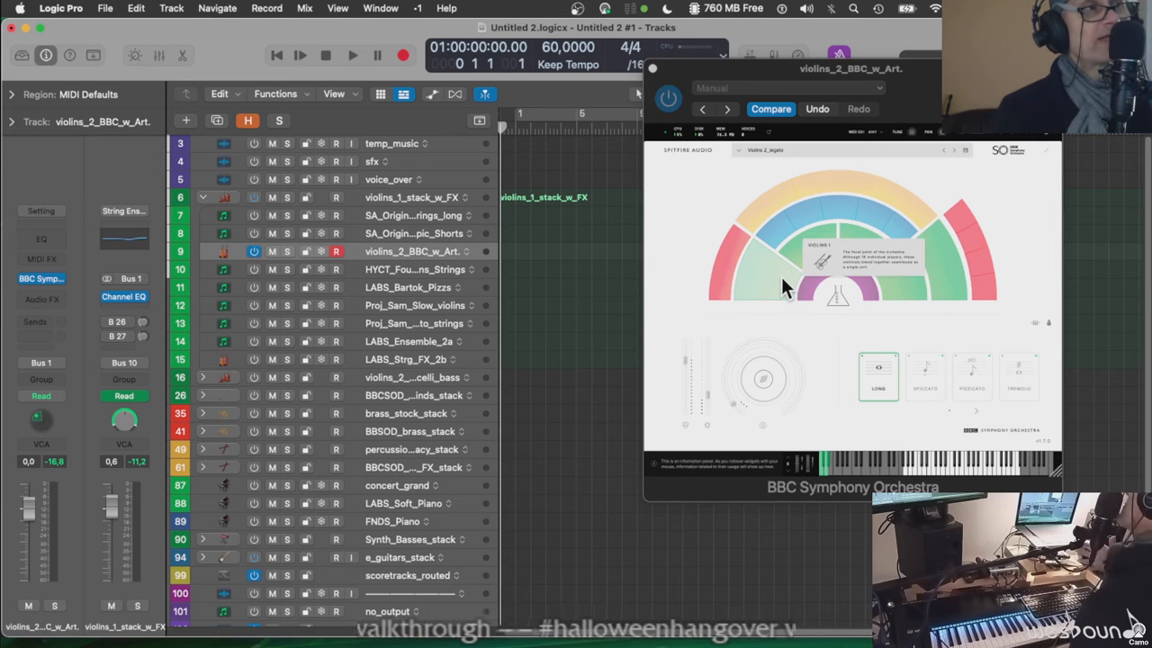
mouse_move(776, 284)
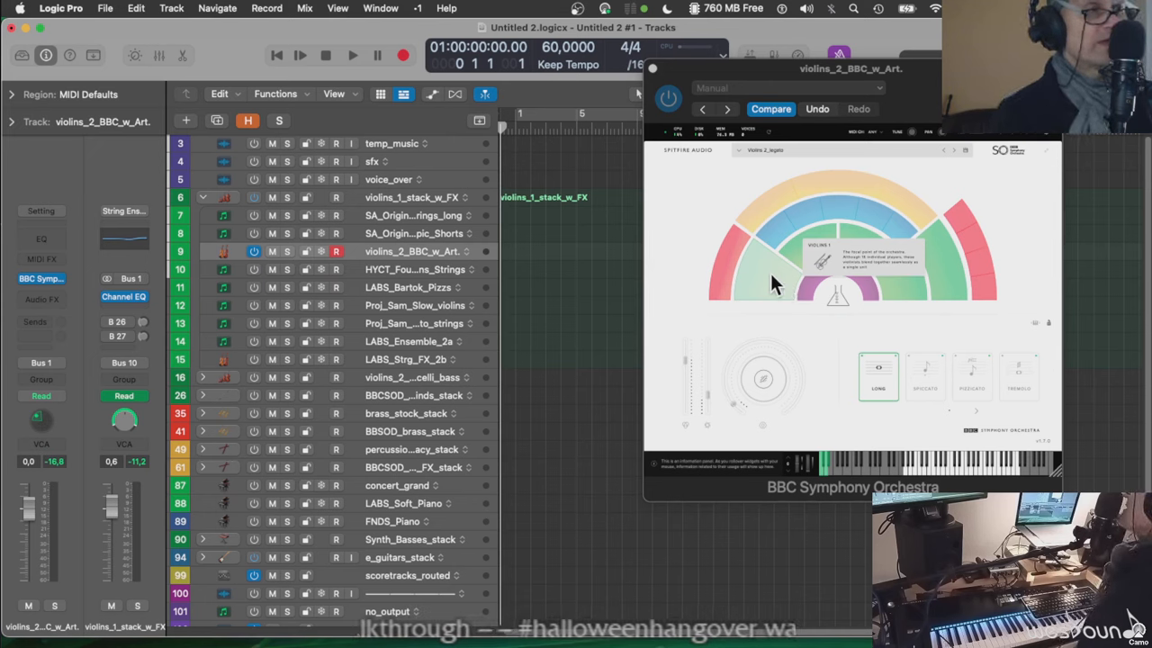
mouse_move(999, 270)
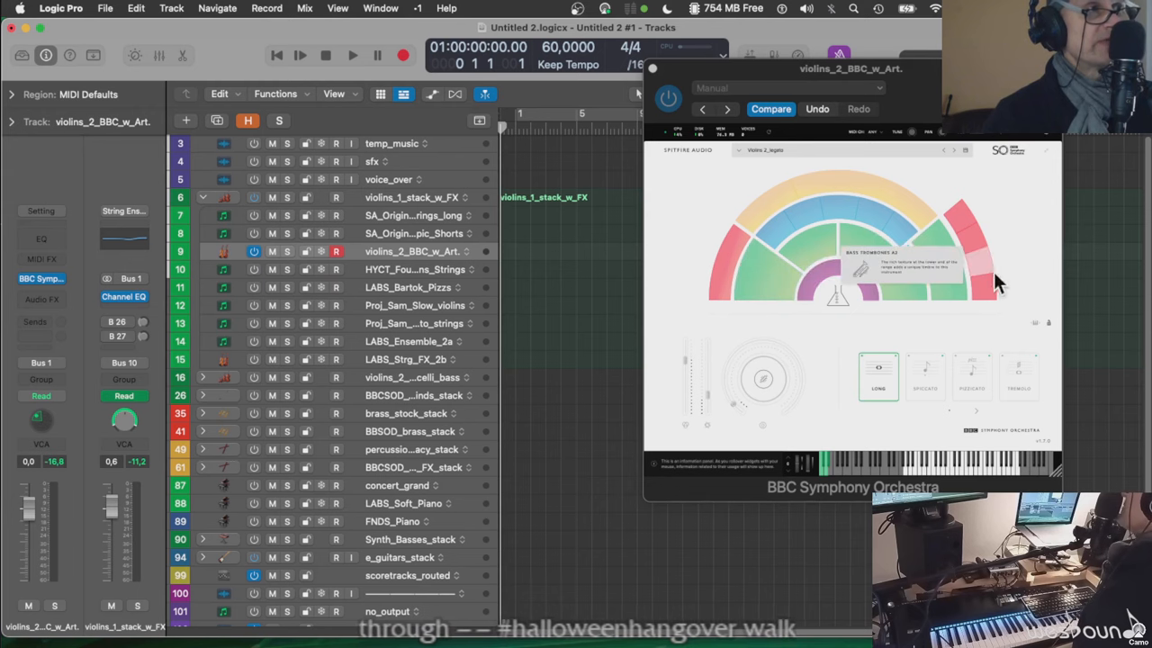
mouse_move(994, 291)
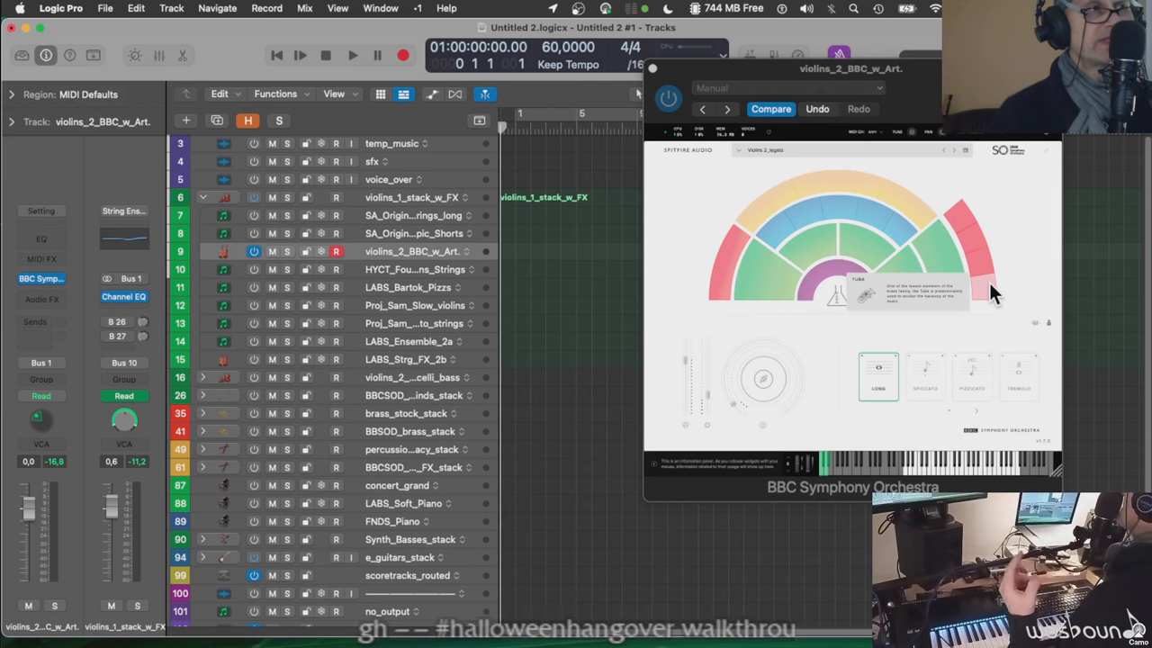
mouse_move(944, 261)
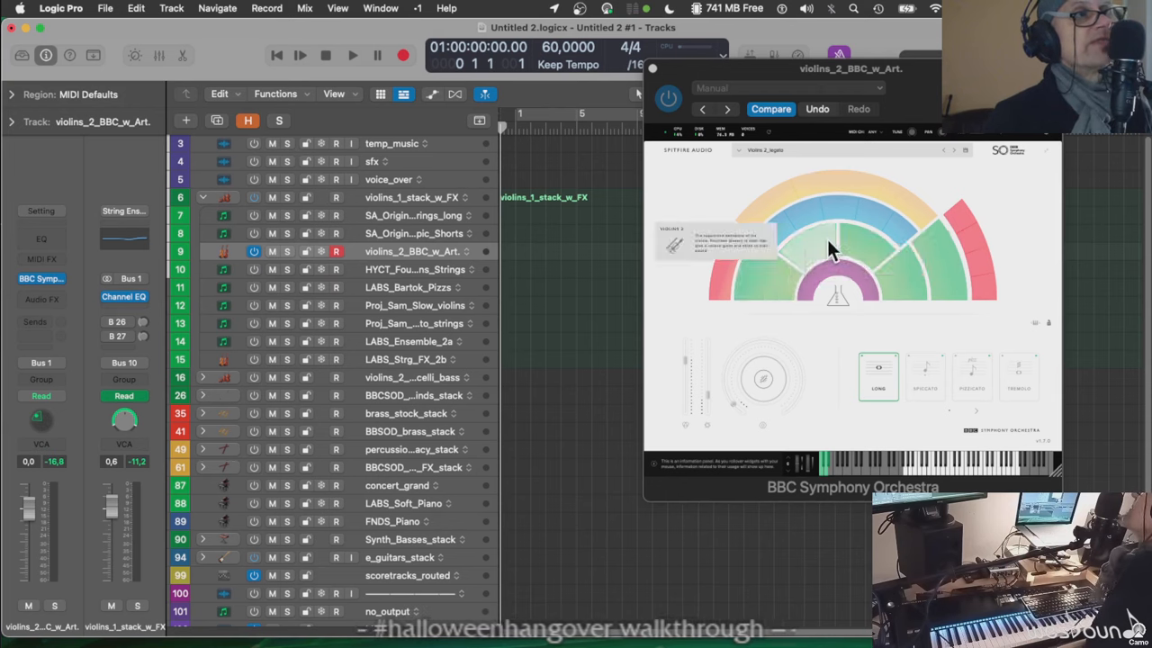
mouse_move(933, 301)
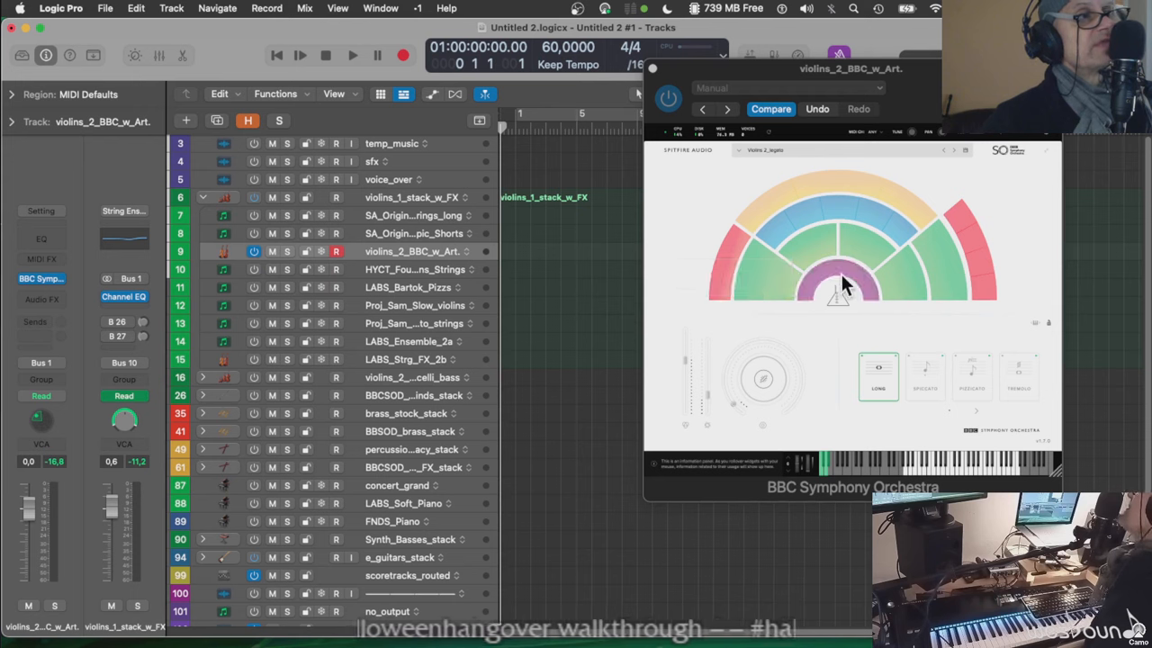
mouse_move(853, 289)
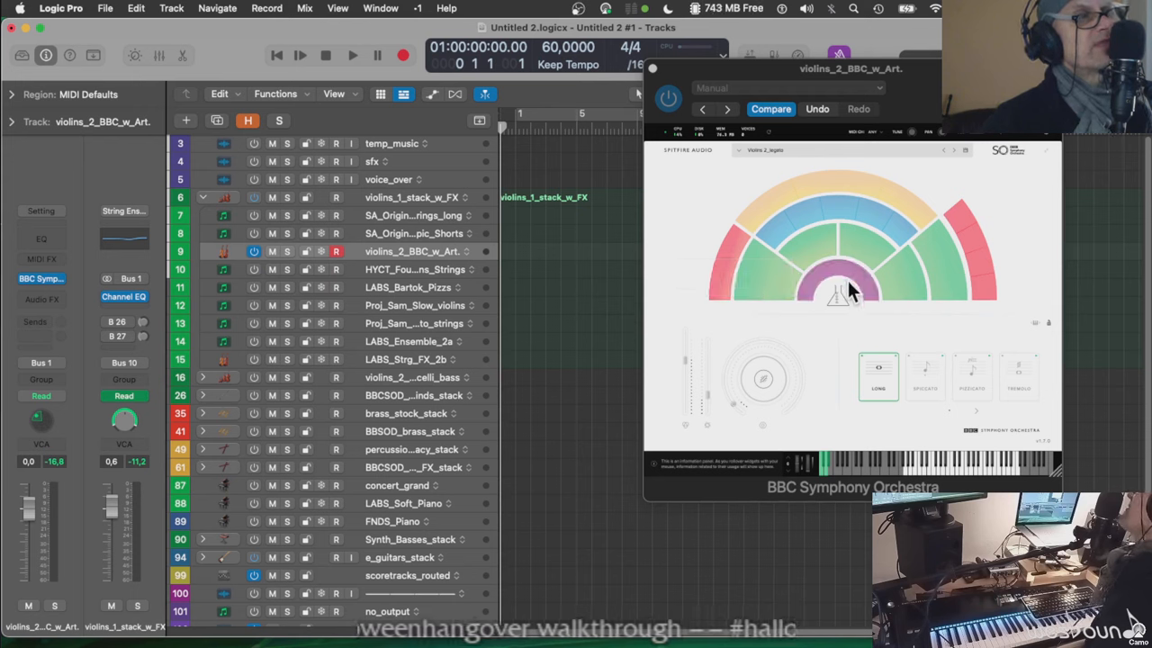
mouse_move(849, 284)
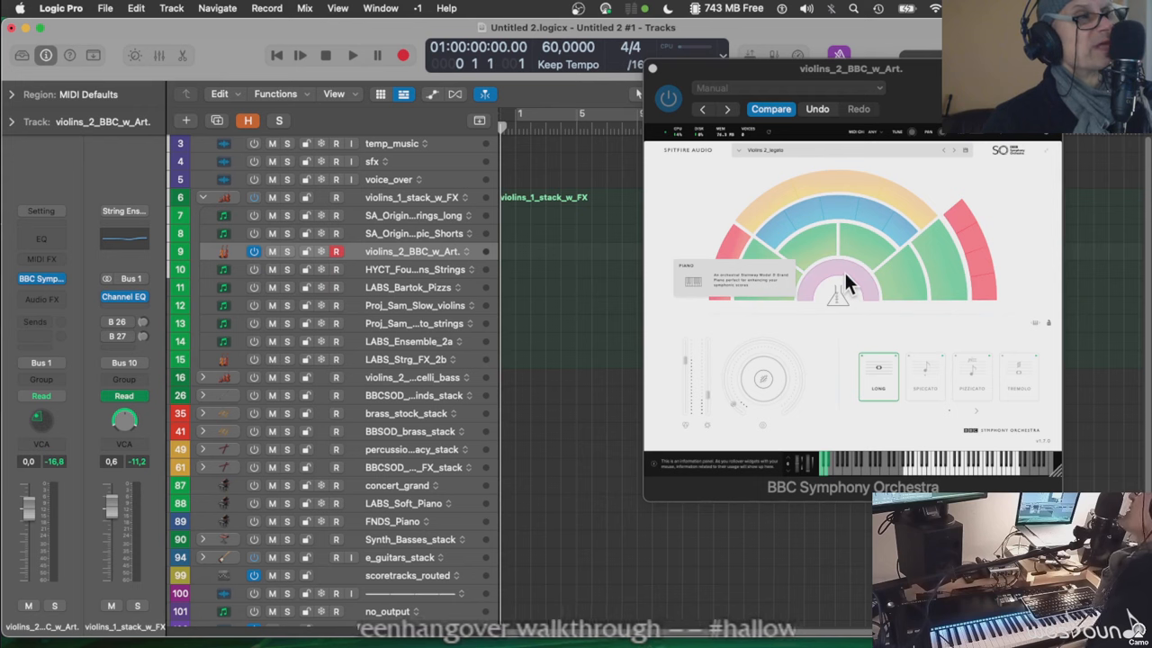
mouse_move(864, 296)
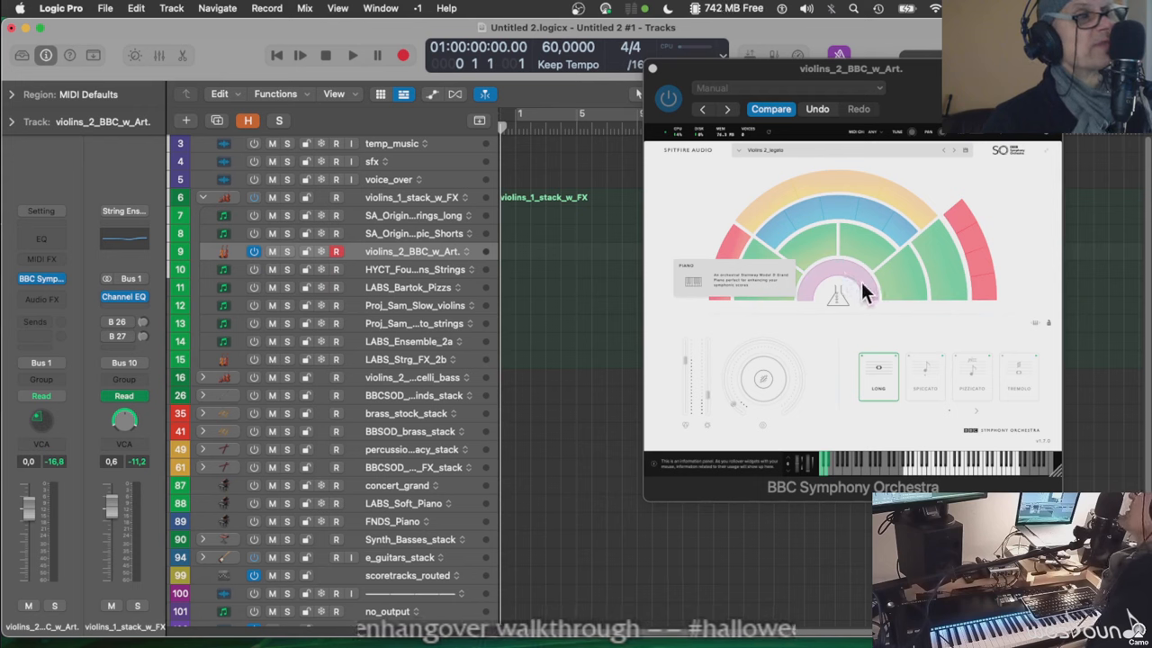
mouse_move(864, 288)
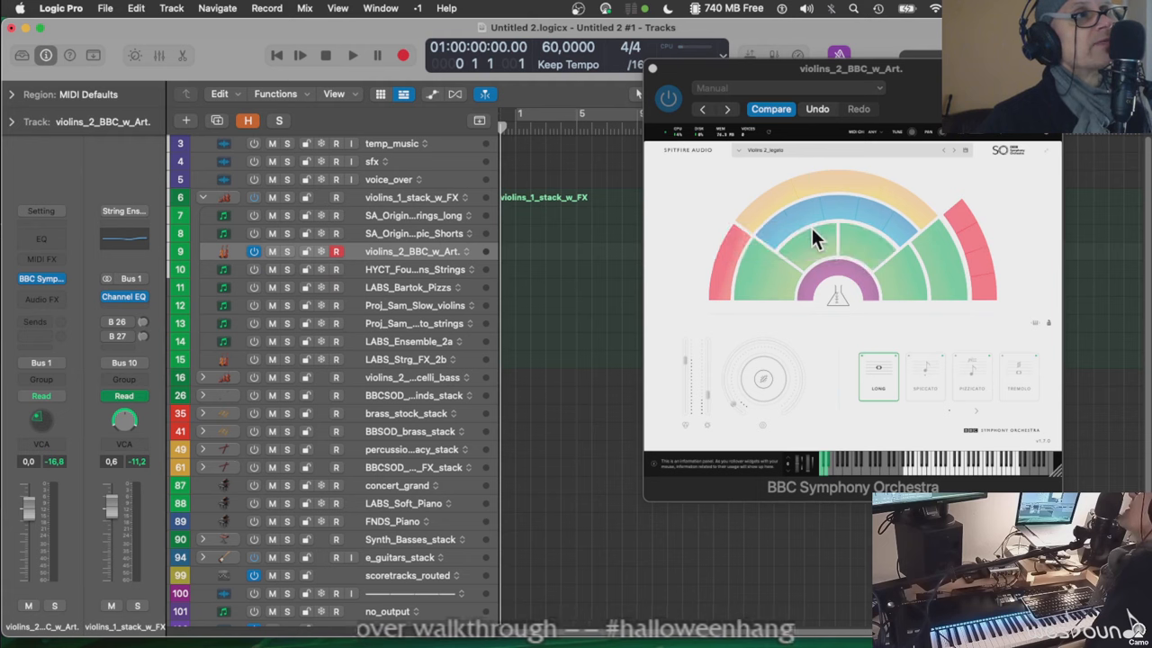
mouse_move(801, 225)
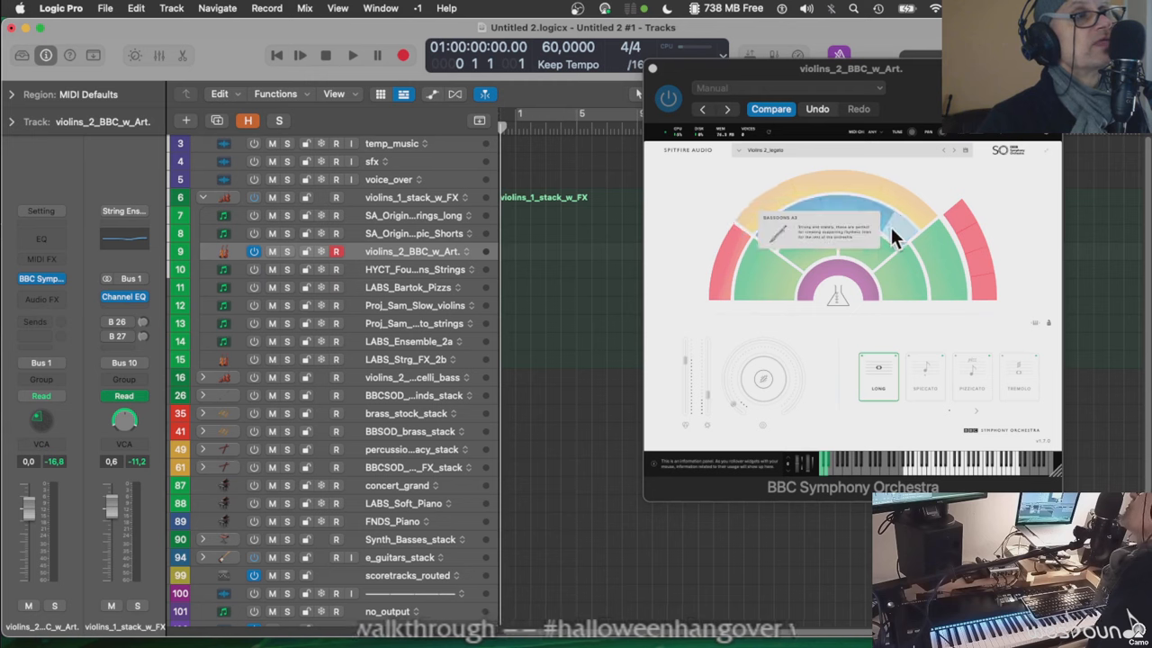
mouse_move(957, 225)
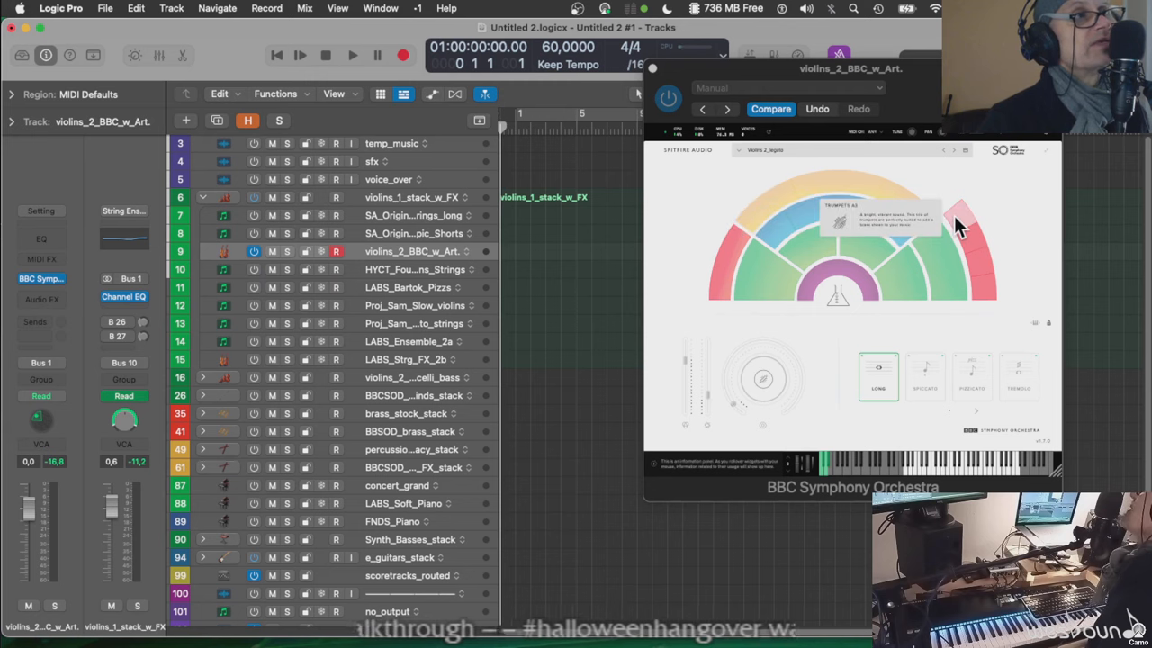
mouse_move(976, 306)
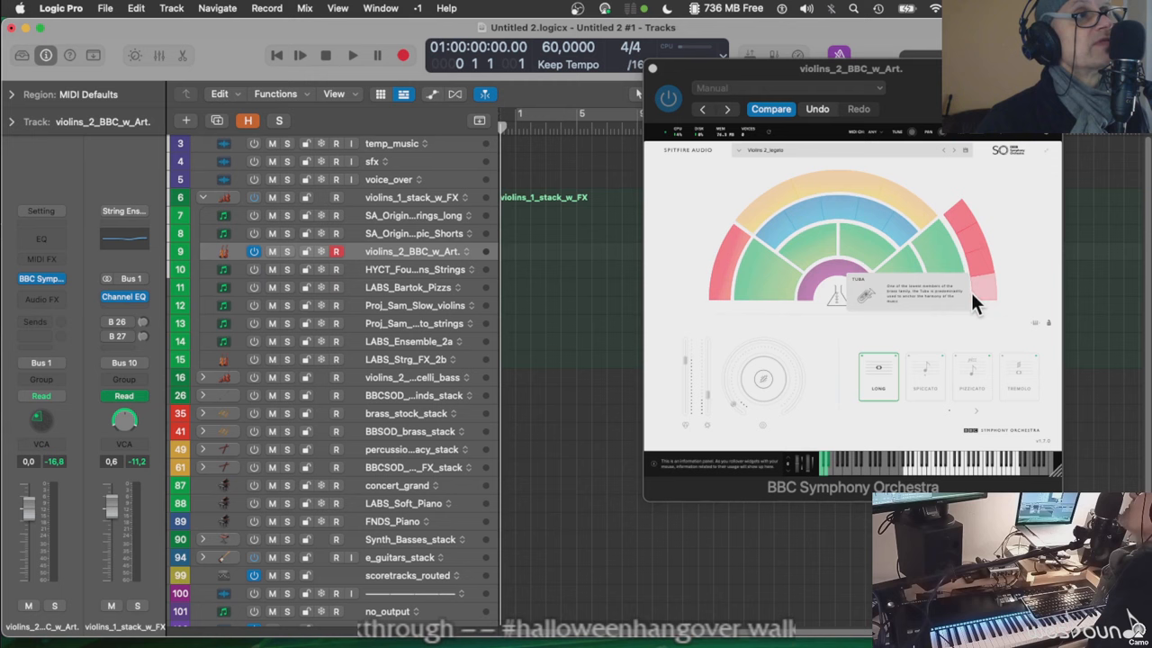
mouse_move(728, 261)
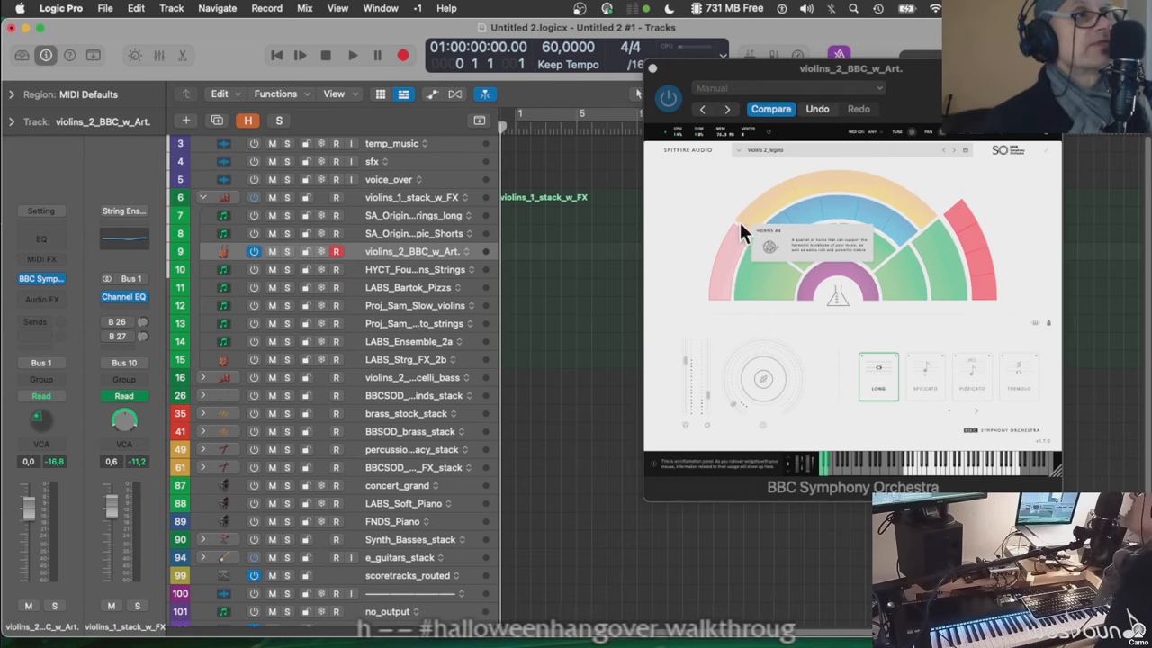
mouse_move(767, 219)
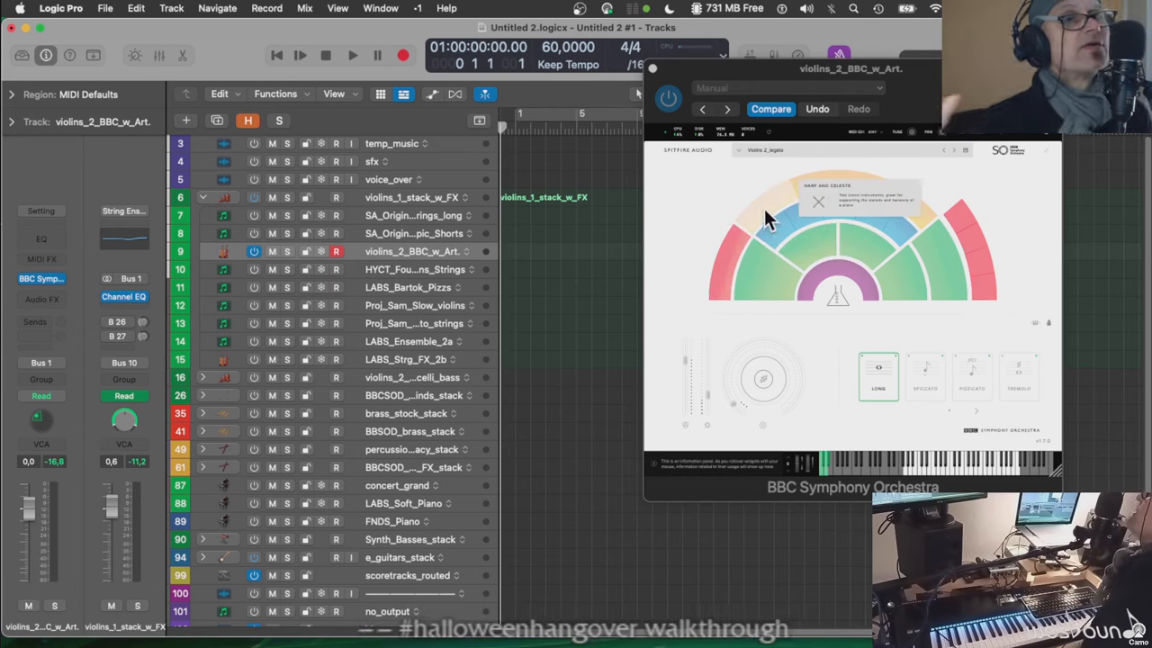
mouse_move(778, 207)
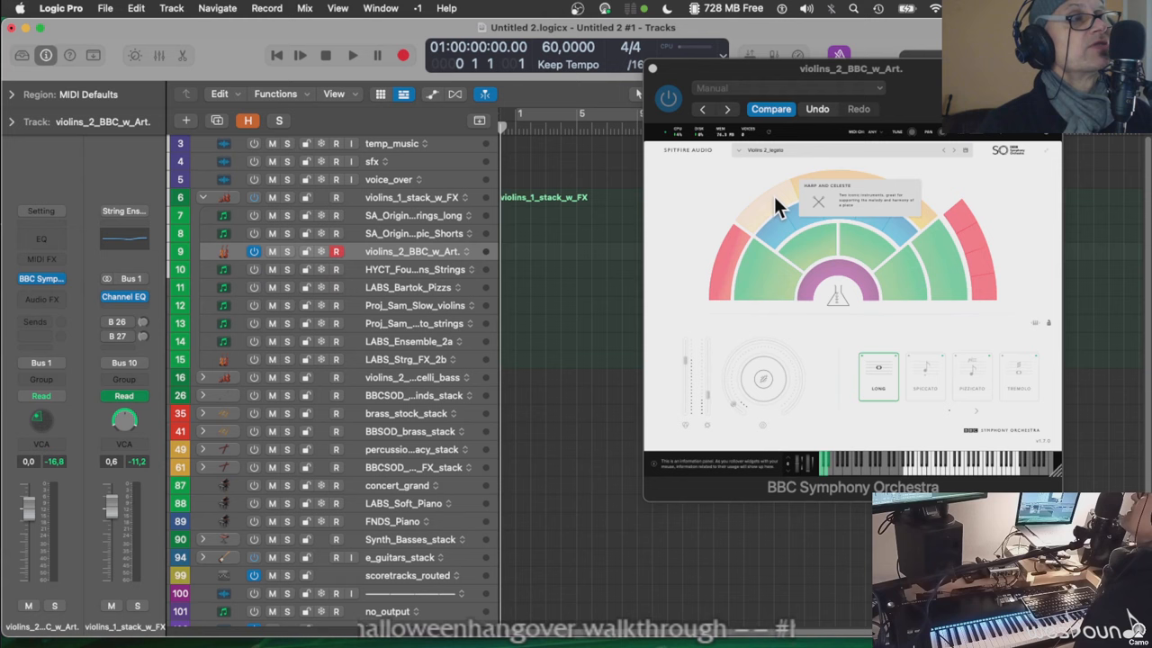
mouse_move(783, 200)
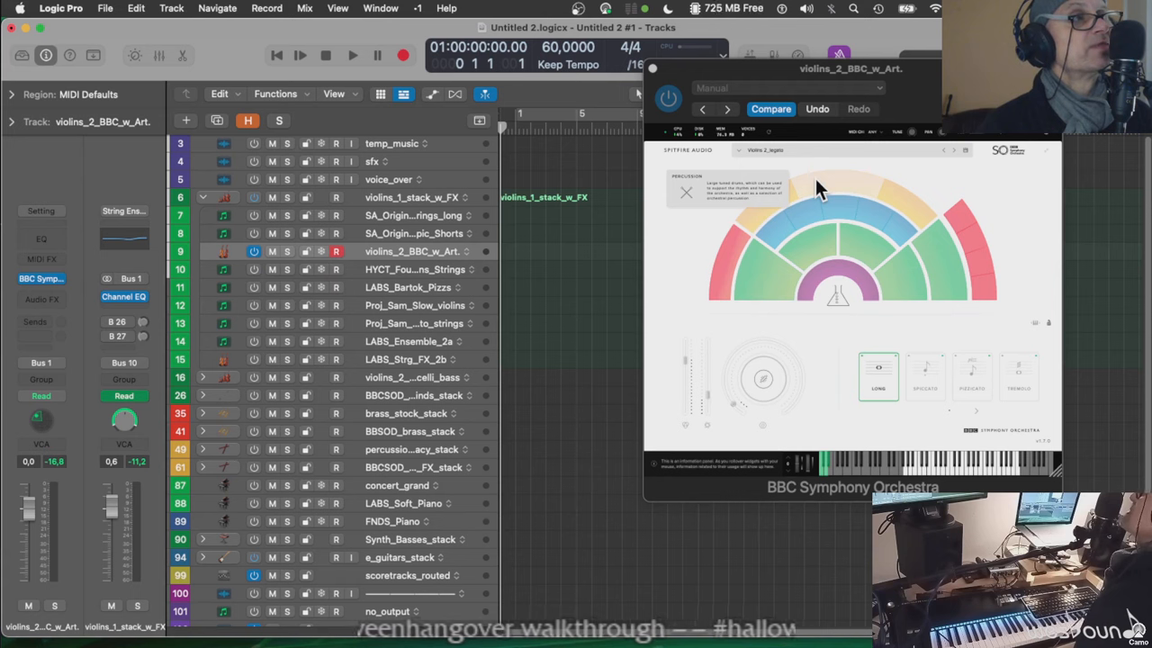
mouse_move(917, 212)
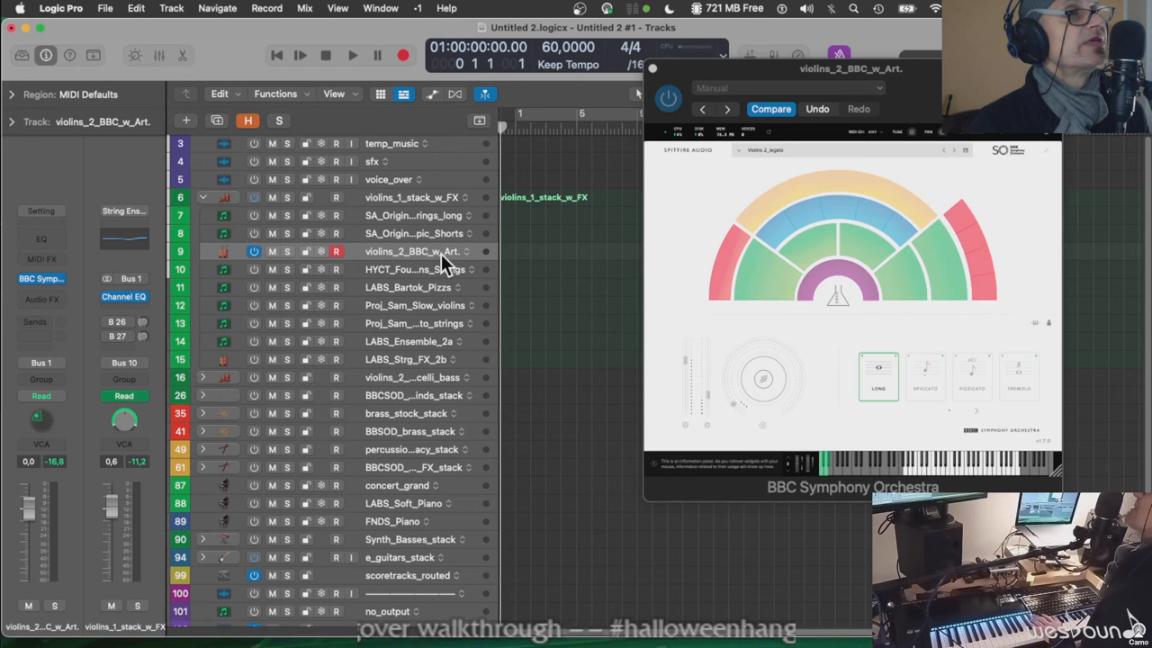
mouse_move(530, 313)
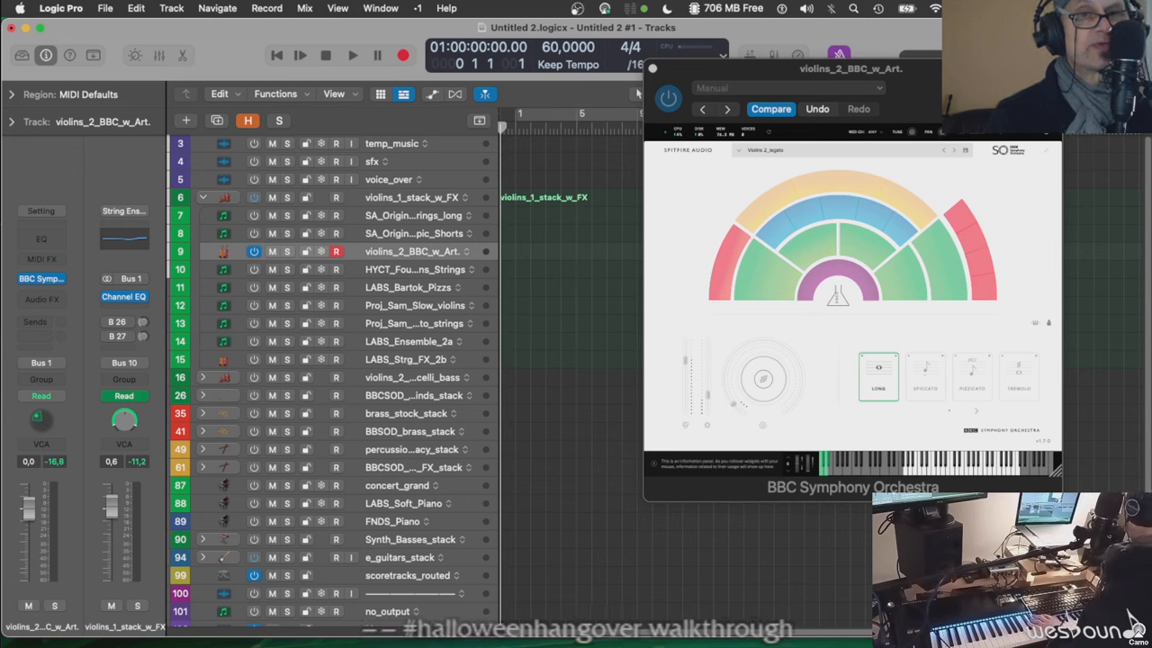
mouse_move(909, 414)
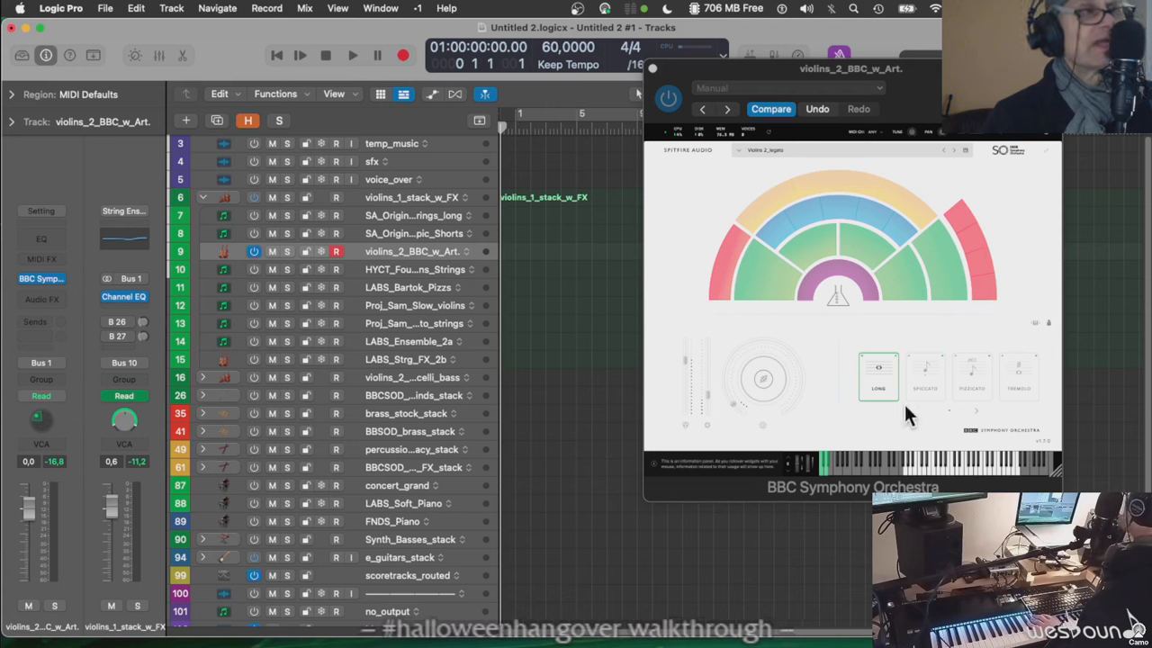
mouse_move(738, 400)
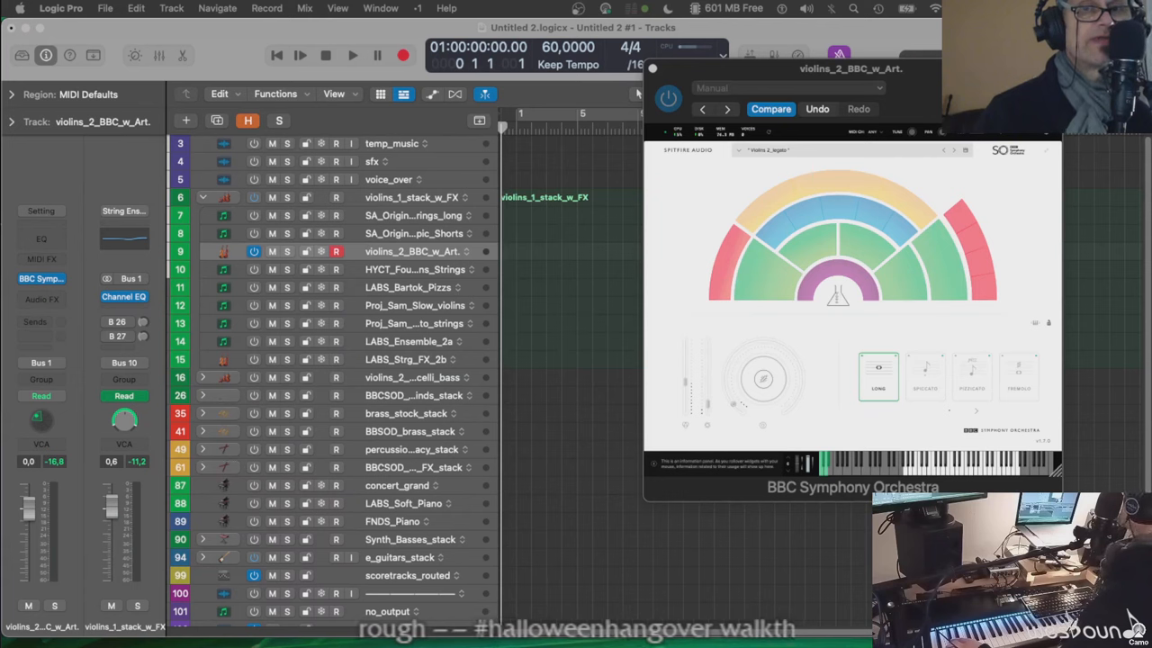
mouse_move(855, 356)
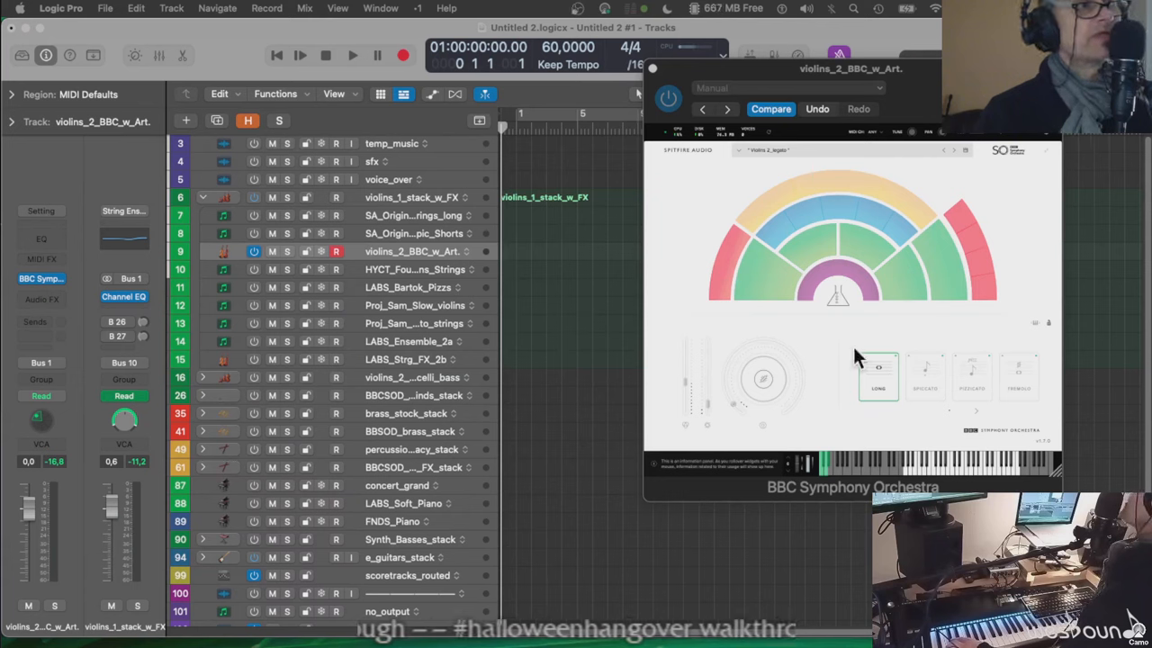
mouse_move(850, 368)
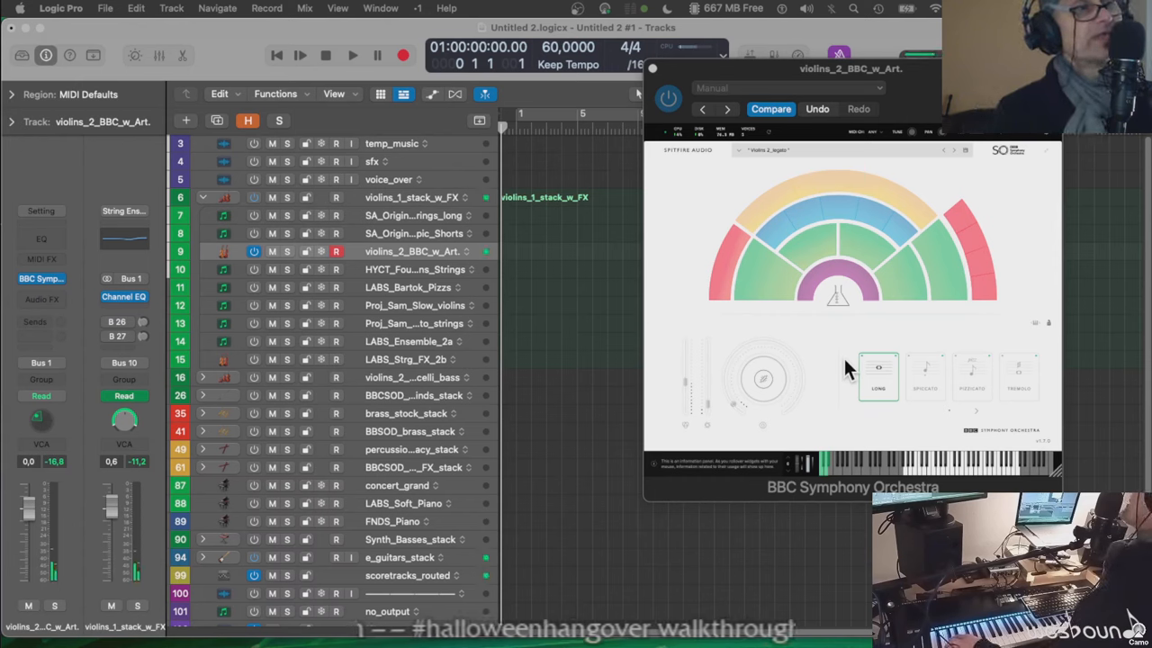
click(925, 377)
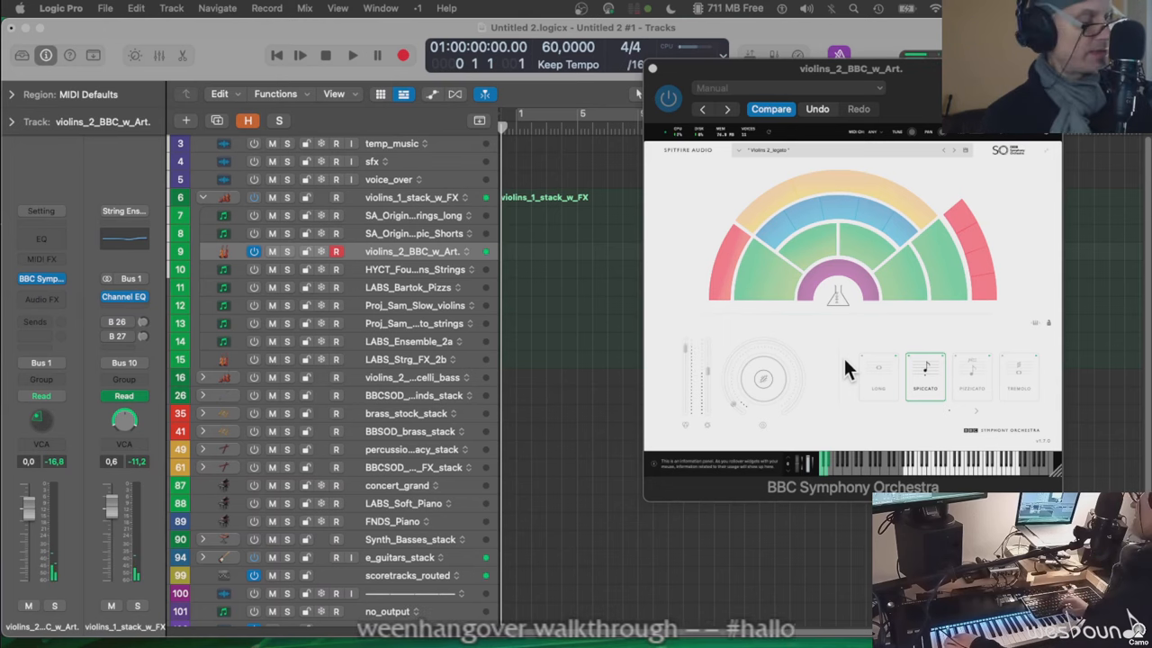
click(971, 376)
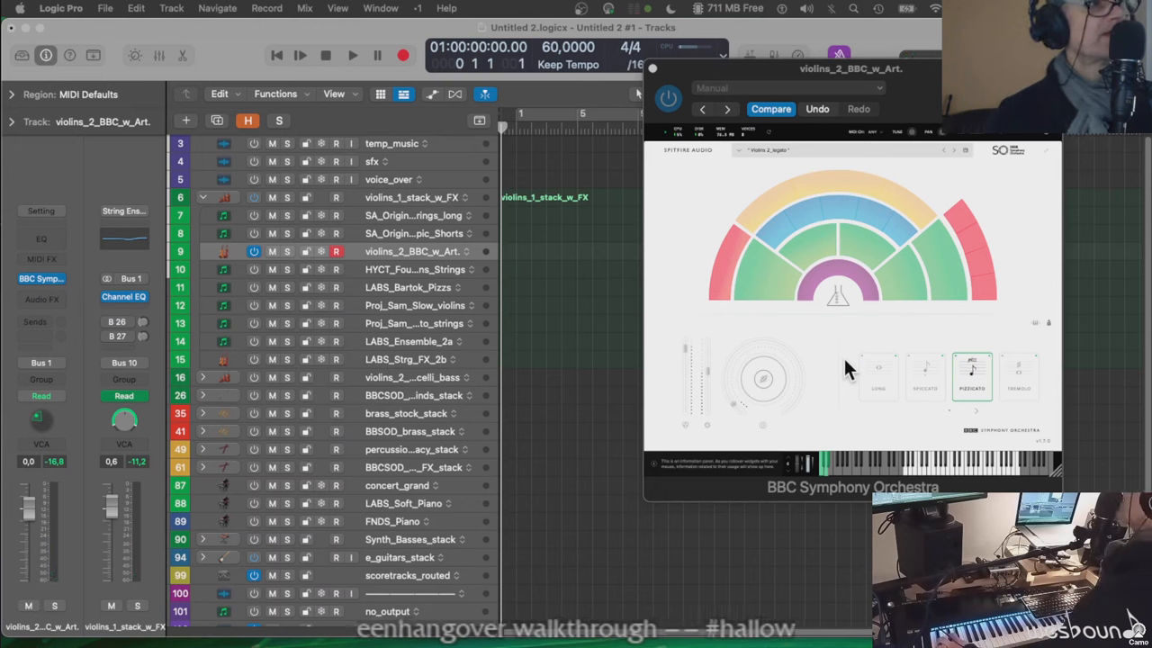
click(972, 376)
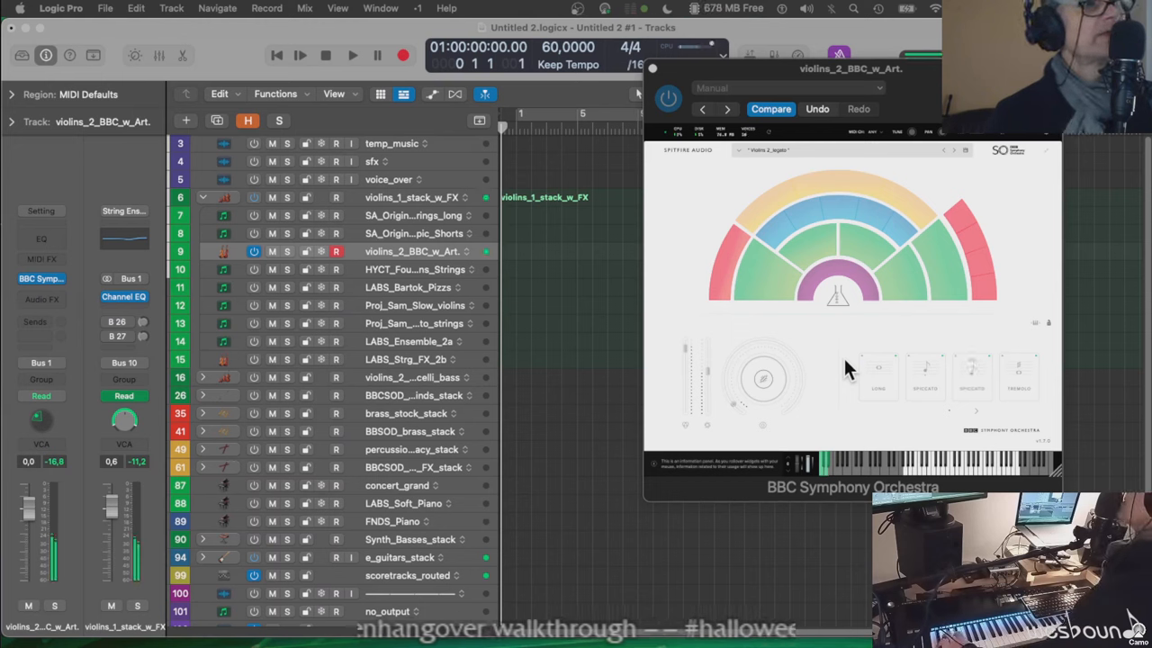
click(1019, 377)
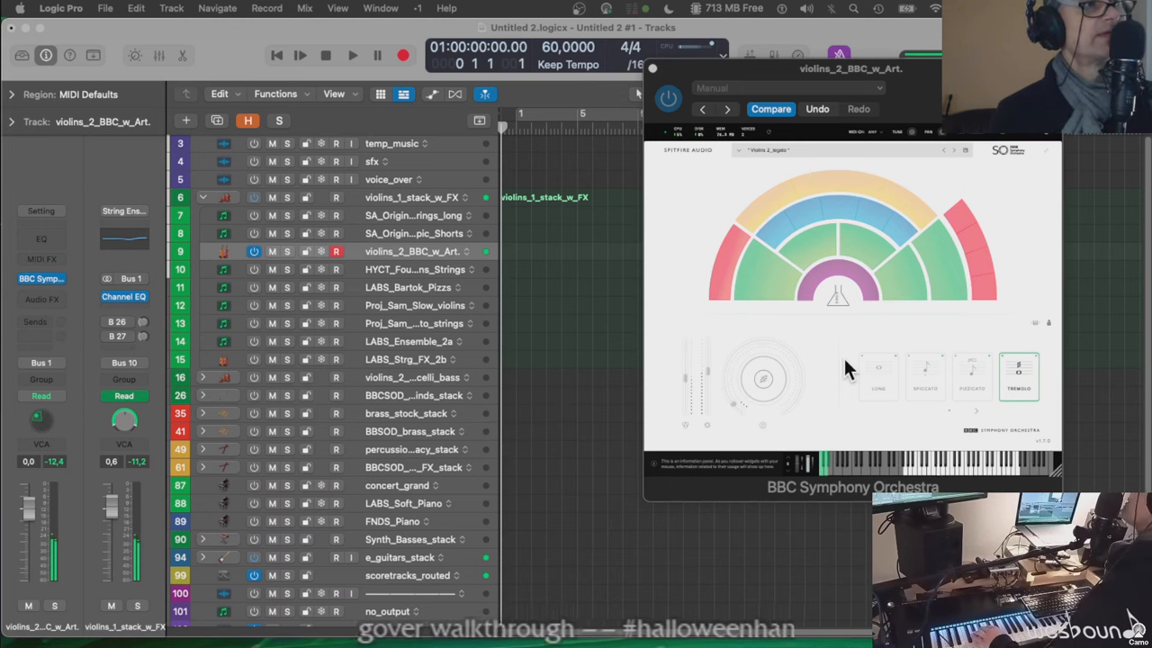
click(878, 376)
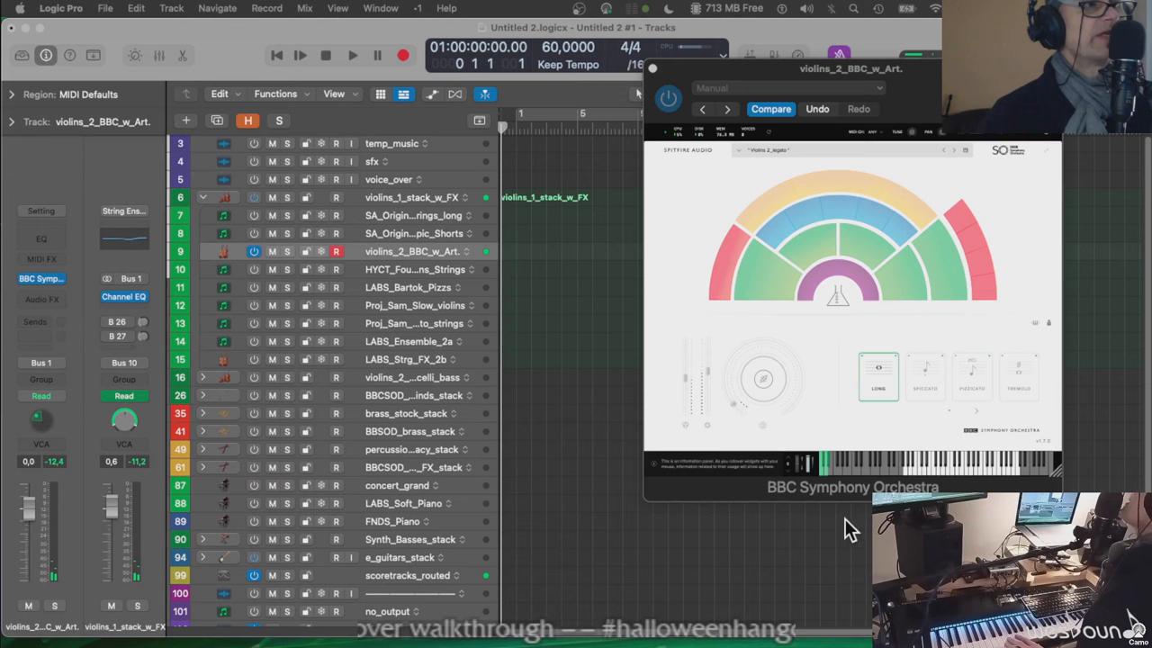
mouse_move(957, 475)
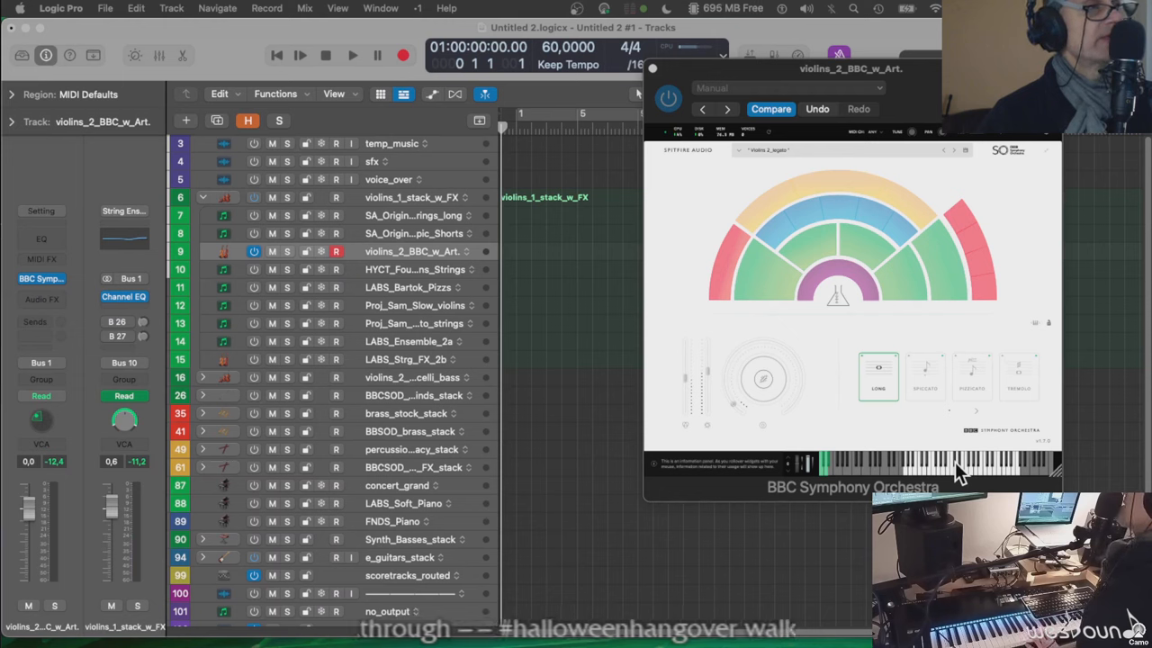
mouse_move(639, 165)
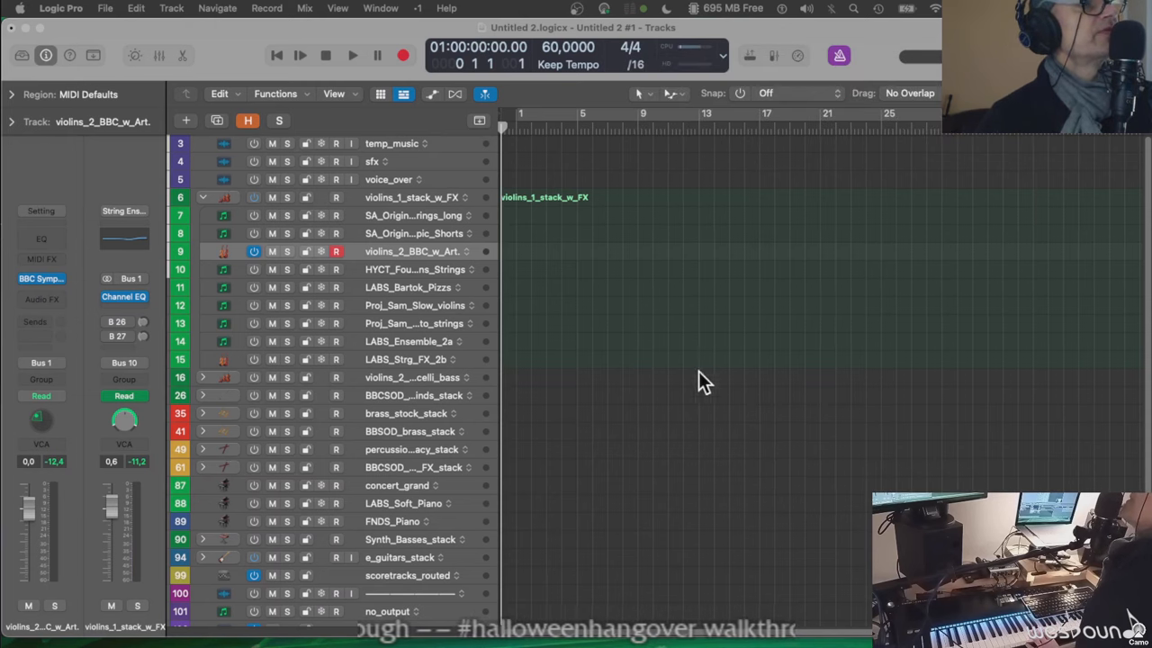
Select track 10, the Foundations strings track below violins 2
click(405, 270)
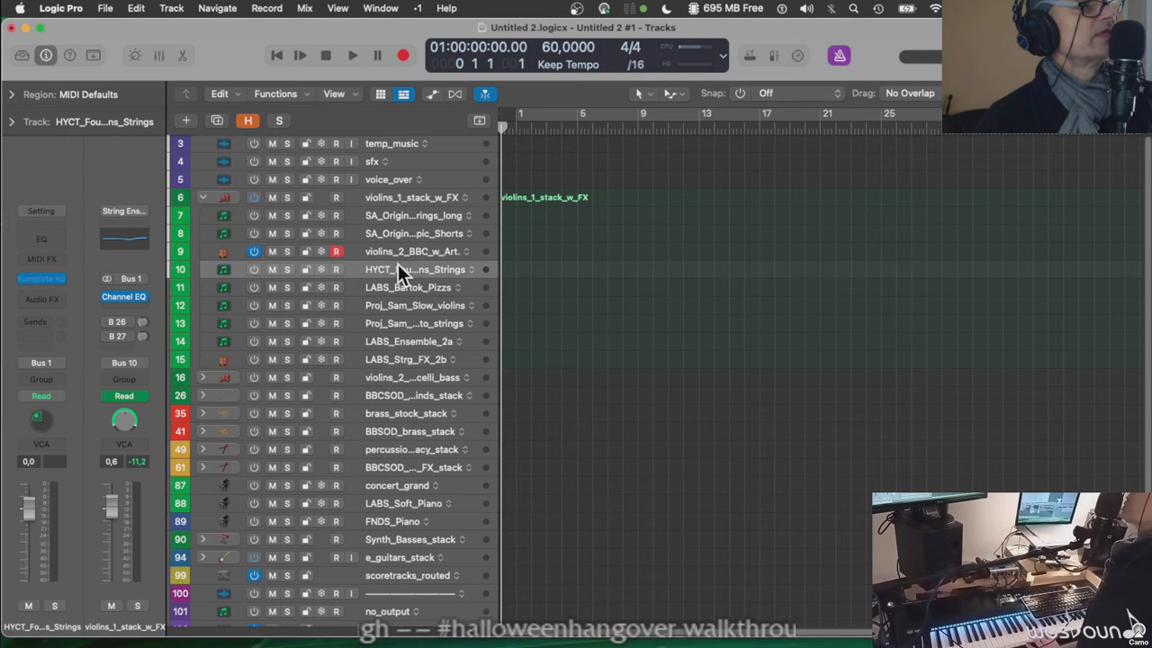
mouse_move(396, 274)
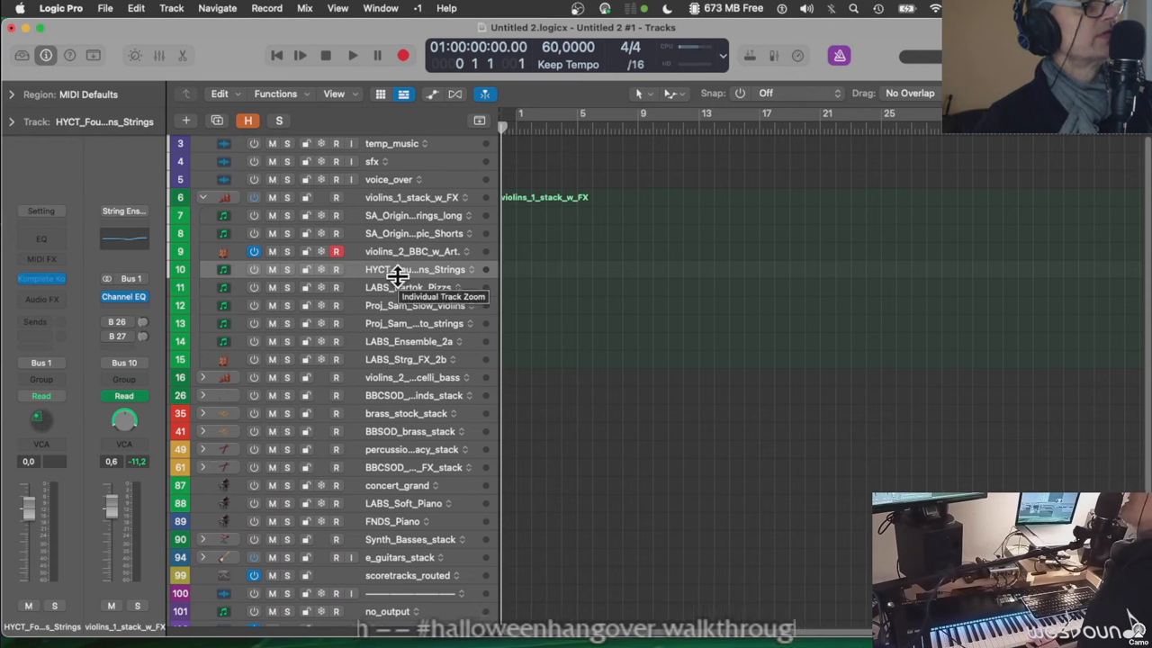
mouse_move(180, 273)
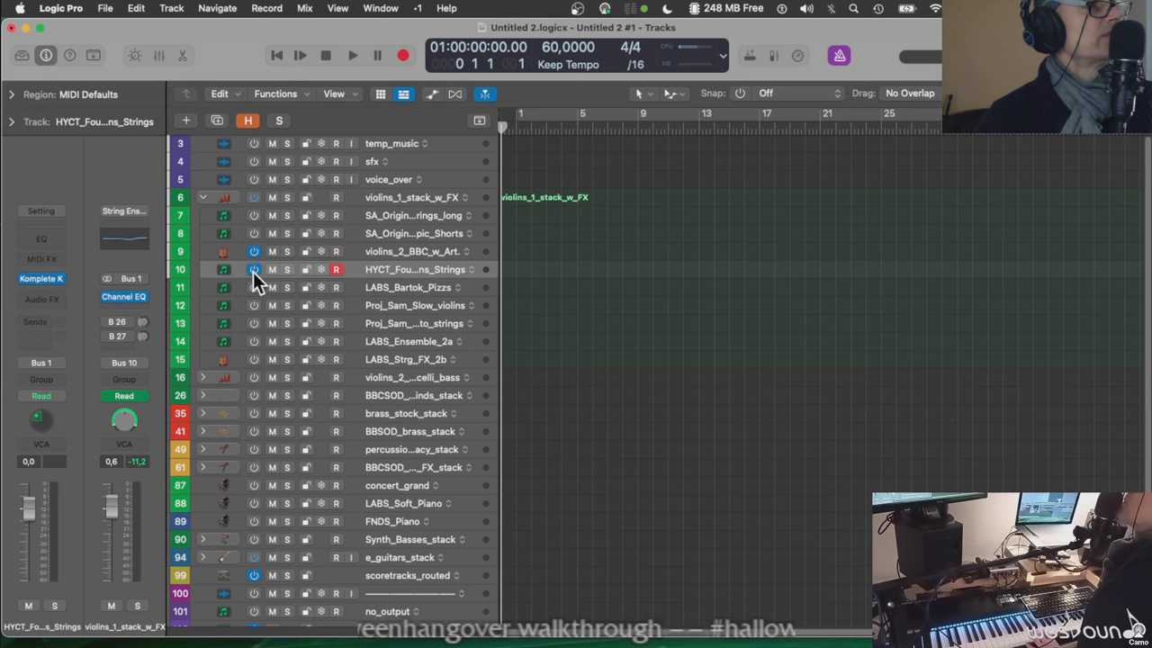
mouse_move(376, 289)
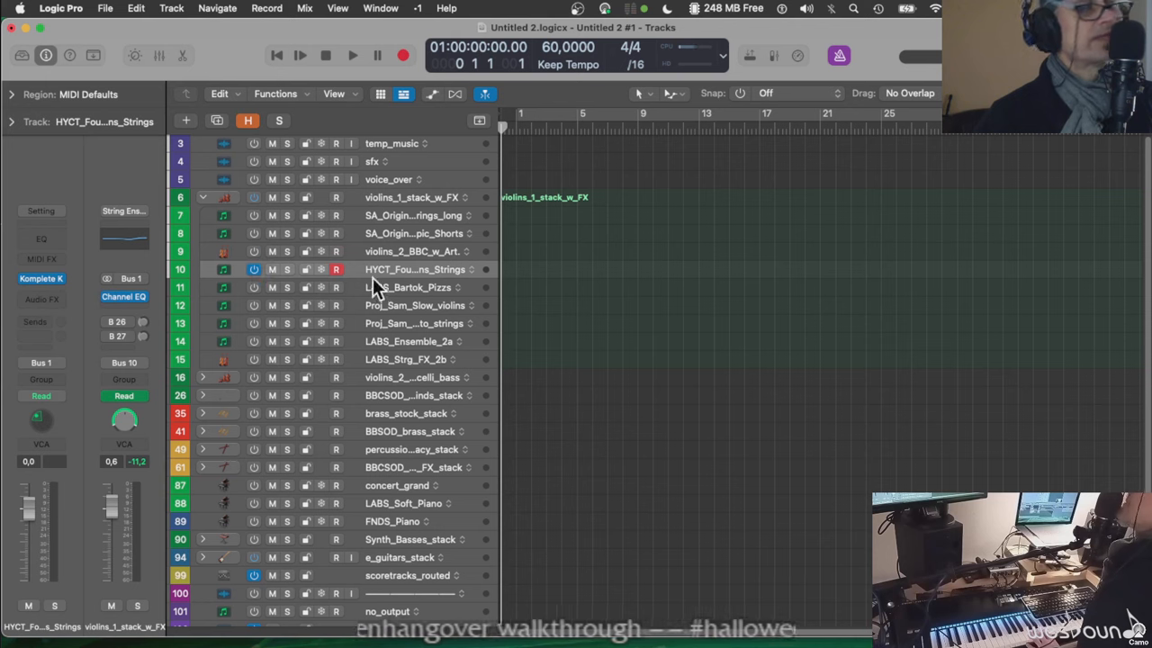
mouse_move(410, 288)
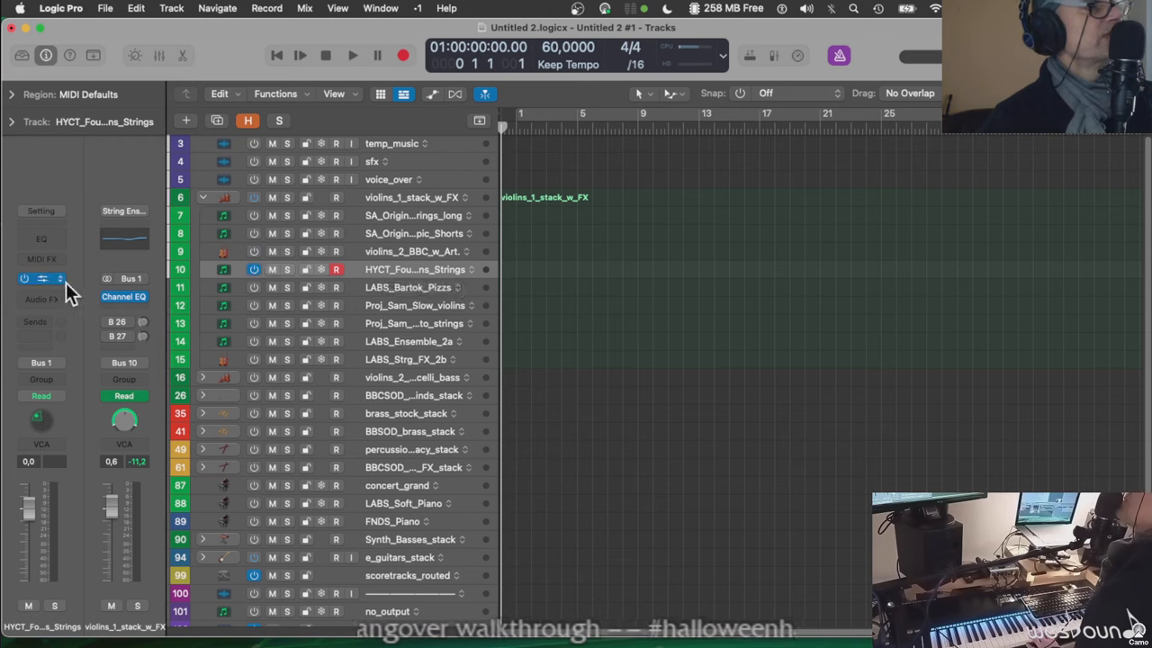
mouse_move(310, 351)
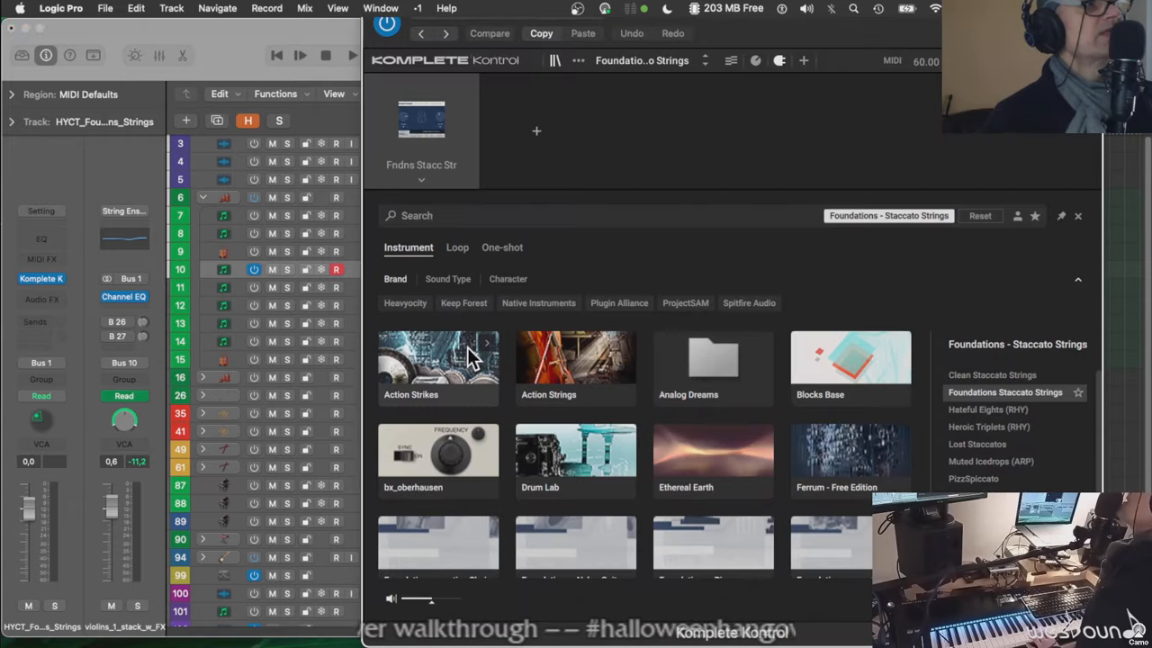
mouse_move(788, 378)
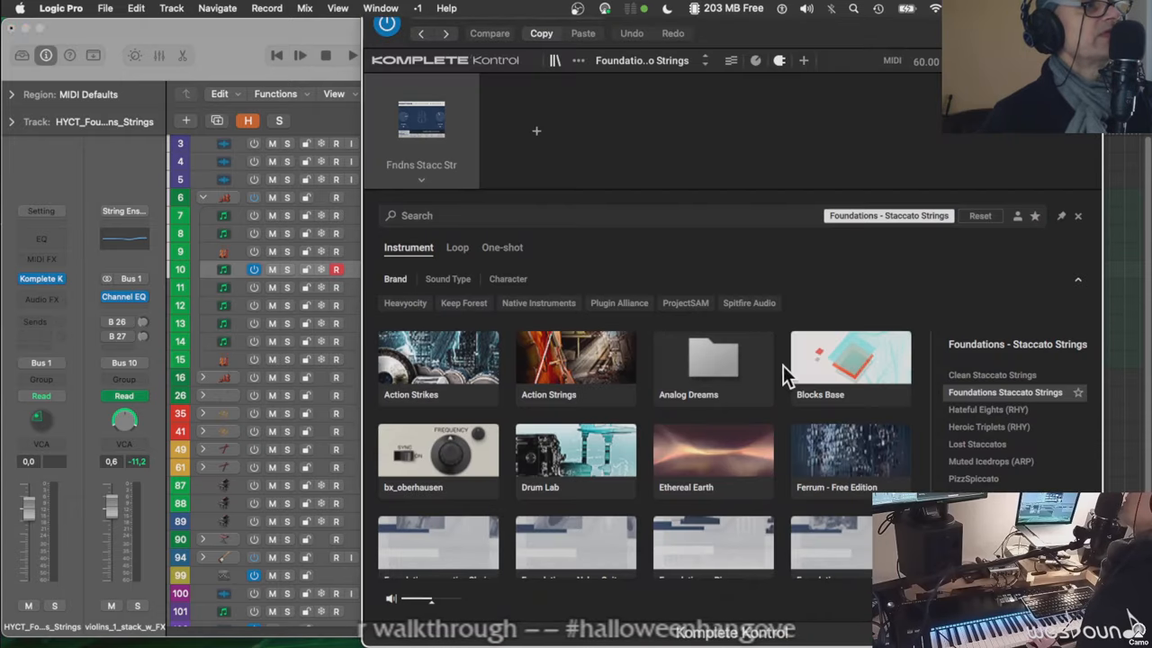
Browse the Komplete Kontrol libraries and audition a Foundations Staccato Strings preset
scroll(down, 3)
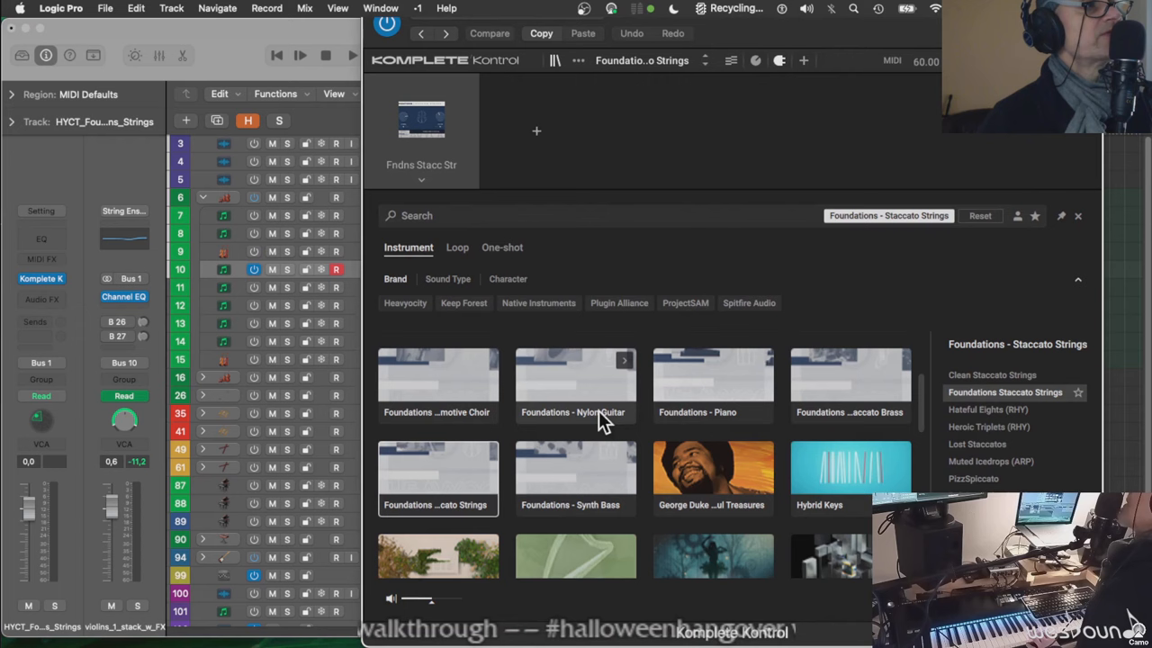
mouse_move(437, 413)
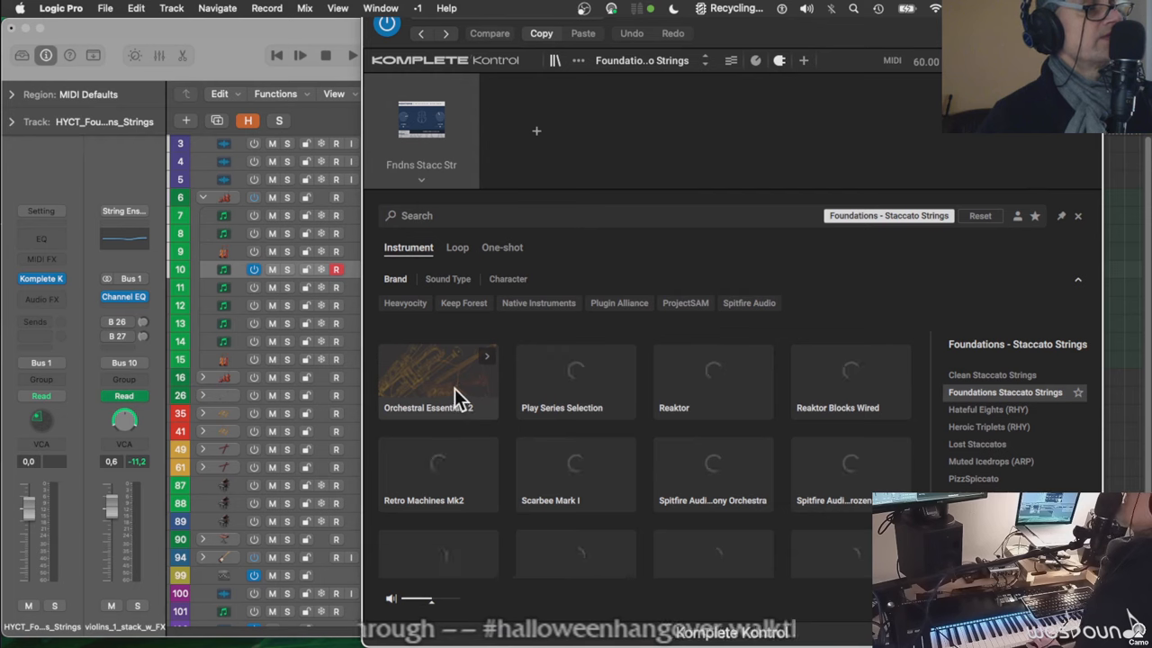
scroll(up, 3)
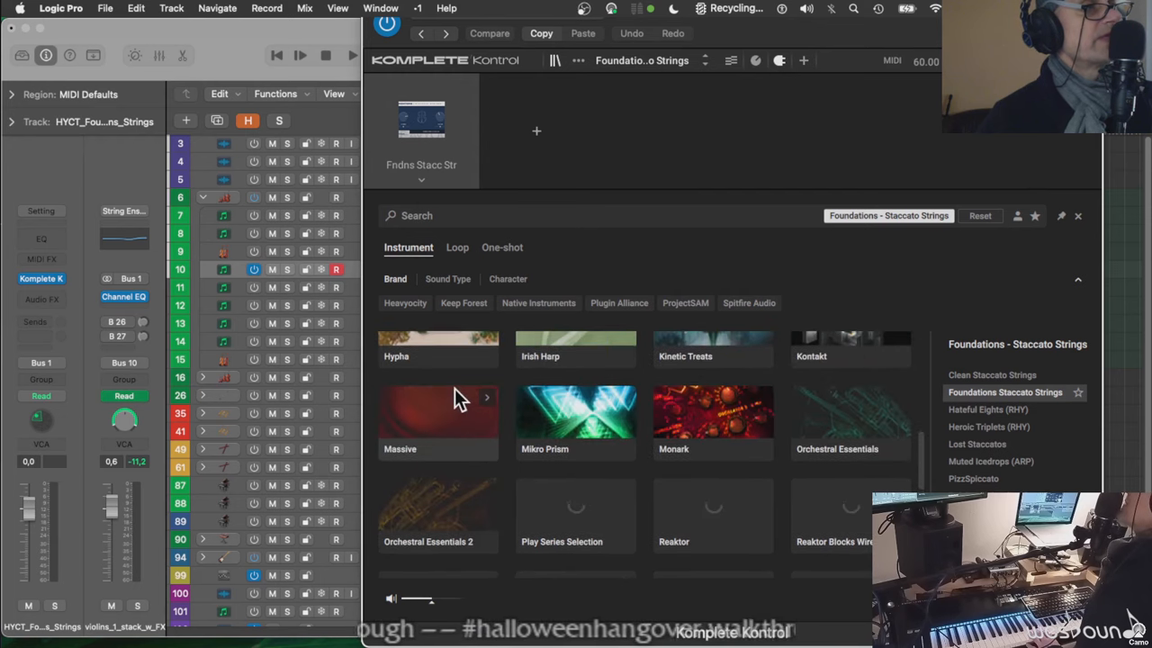
mouse_move(805, 459)
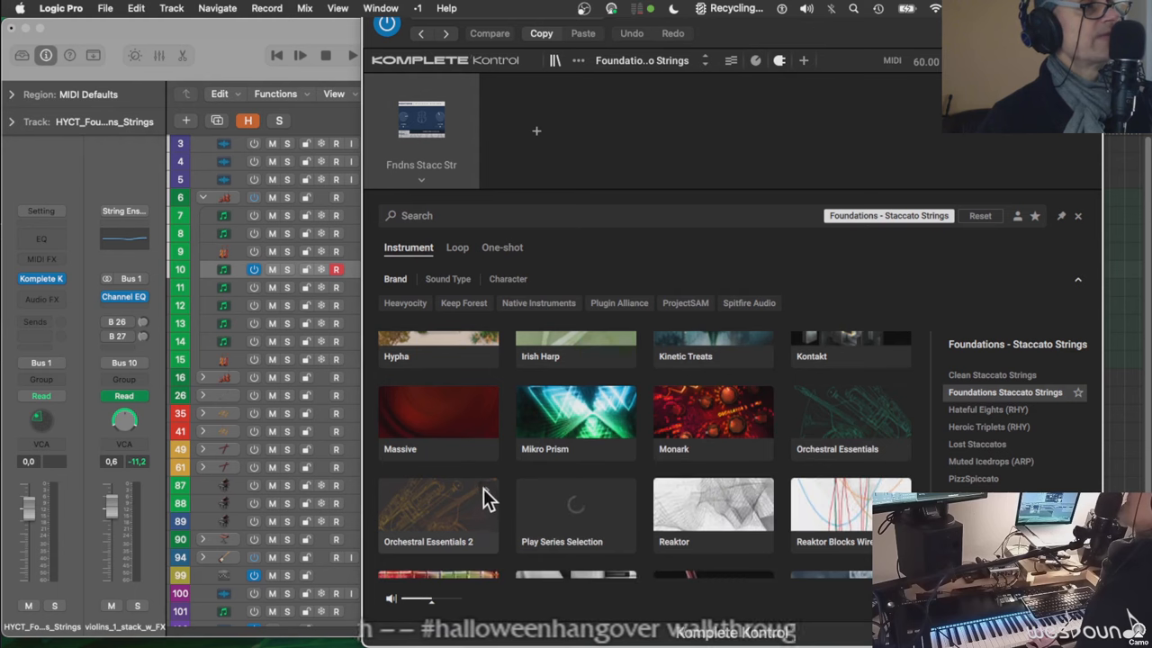
scroll(up, 3)
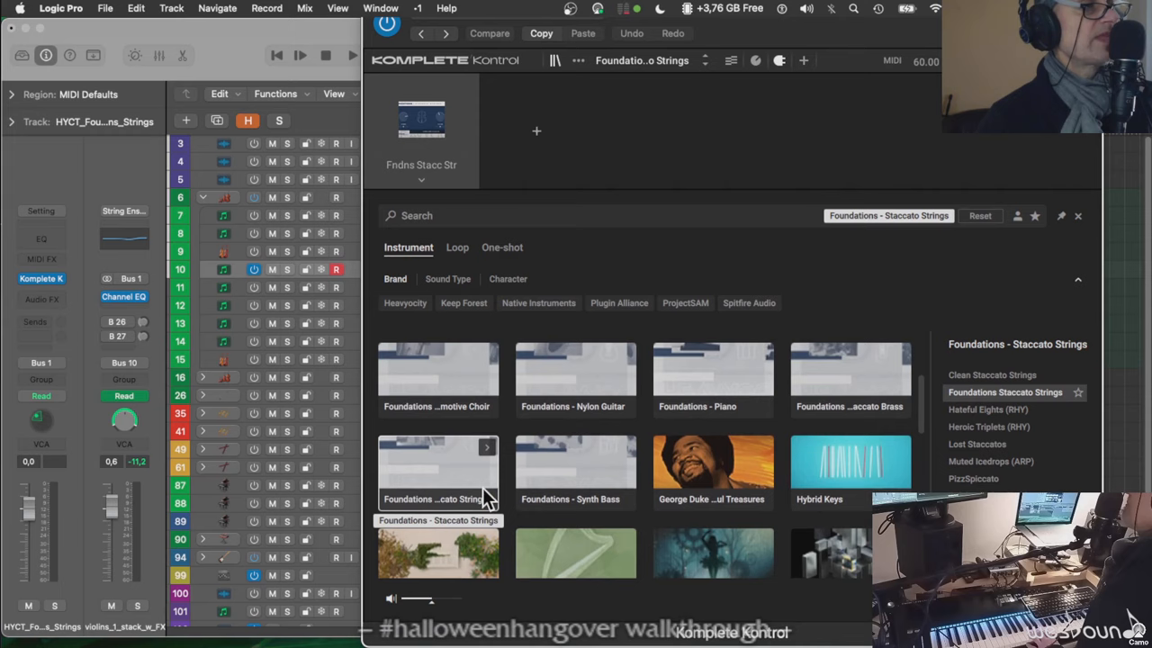
scroll(up, 3)
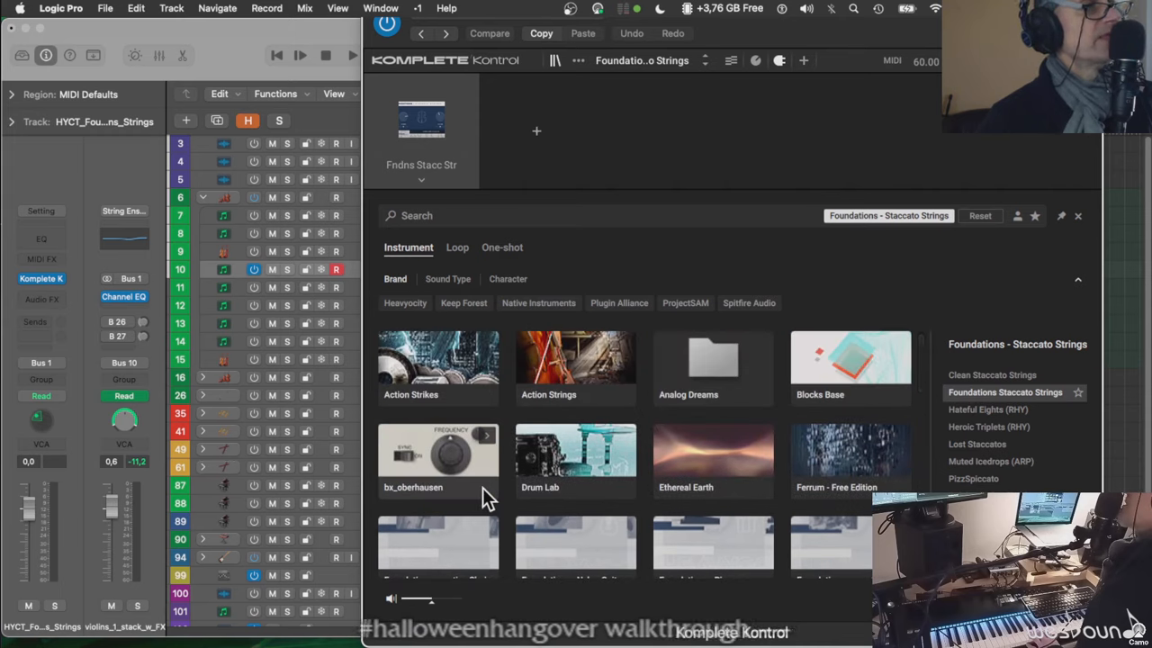
scroll(down, 3)
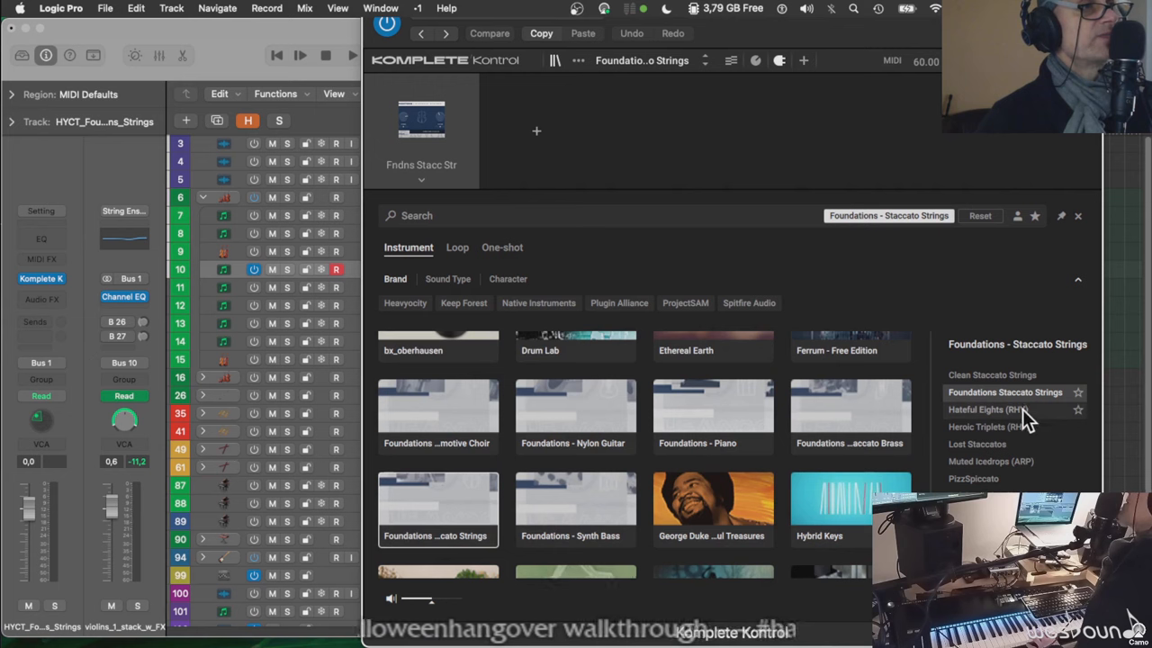
click(998, 410)
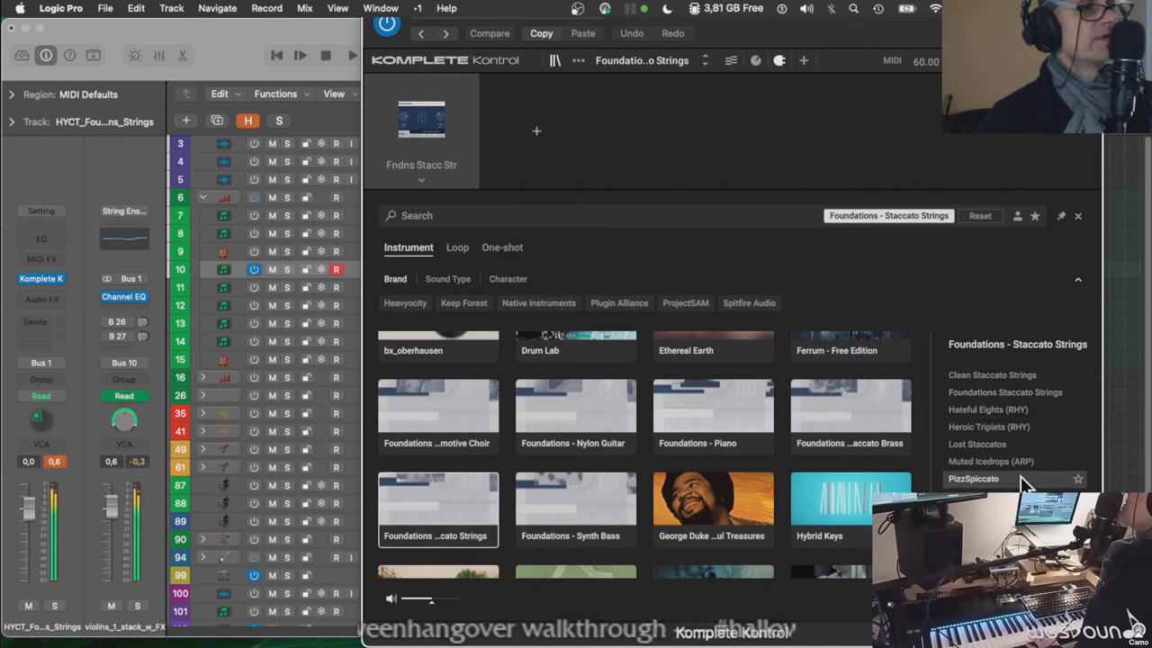
mouse_move(1004, 393)
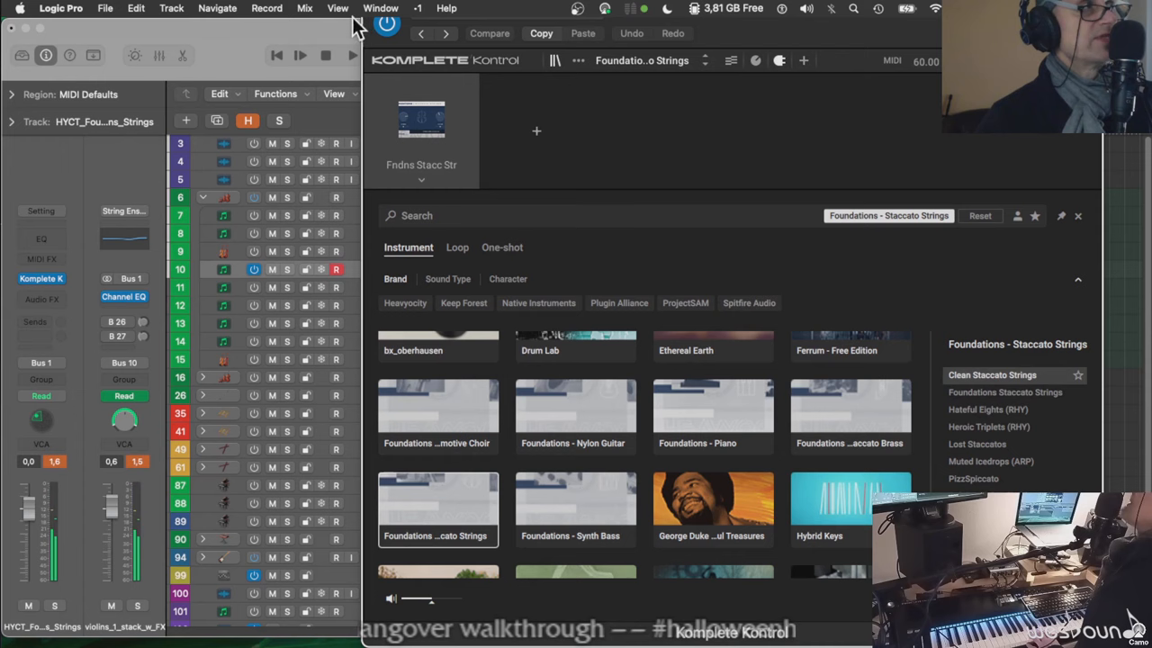
mouse_move(468, 36)
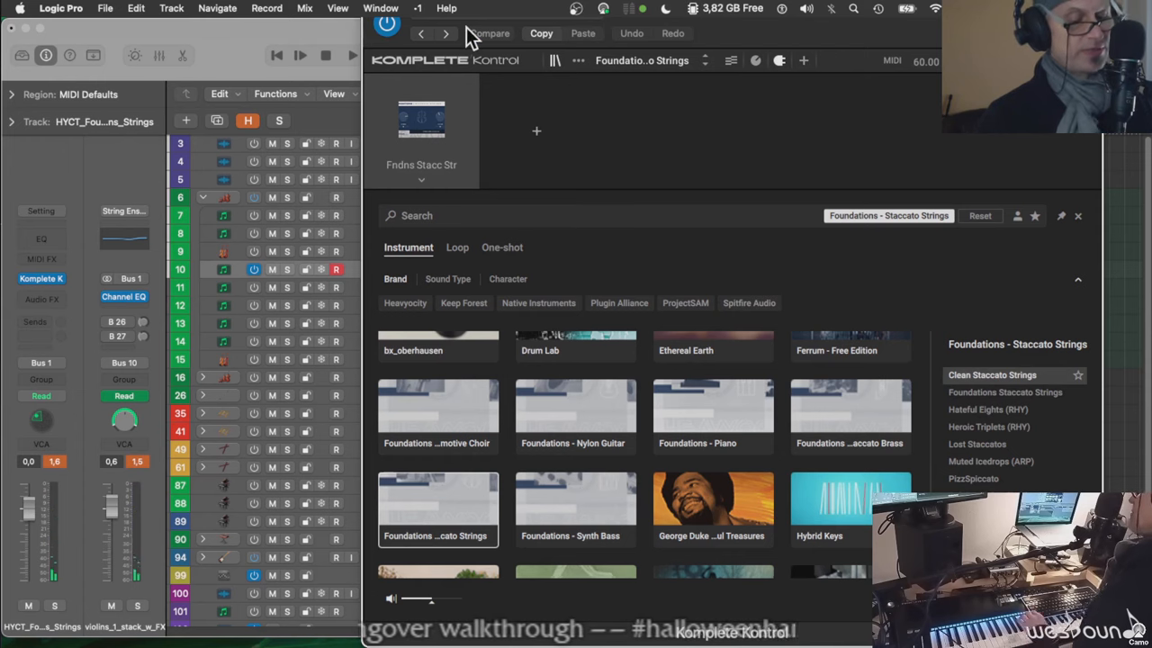
mouse_move(855, 45)
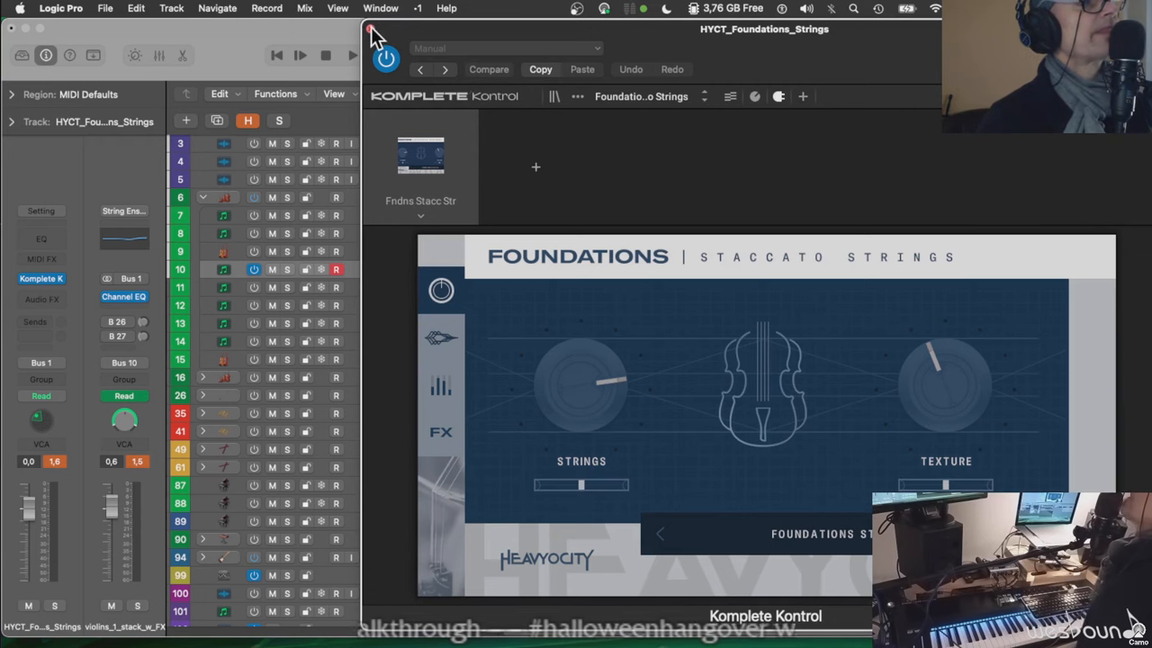
Close the Foundations instrument window and select the SA Originals long strings track
click(369, 28)
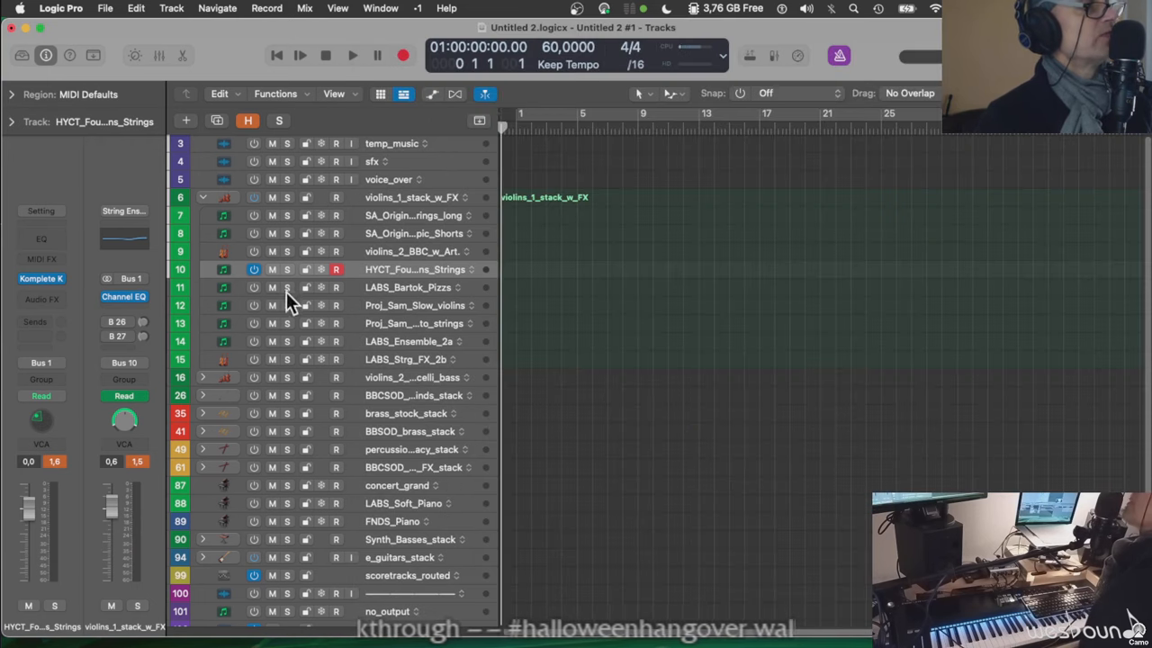
mouse_move(232, 308)
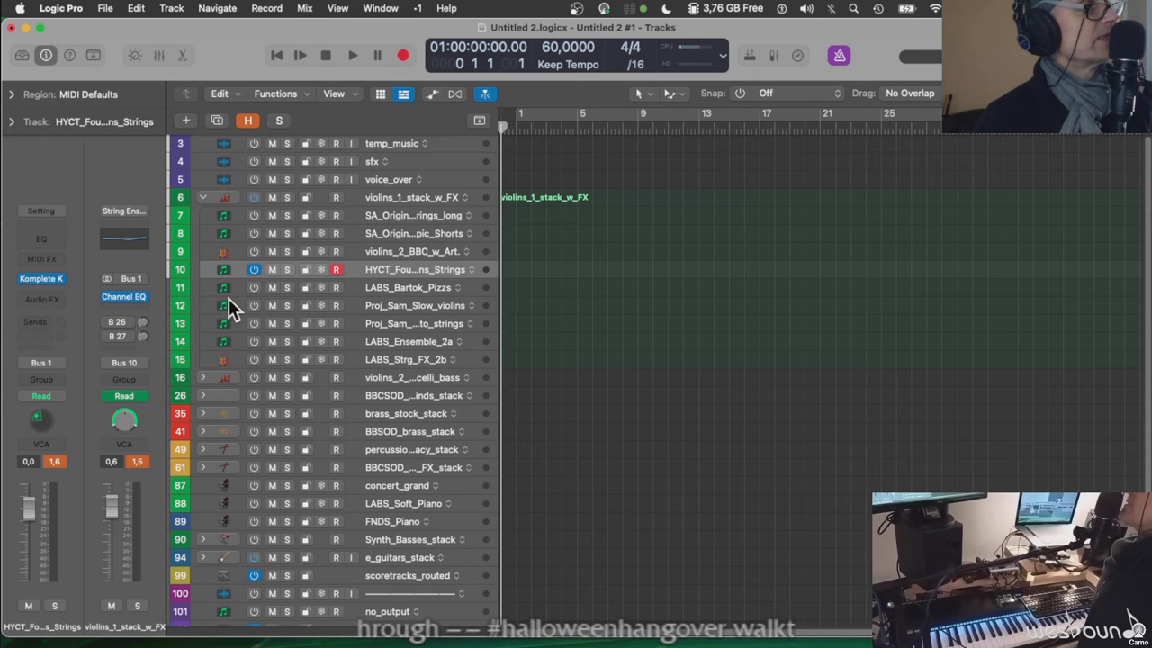
mouse_move(225, 266)
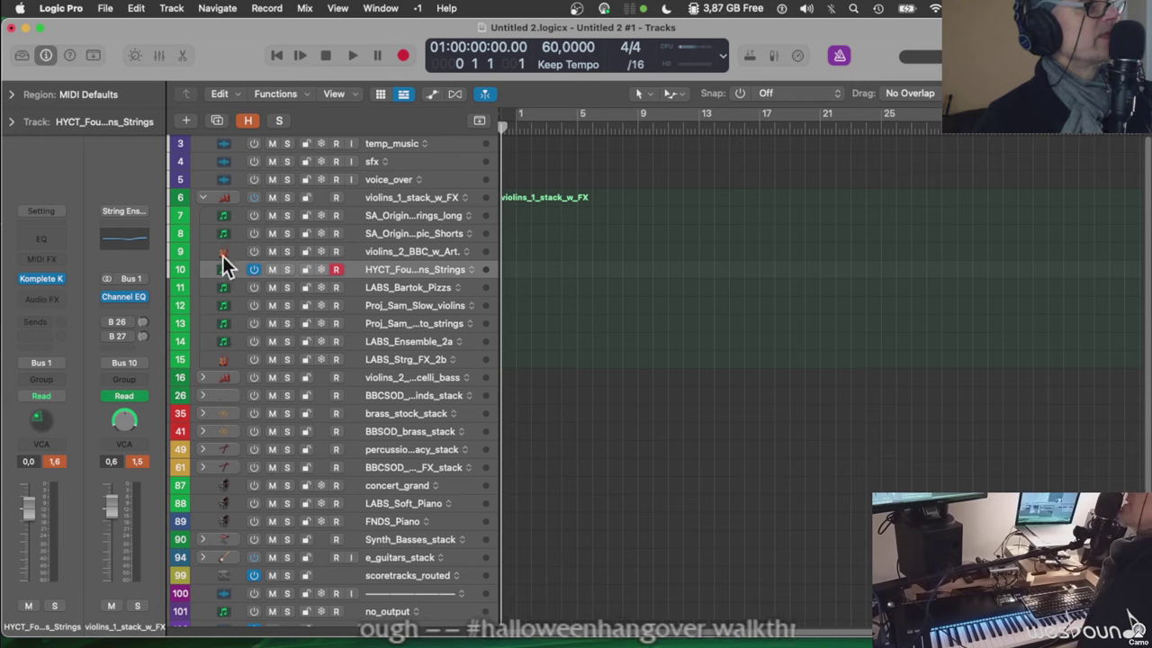
mouse_move(400, 207)
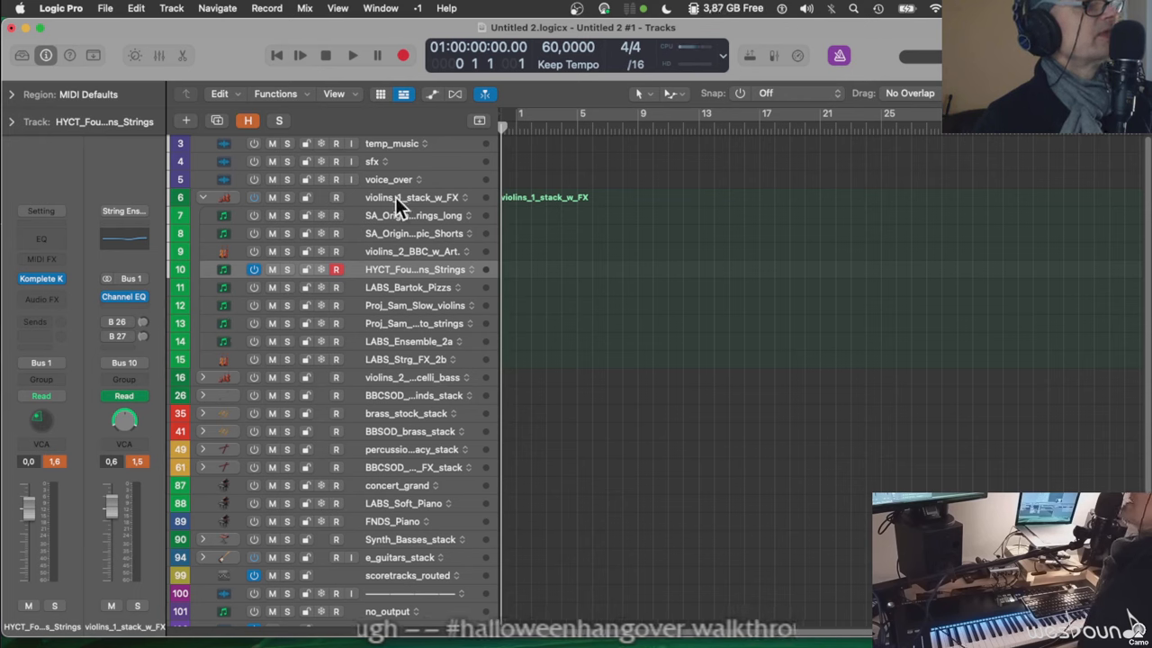
click(414, 216)
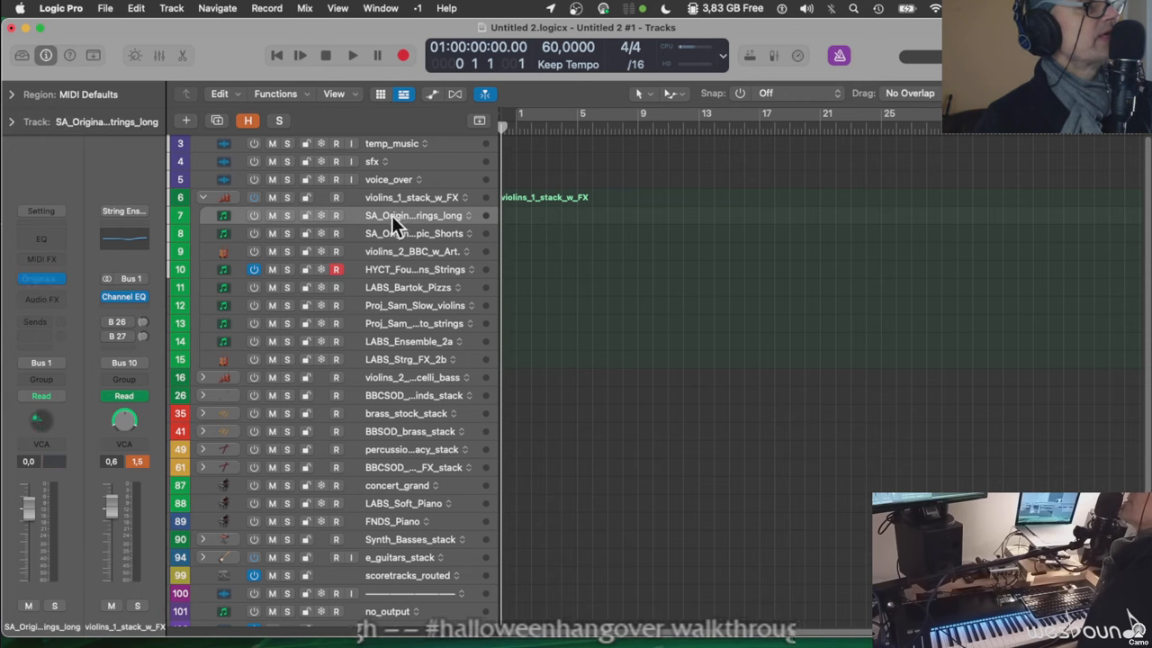
mouse_move(50, 376)
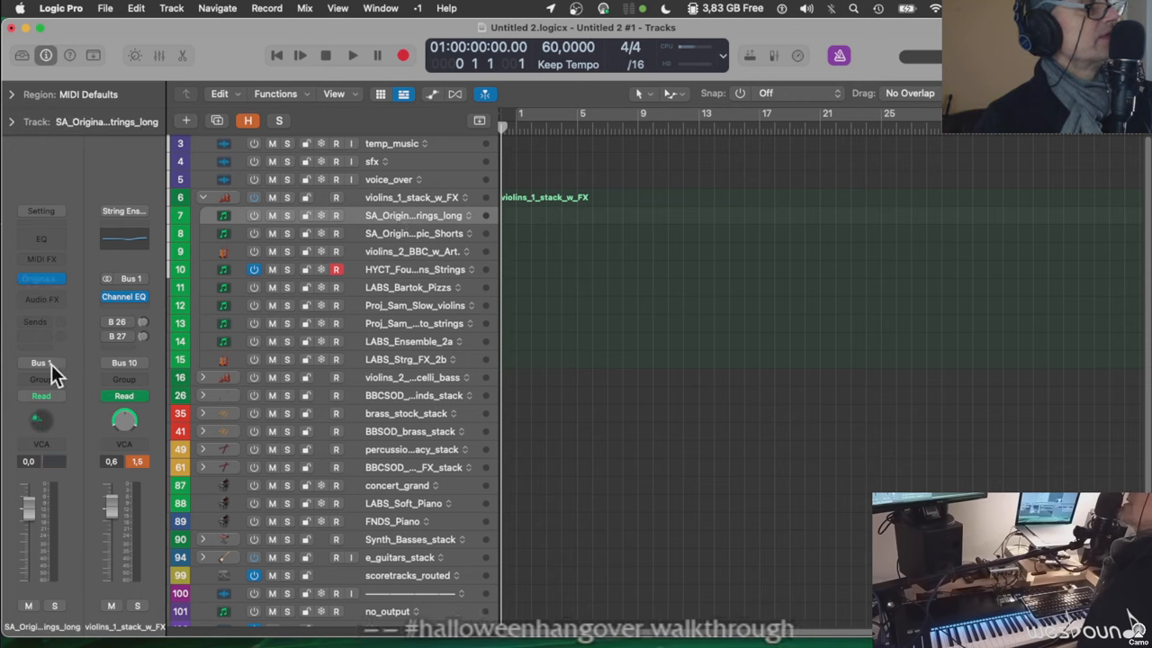
mouse_move(58, 373)
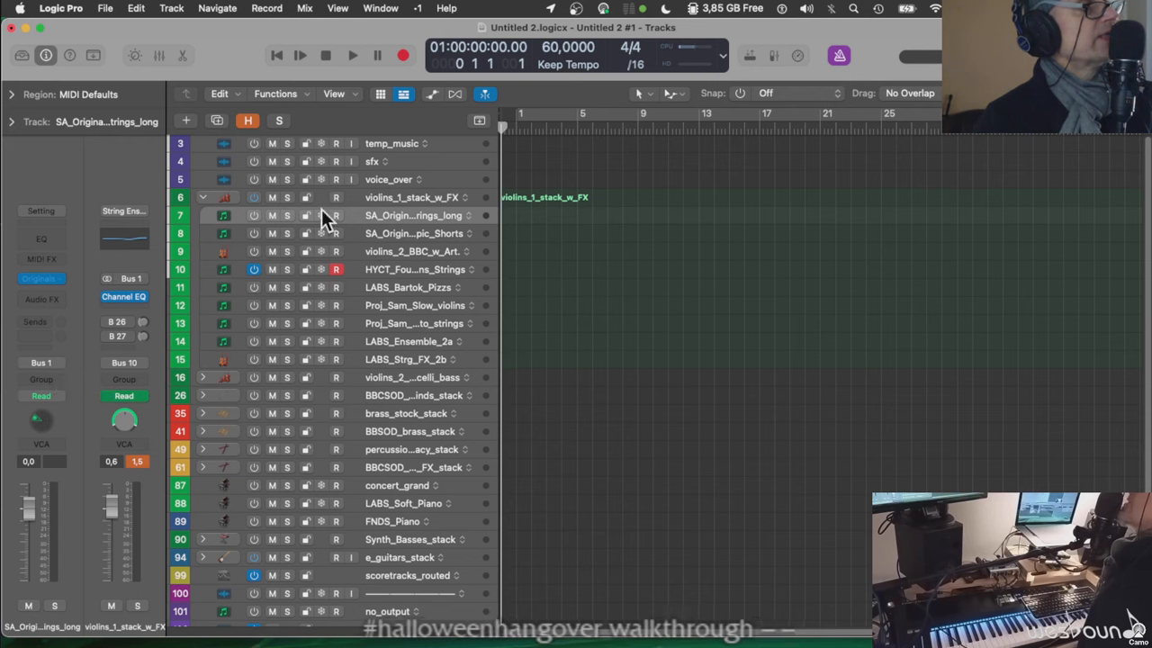
click(412, 196)
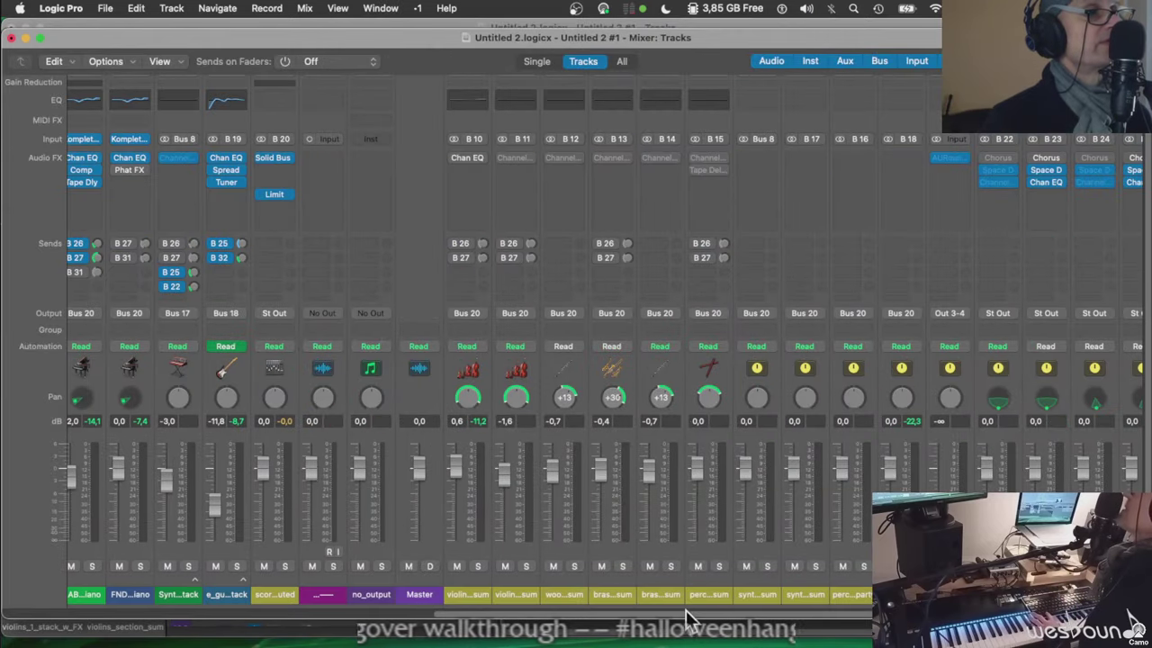
mouse_move(292, 608)
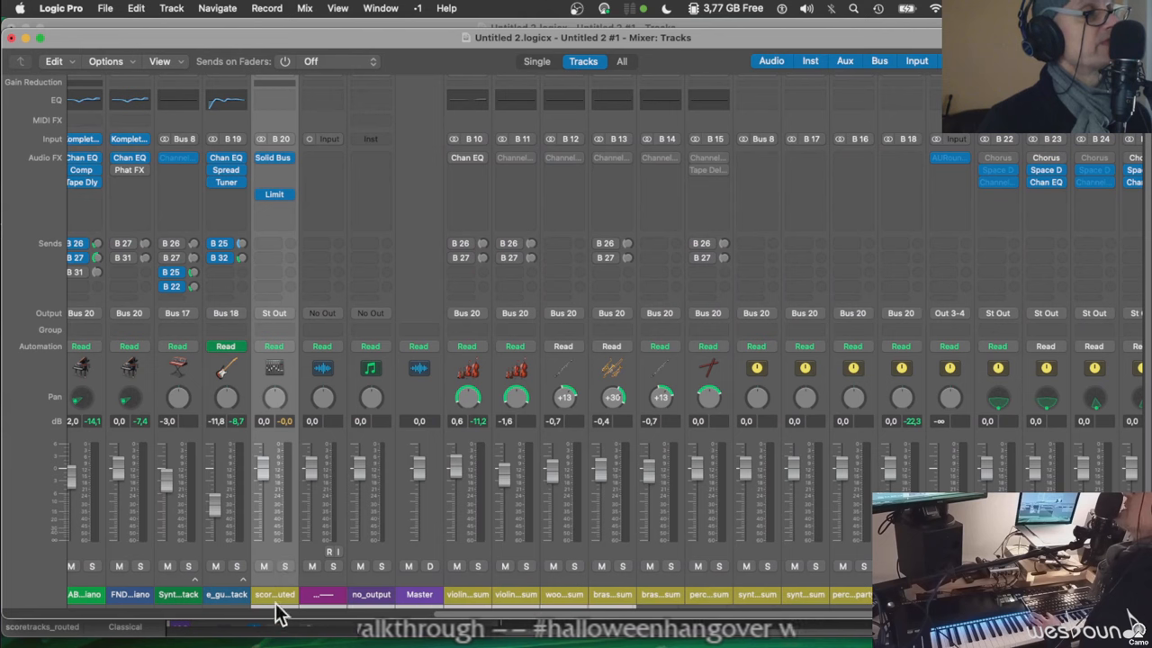
mouse_move(273, 495)
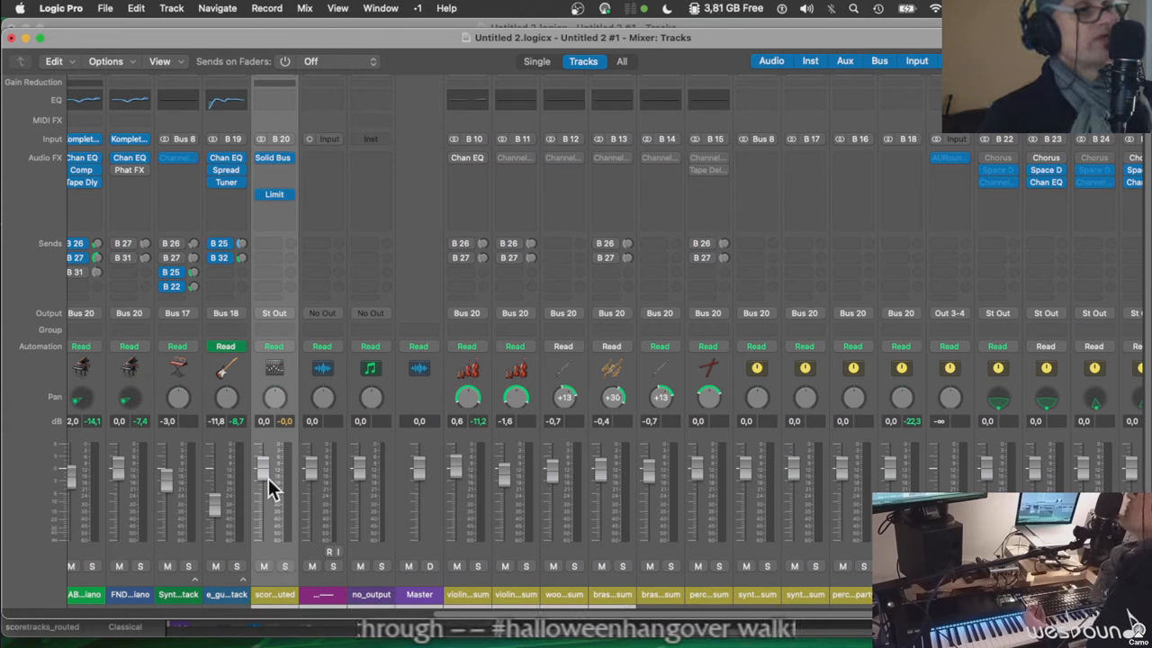
mouse_move(273, 489)
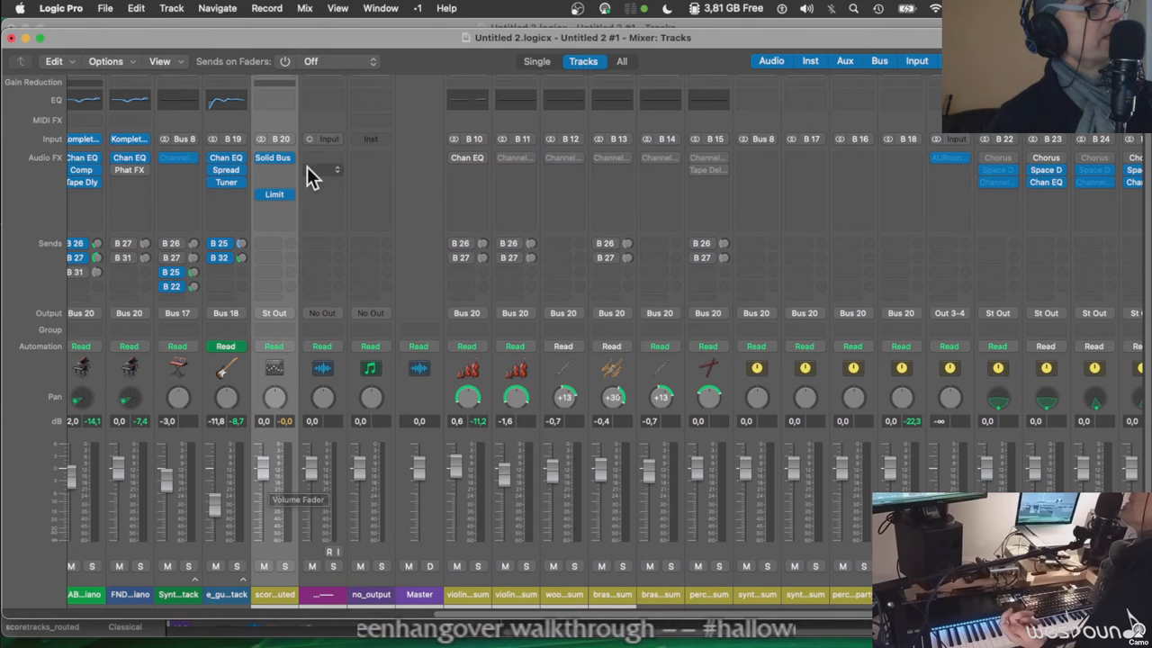
mouse_move(274, 159)
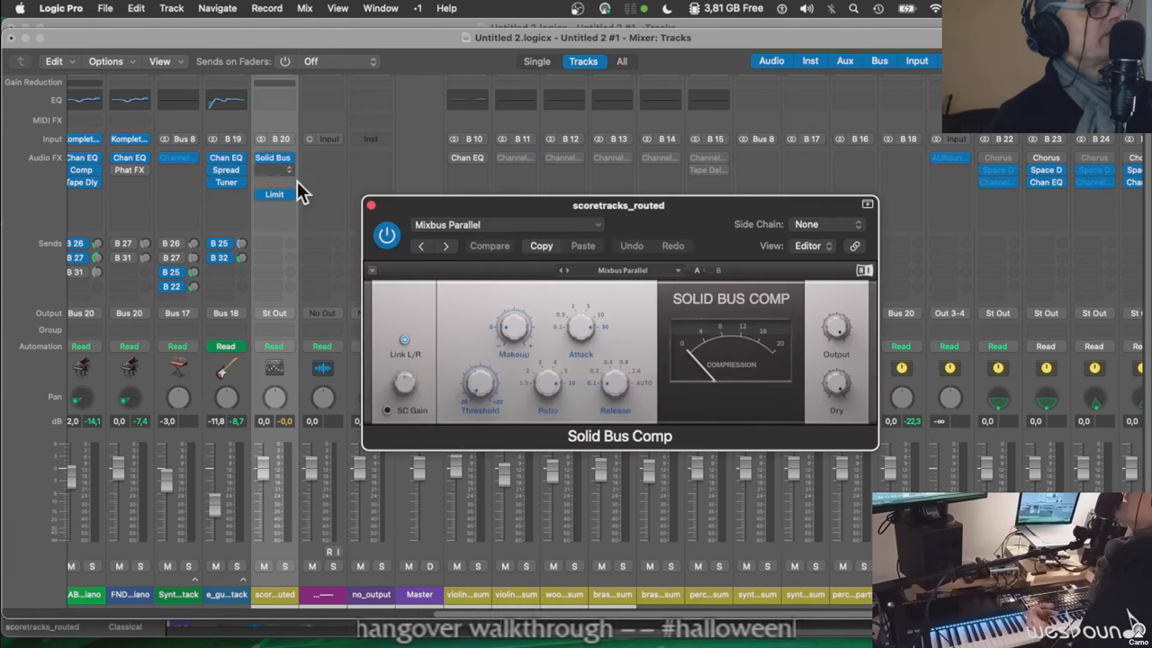
Close the Solid Bus Comp plug-in window, leaving its settings unchanged
click(370, 205)
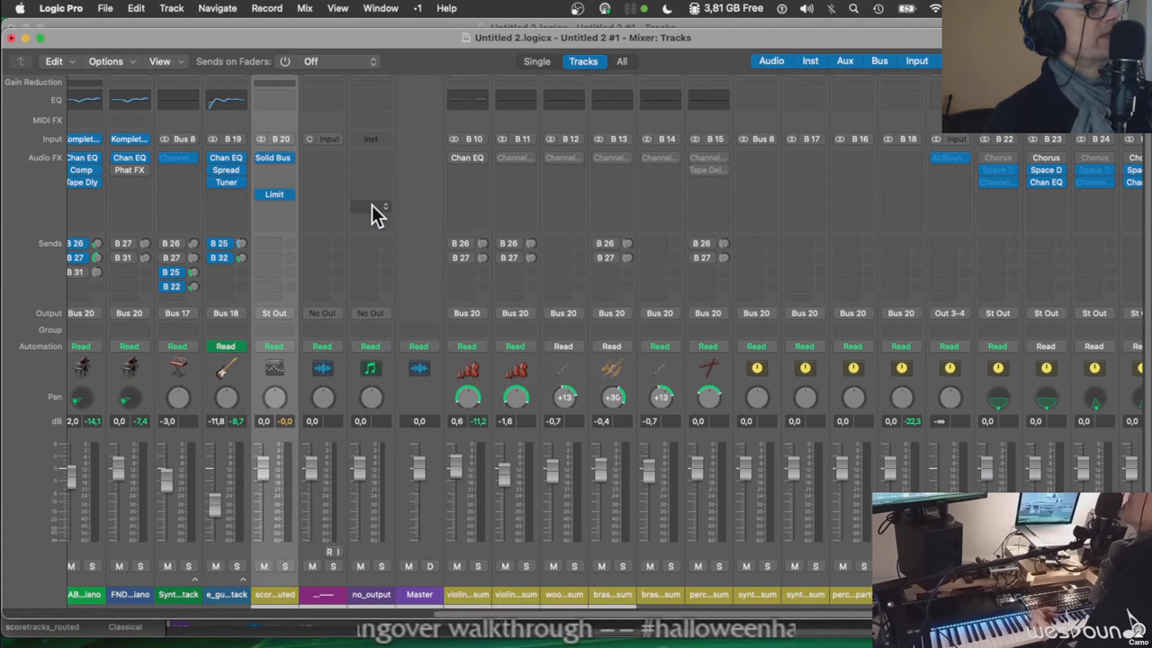
mouse_move(371, 206)
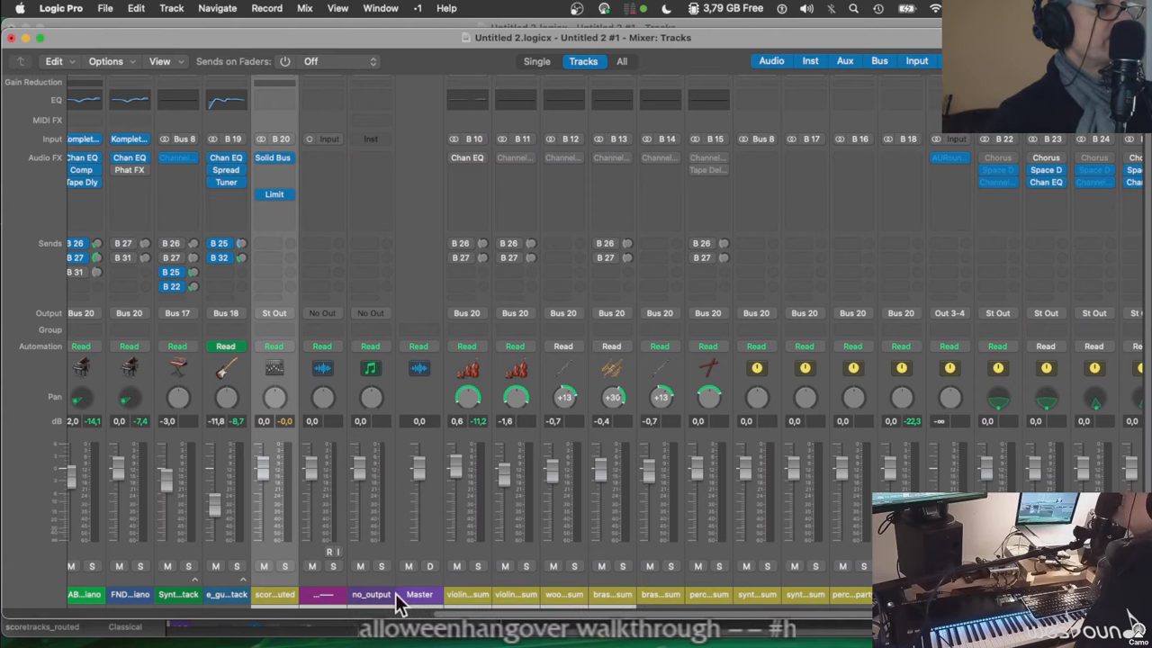
Inspect the master channel's MultiMeter in analyzer and goniometer views, then close it
scroll(right, 3)
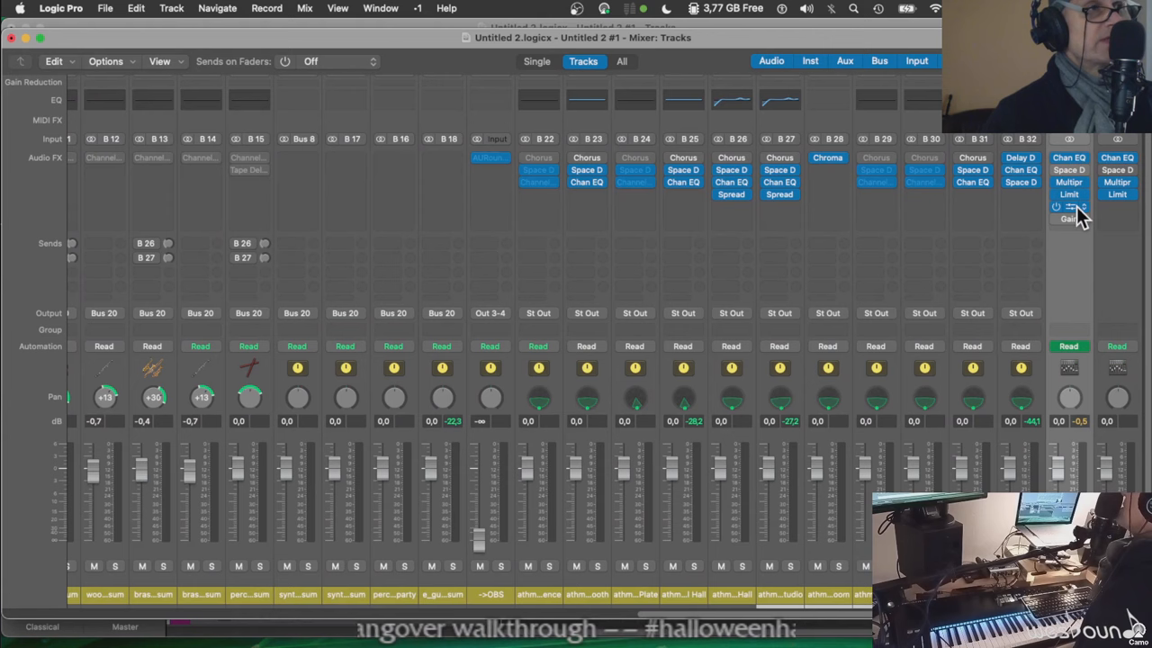
mouse_move(1076, 219)
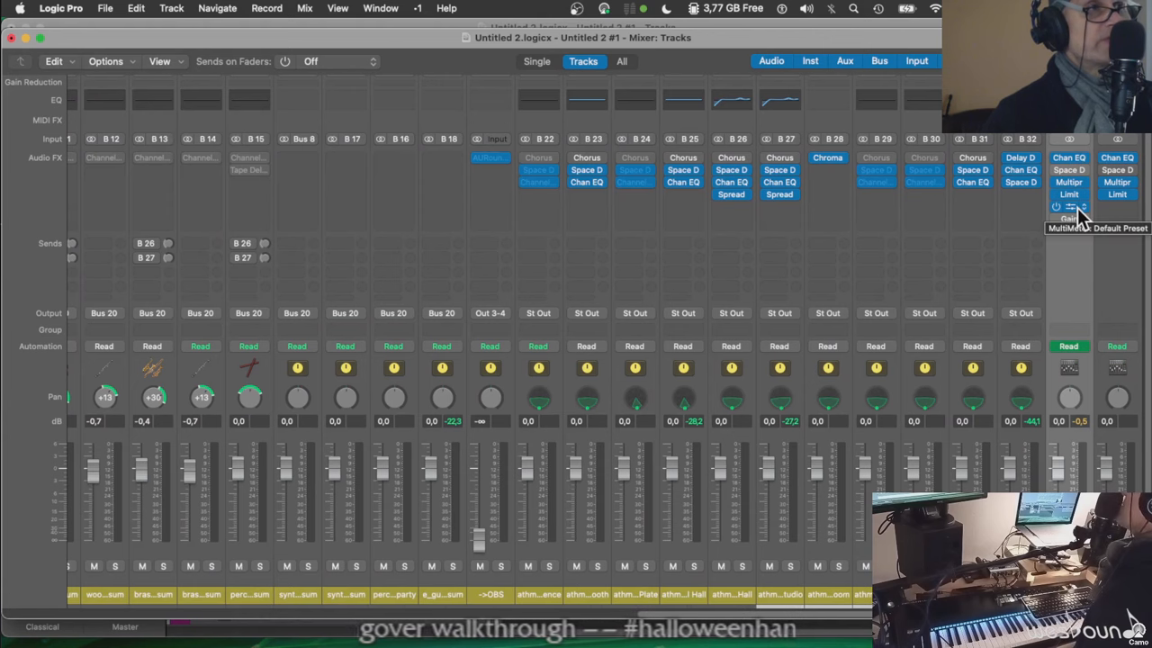
click(1069, 207)
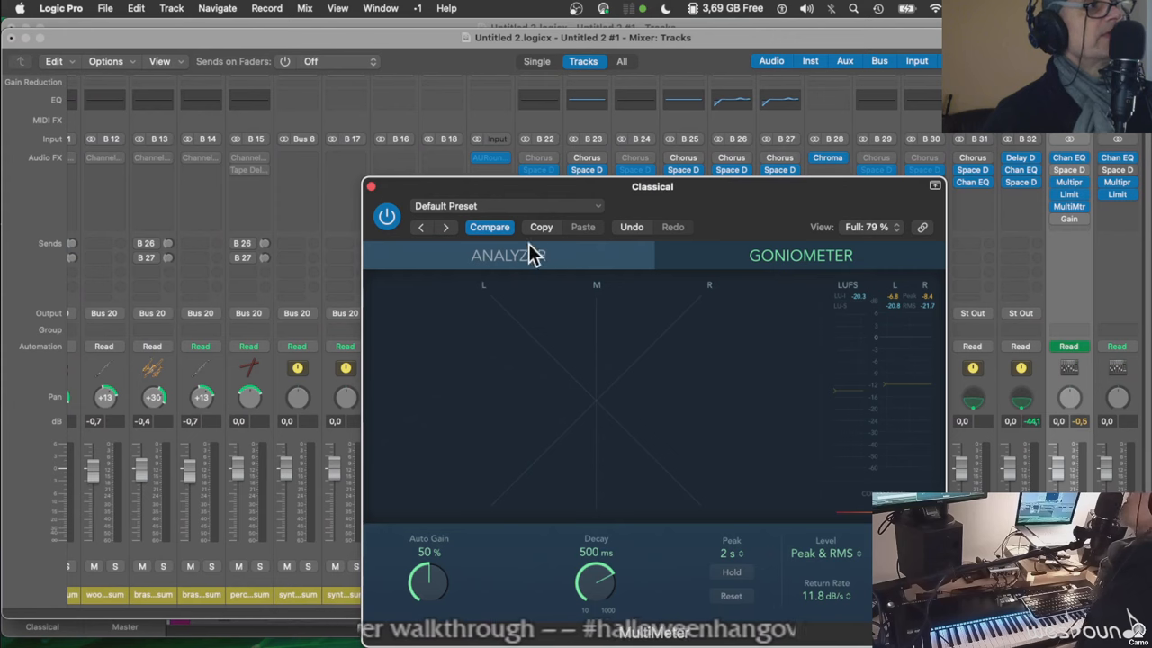
click(507, 256)
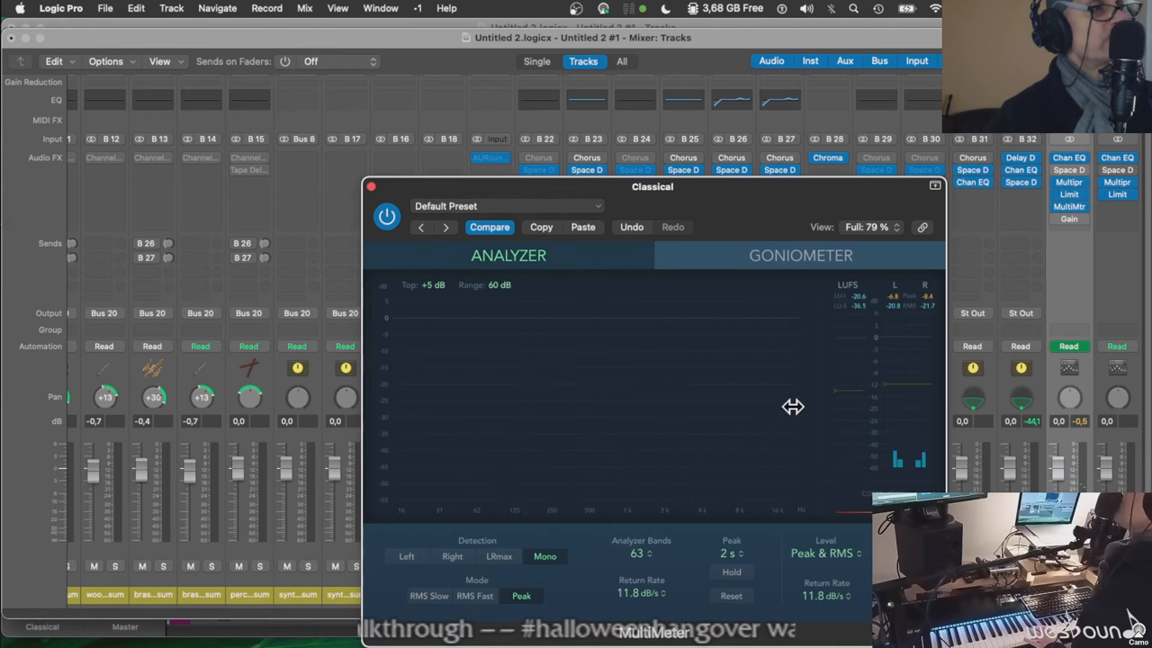
mouse_move(623, 403)
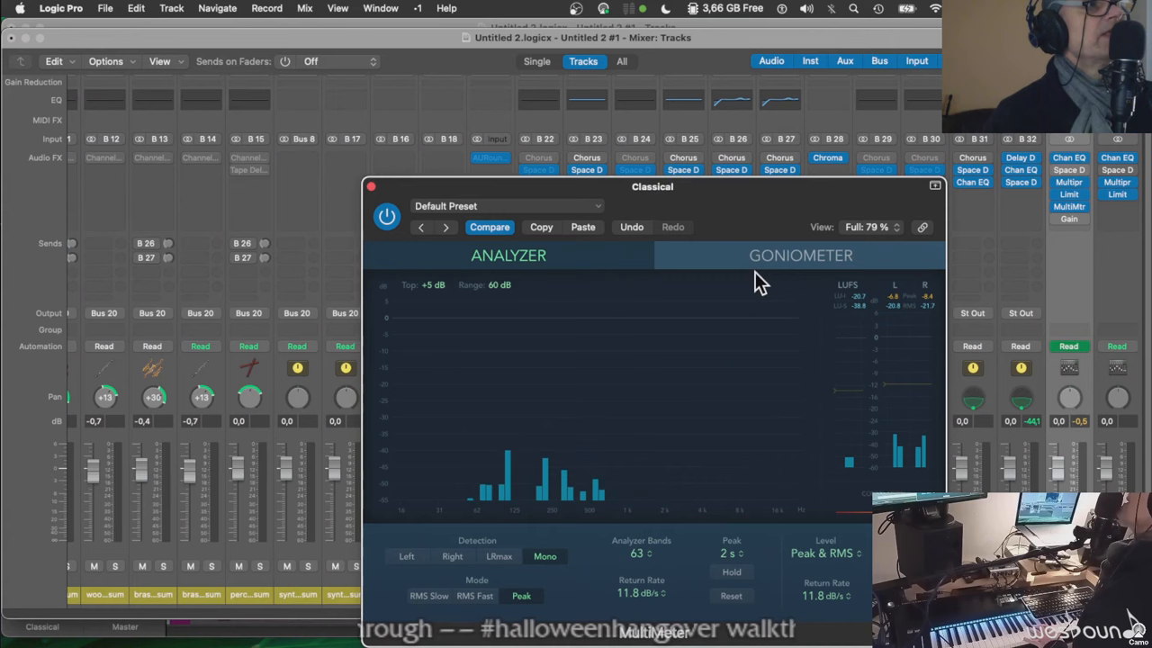
click(799, 256)
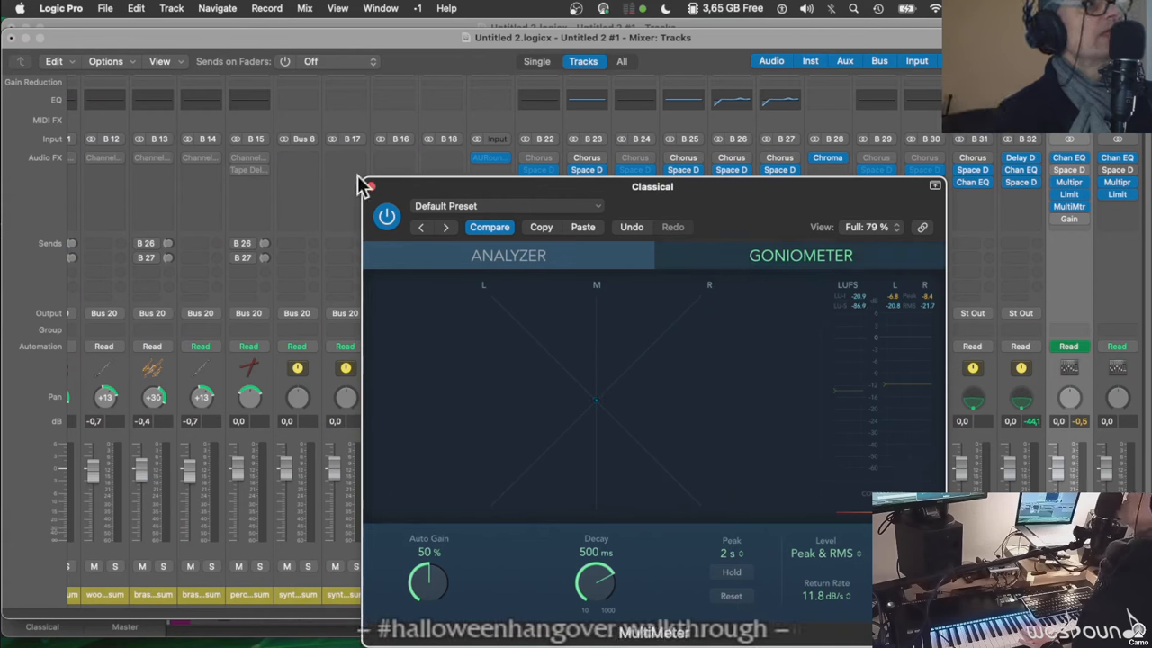
mouse_move(1012, 216)
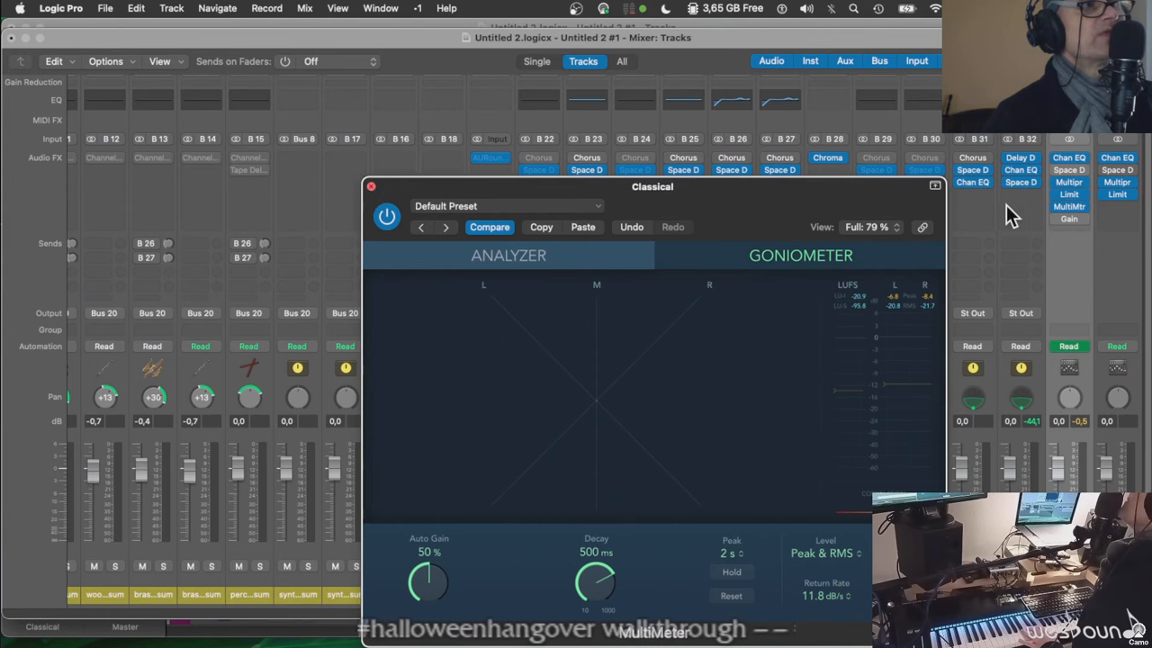
click(370, 185)
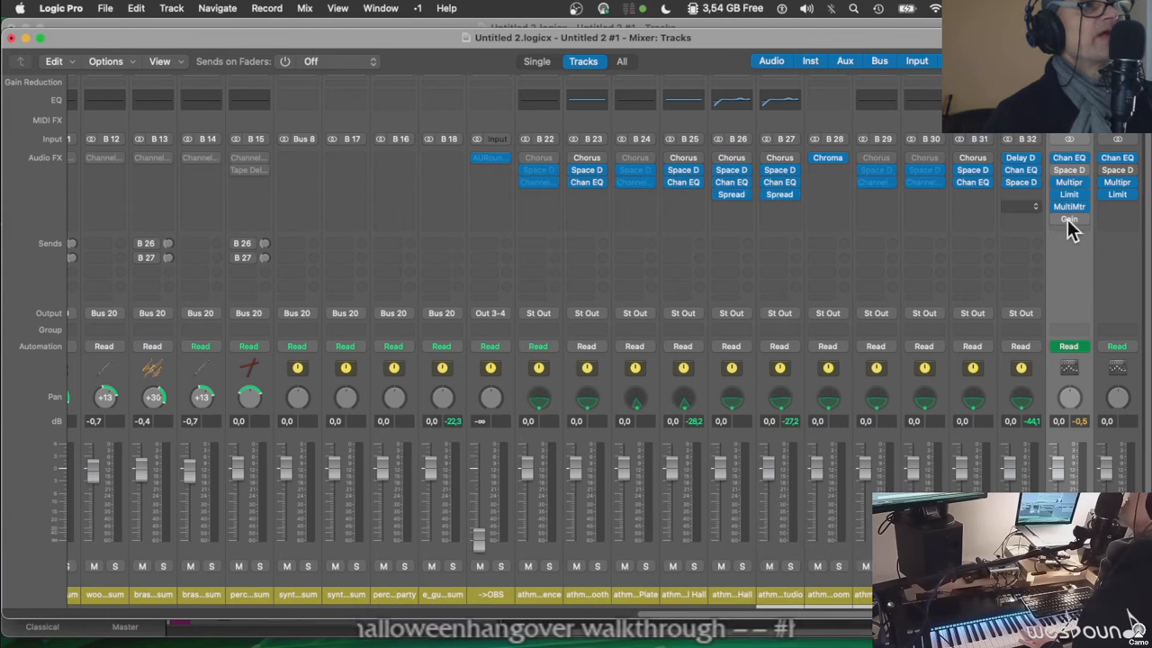
Bring up the master channel's Gain plug-in with its mono and phase-invert settings list showing
click(1069, 220)
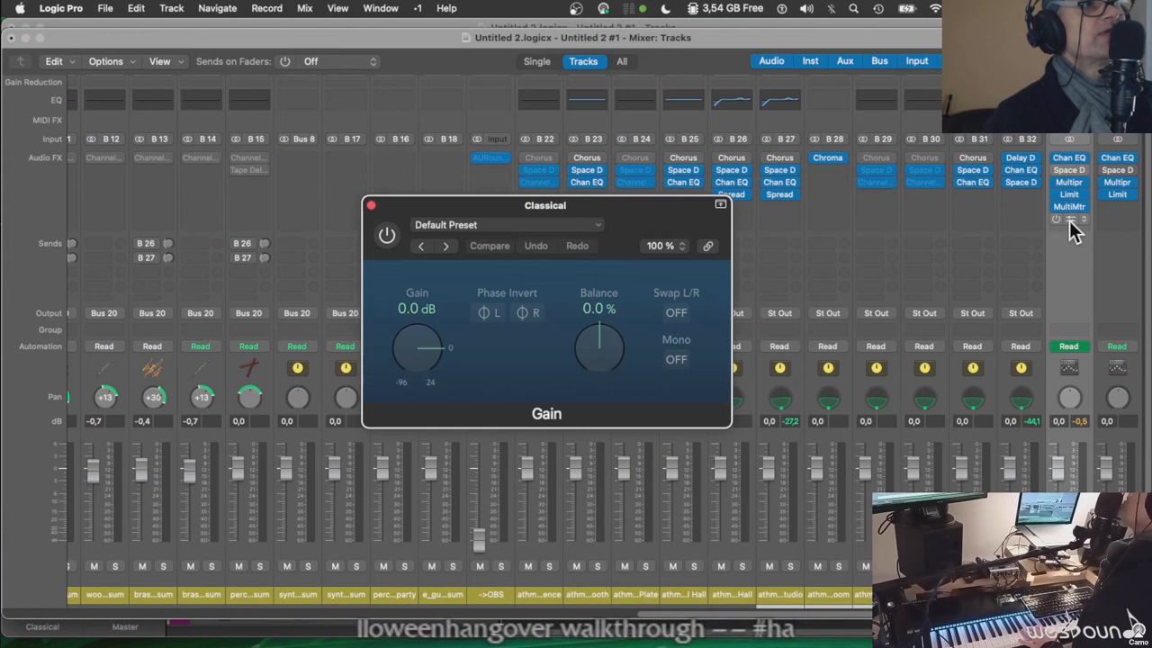
mouse_move(1076, 225)
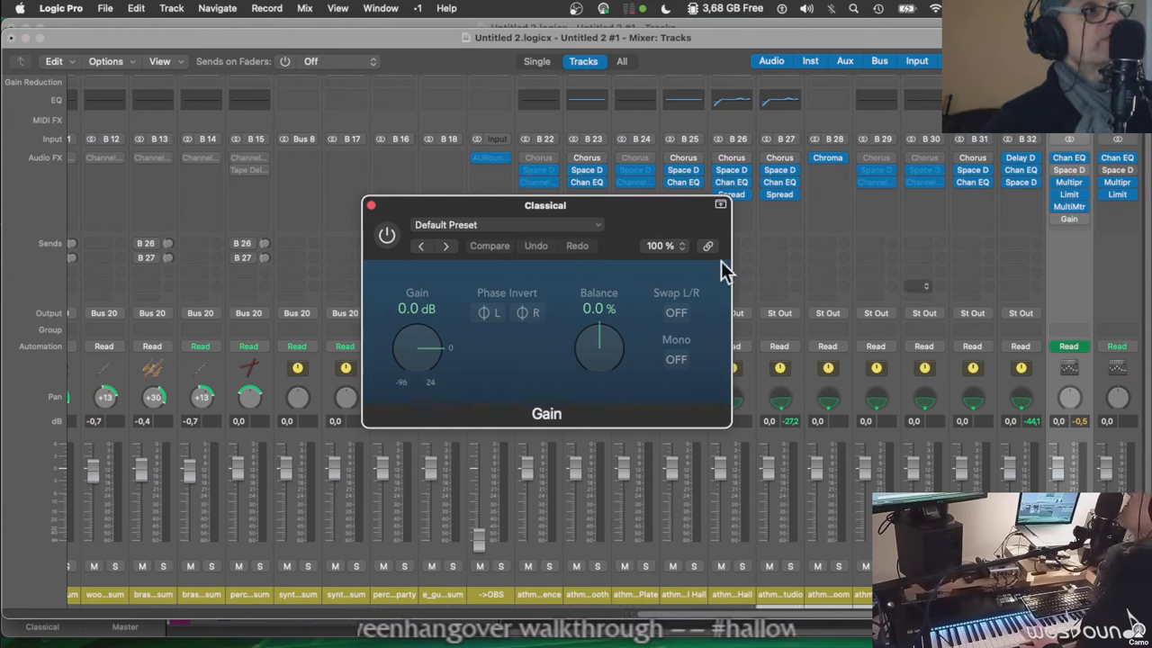
mouse_move(414, 250)
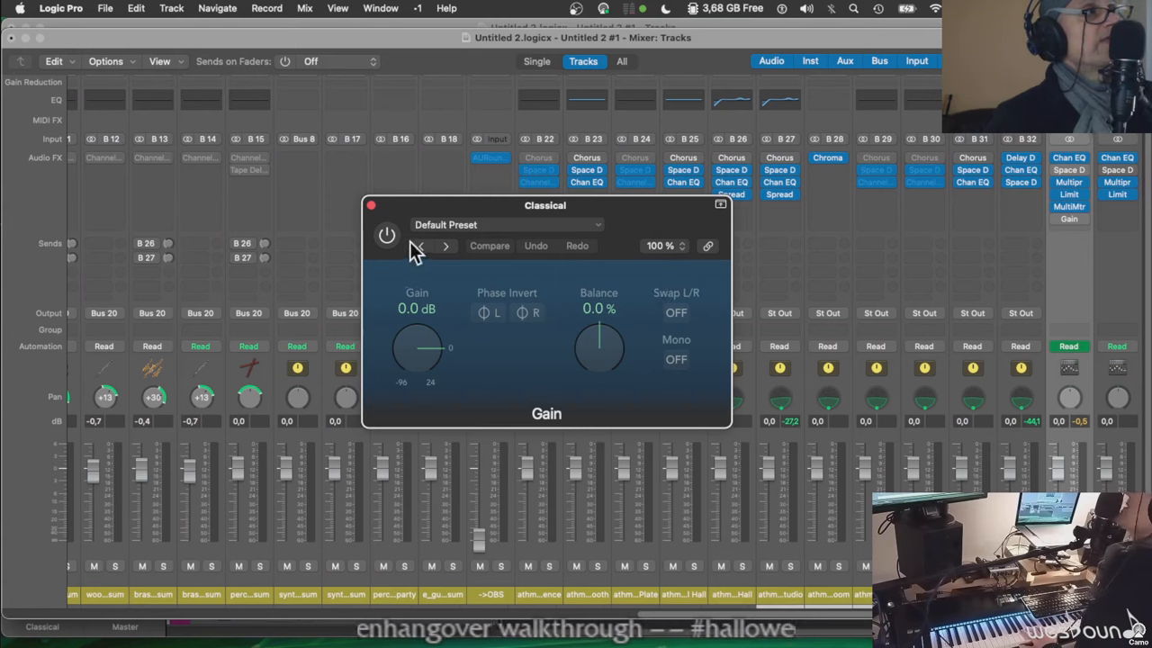
click(435, 245)
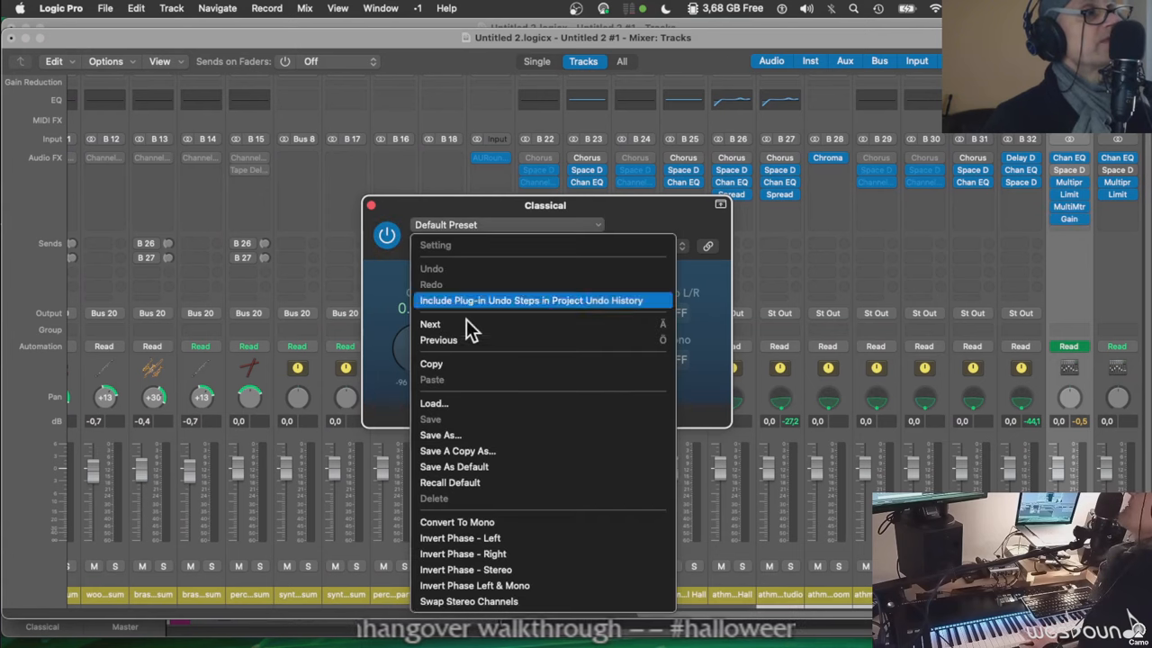
mouse_move(471, 530)
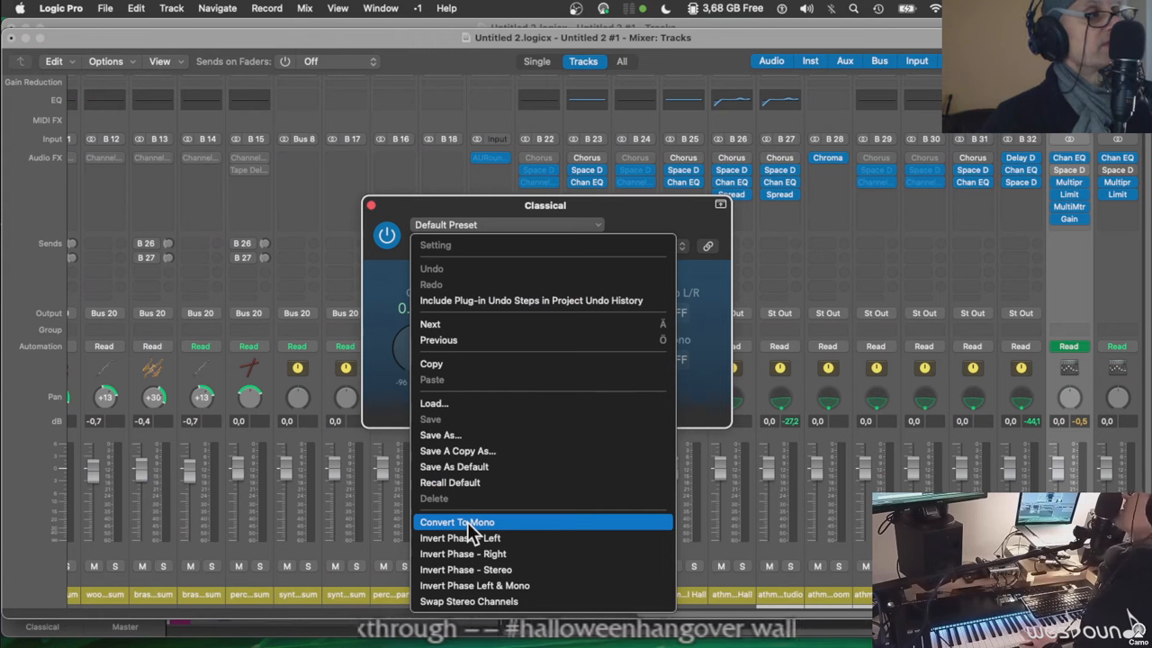
mouse_move(475, 558)
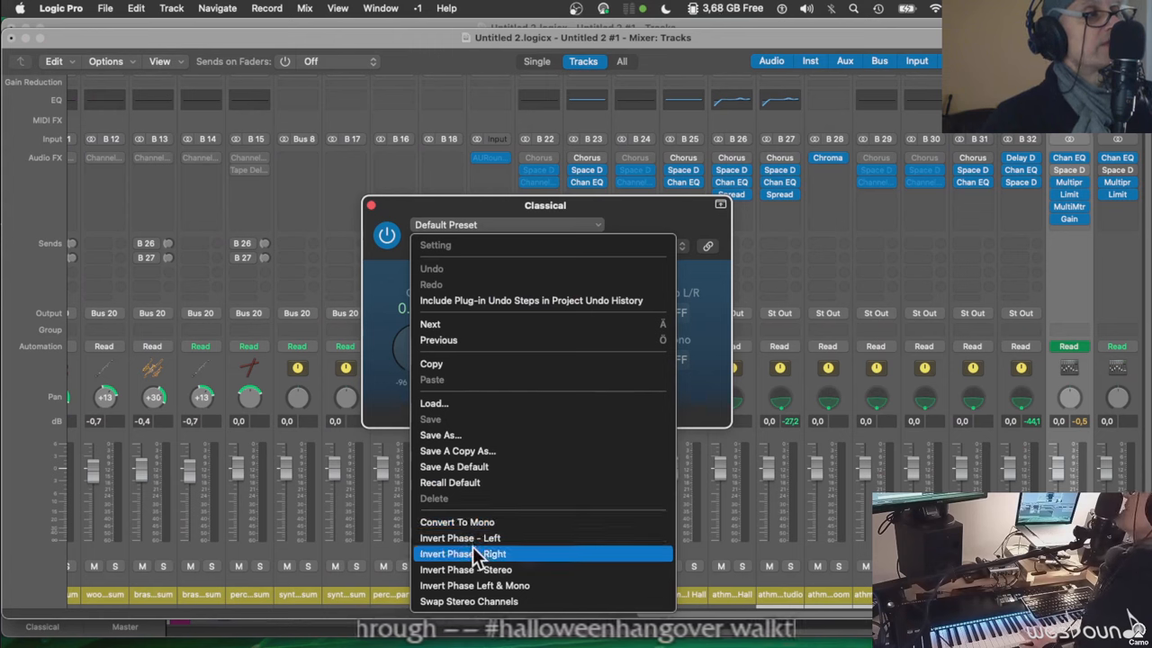
mouse_move(461, 537)
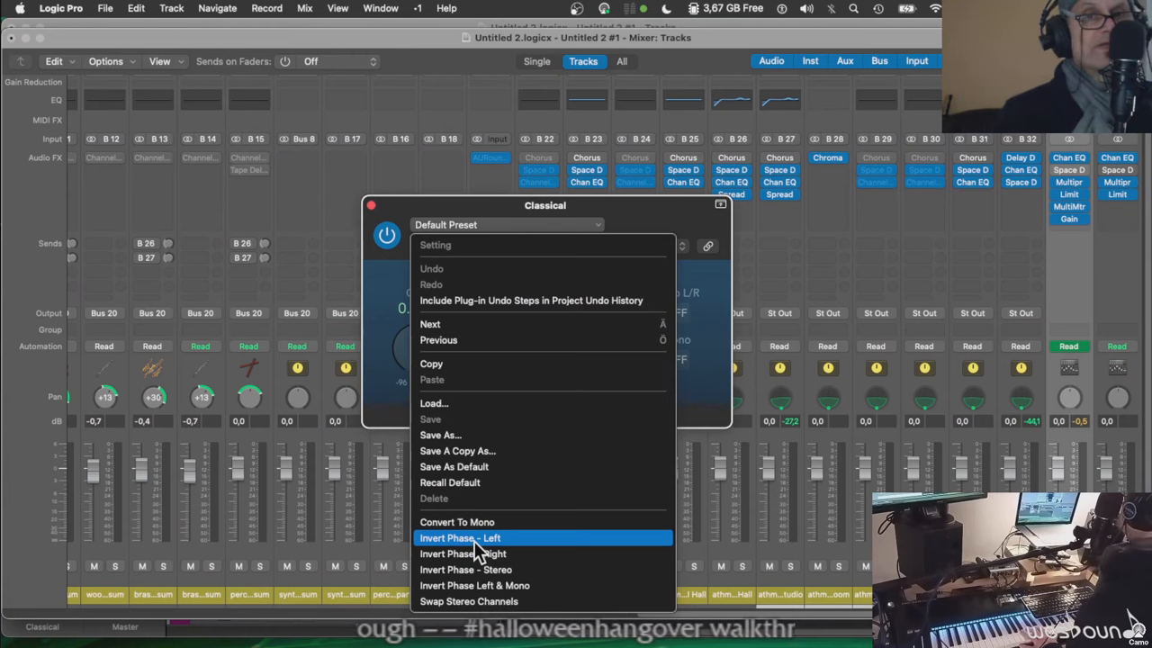
mouse_move(371, 245)
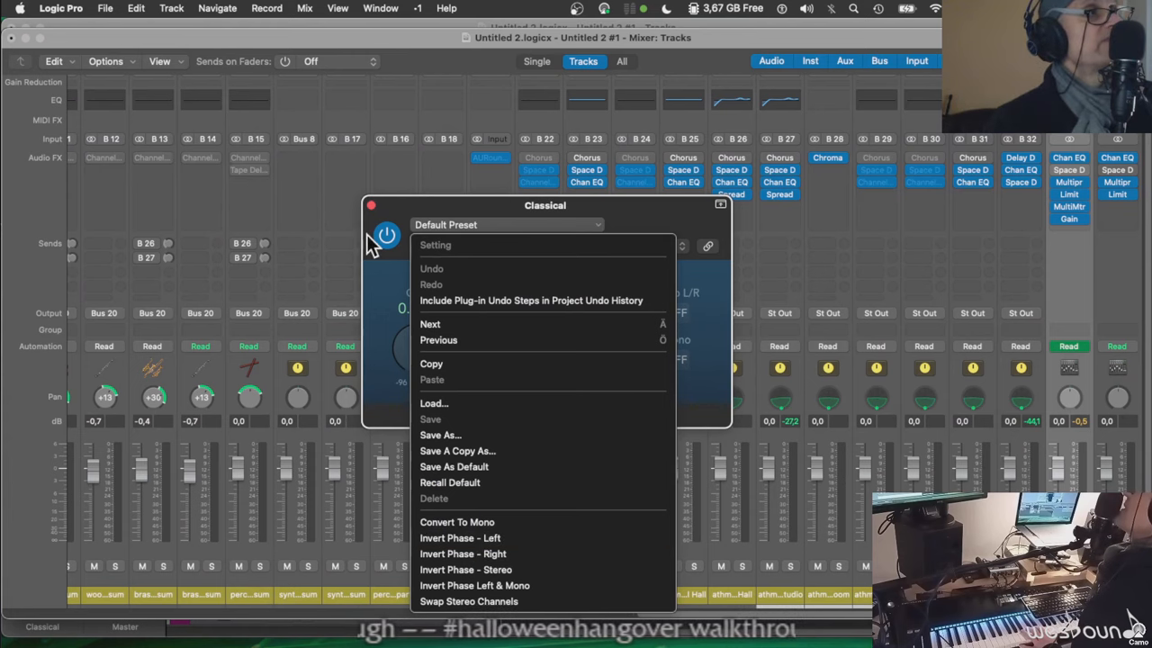